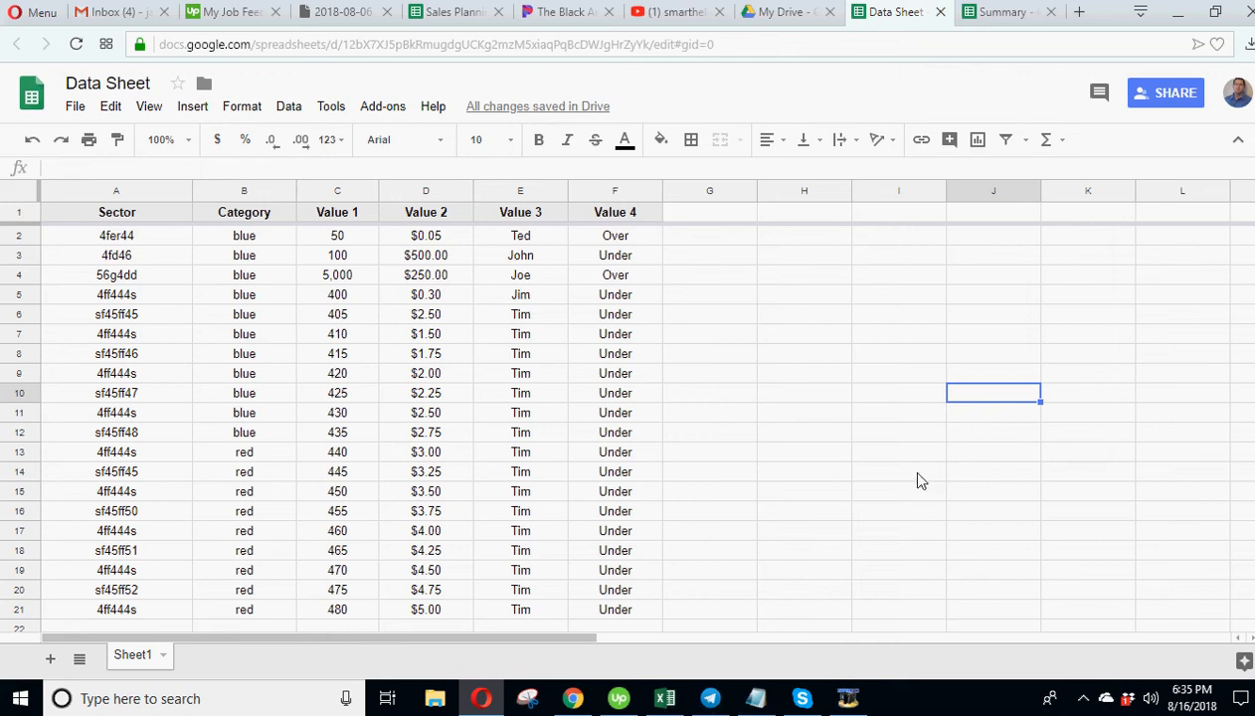
mouse_move(773, 409)
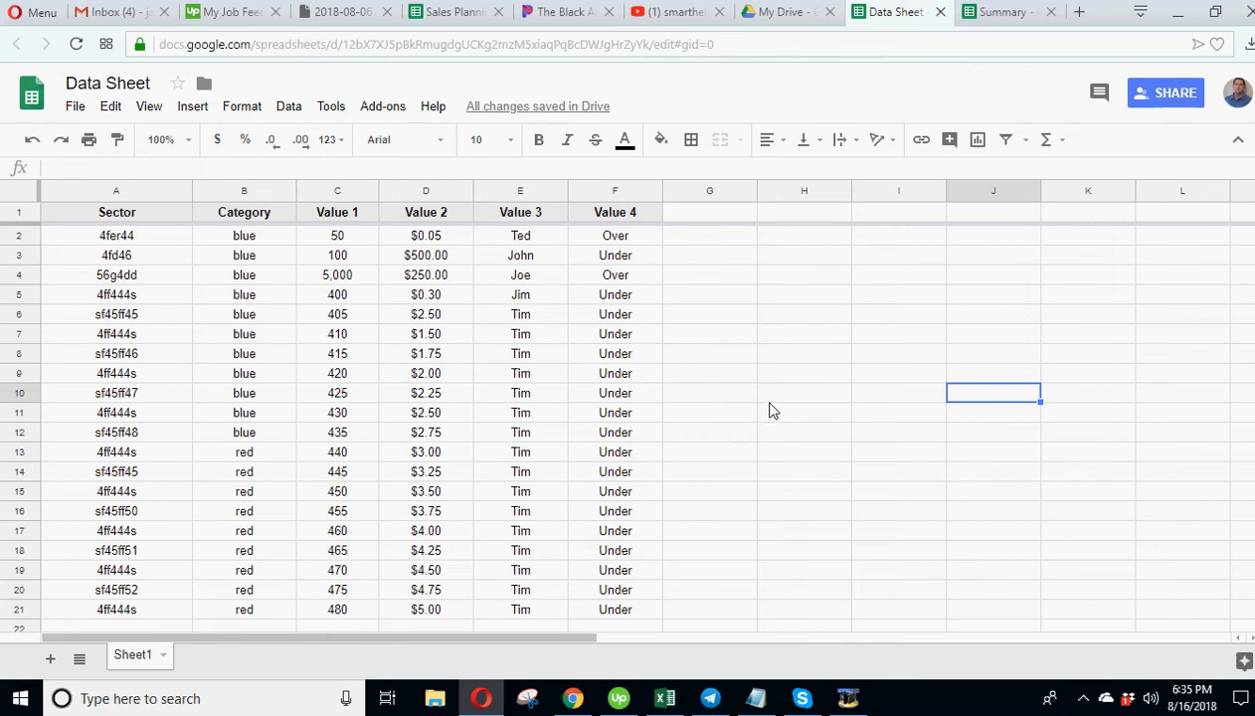
mouse_move(797, 382)
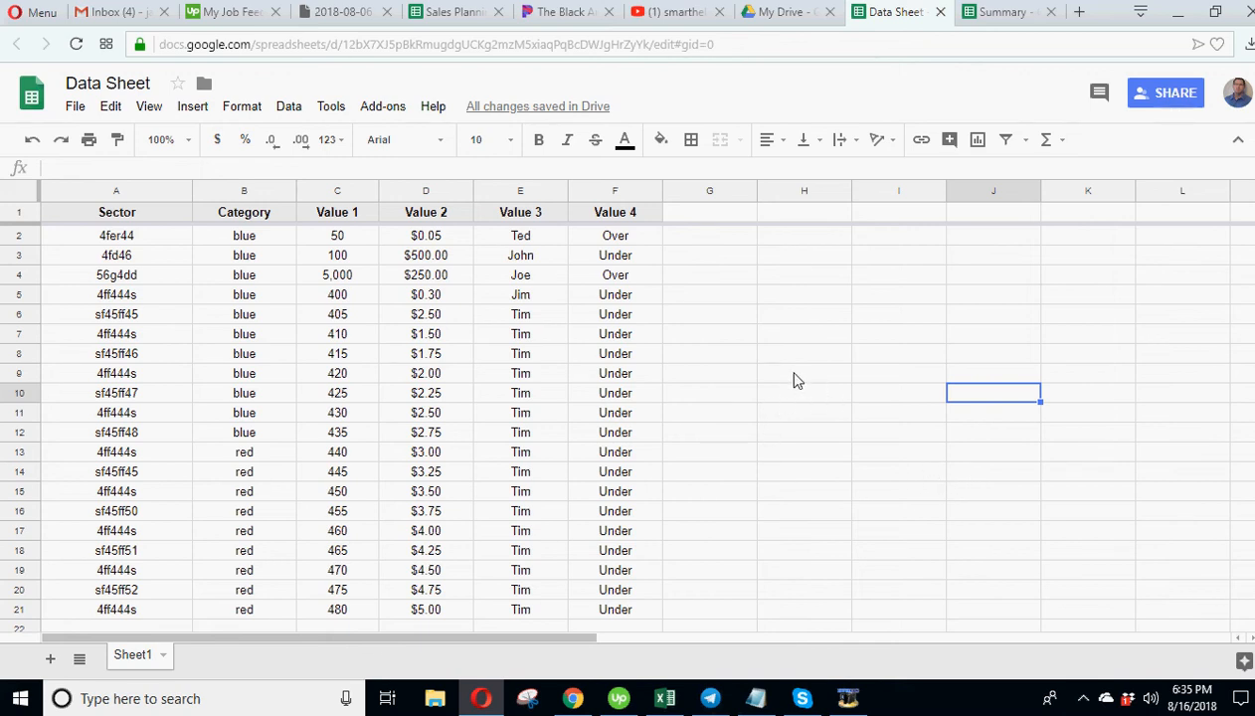
Select cells in the Data Sheet source data to introduce its layout.
click(708, 235)
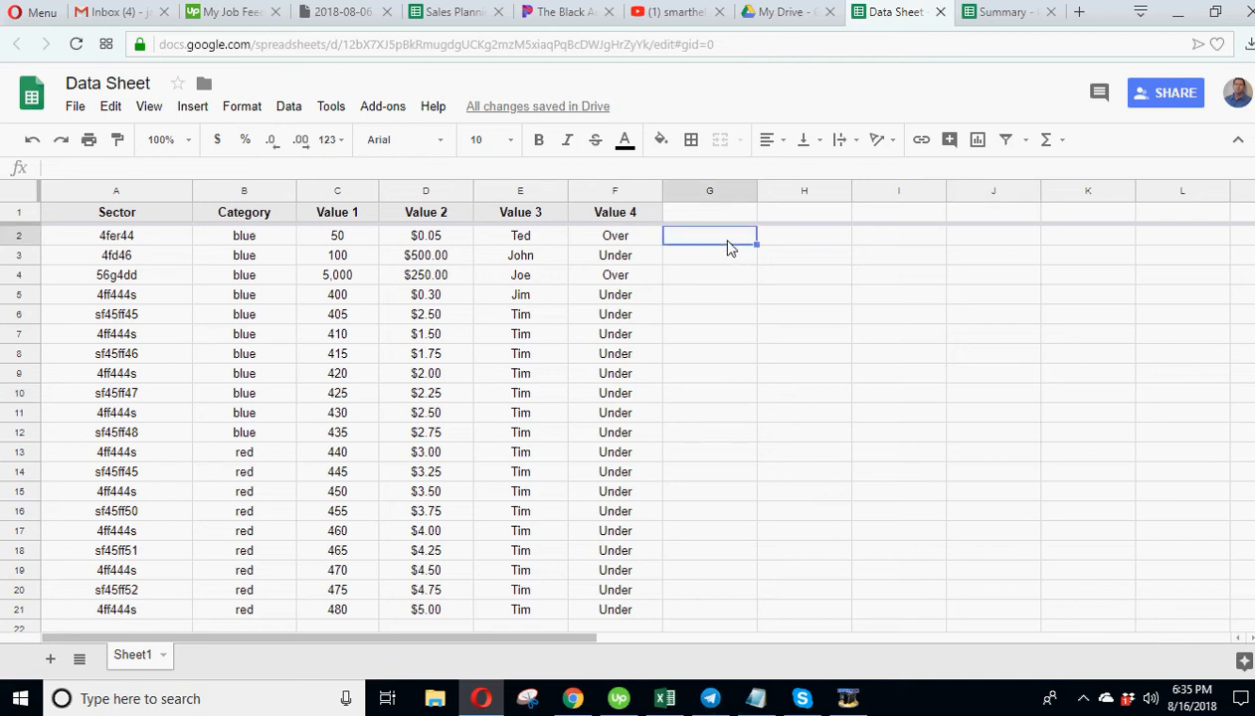
click(708, 255)
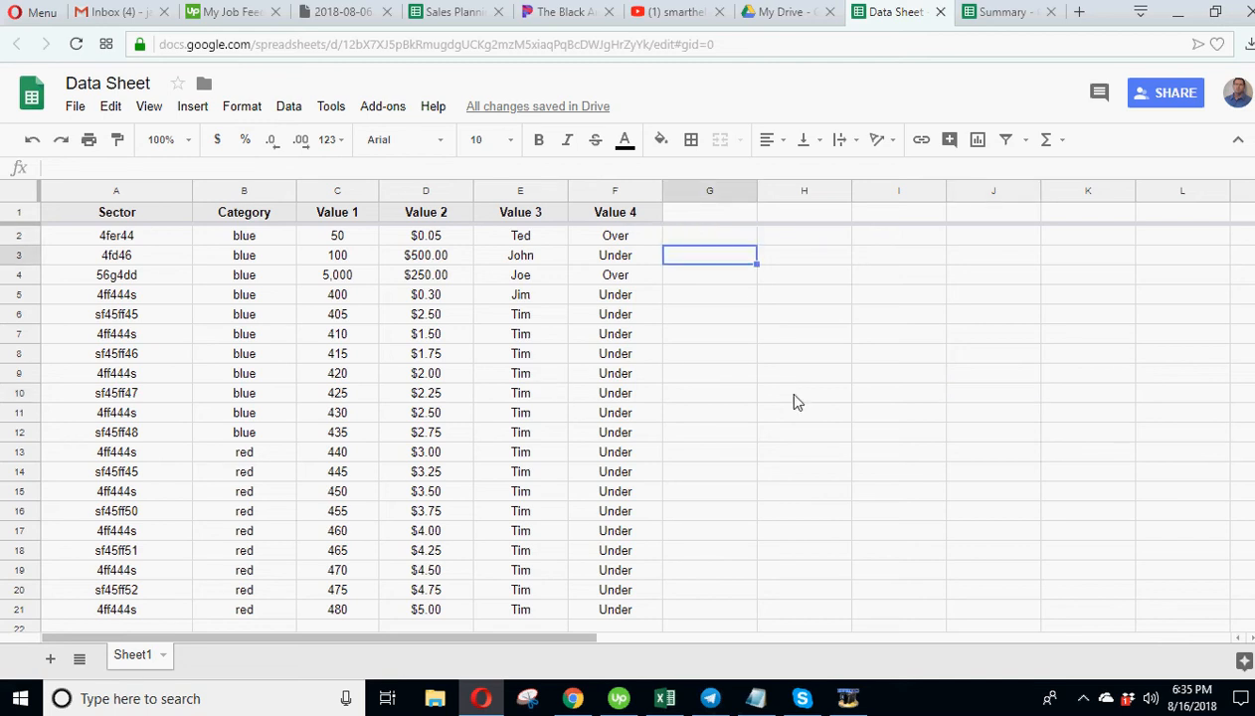
mouse_move(708, 440)
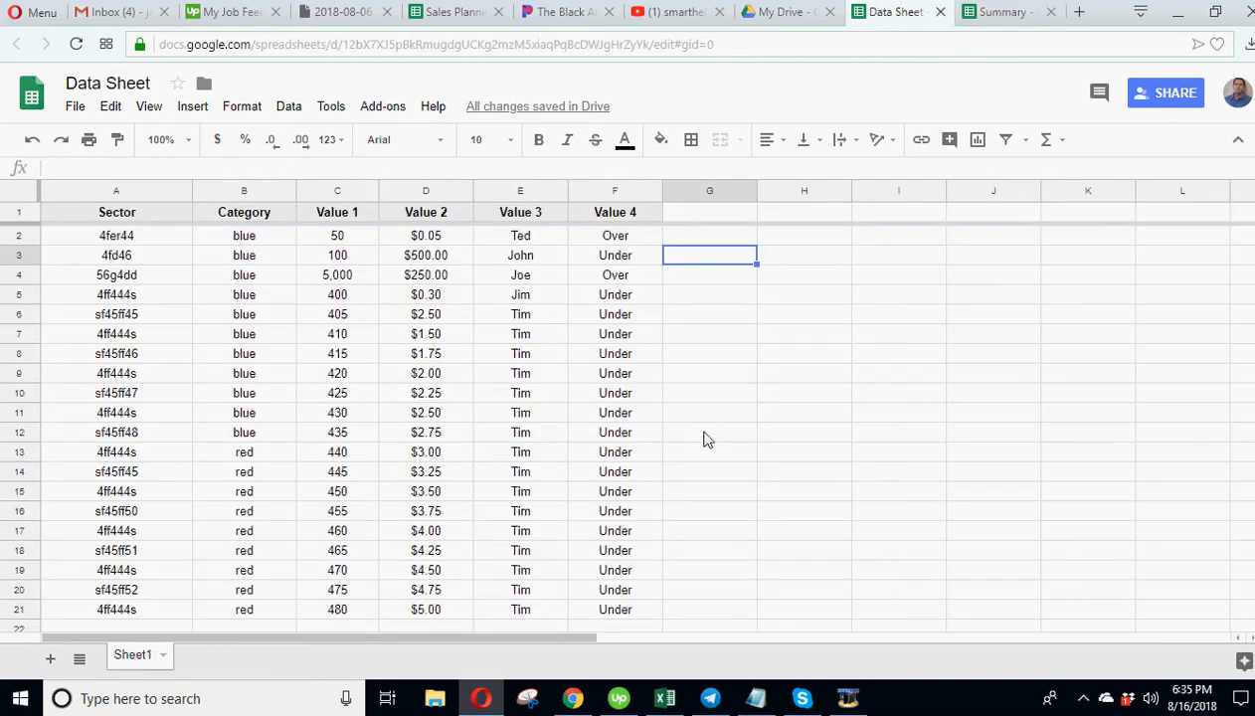
click(708, 431)
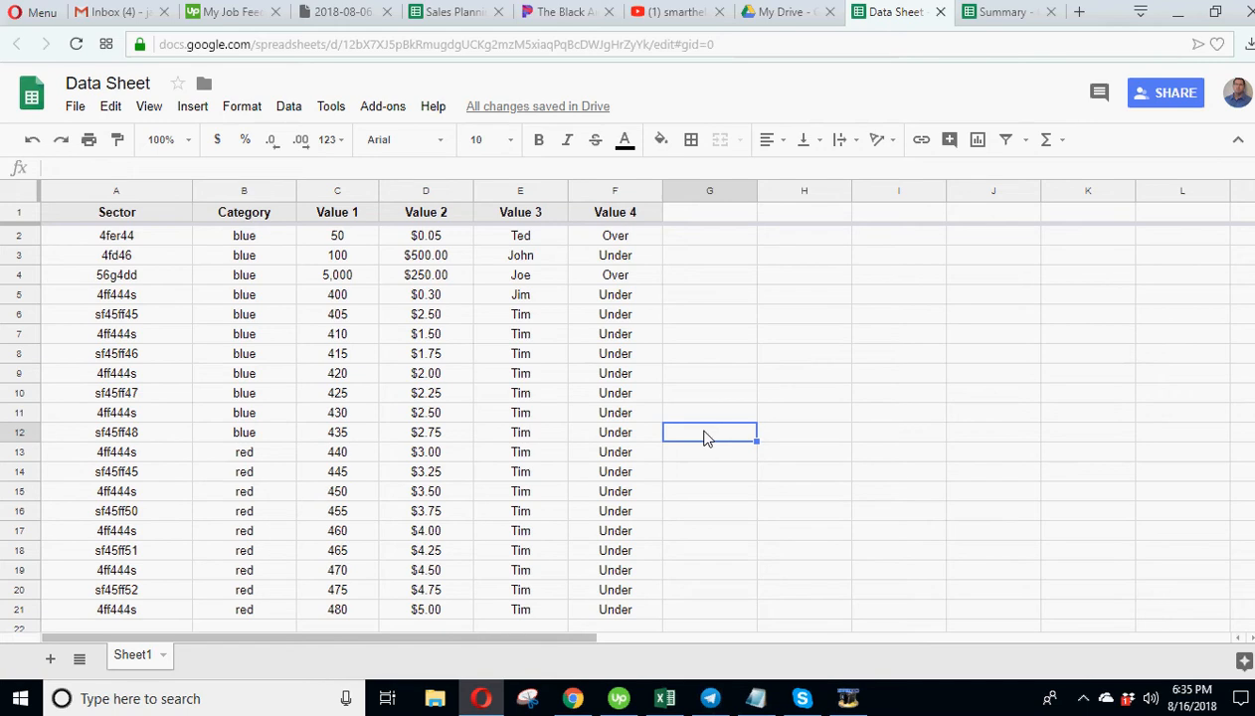
mouse_move(716, 436)
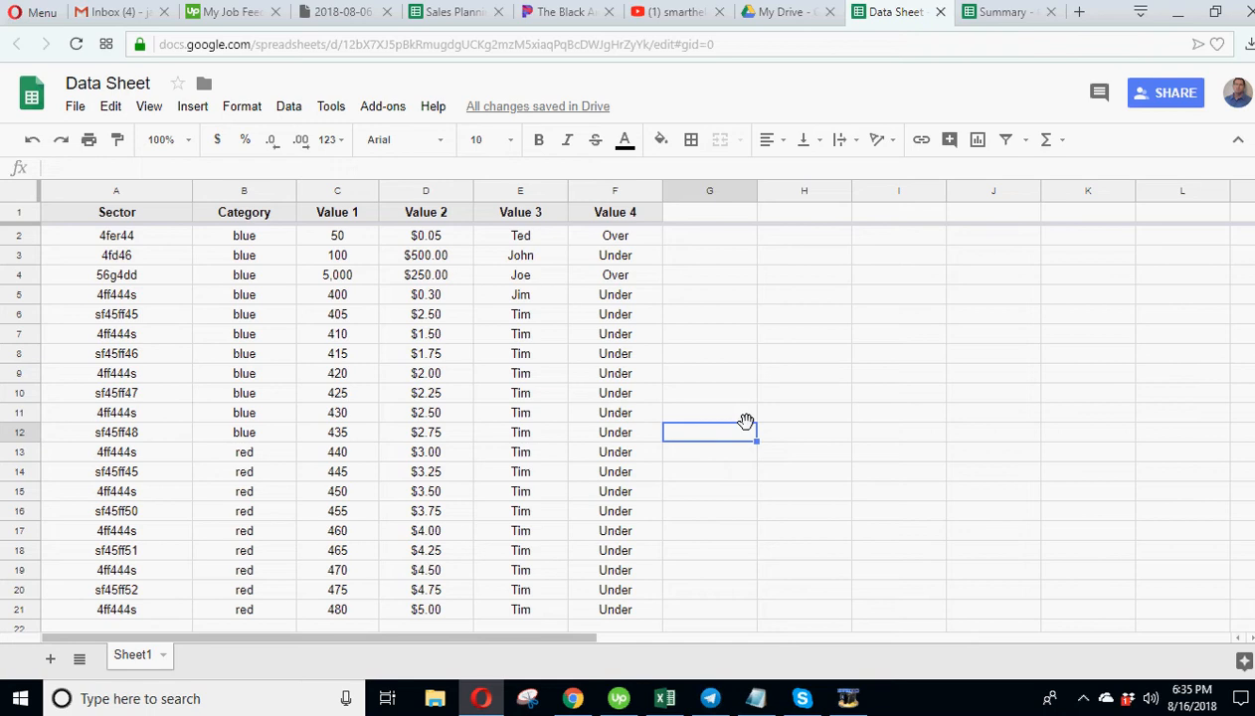
mouse_move(856, 330)
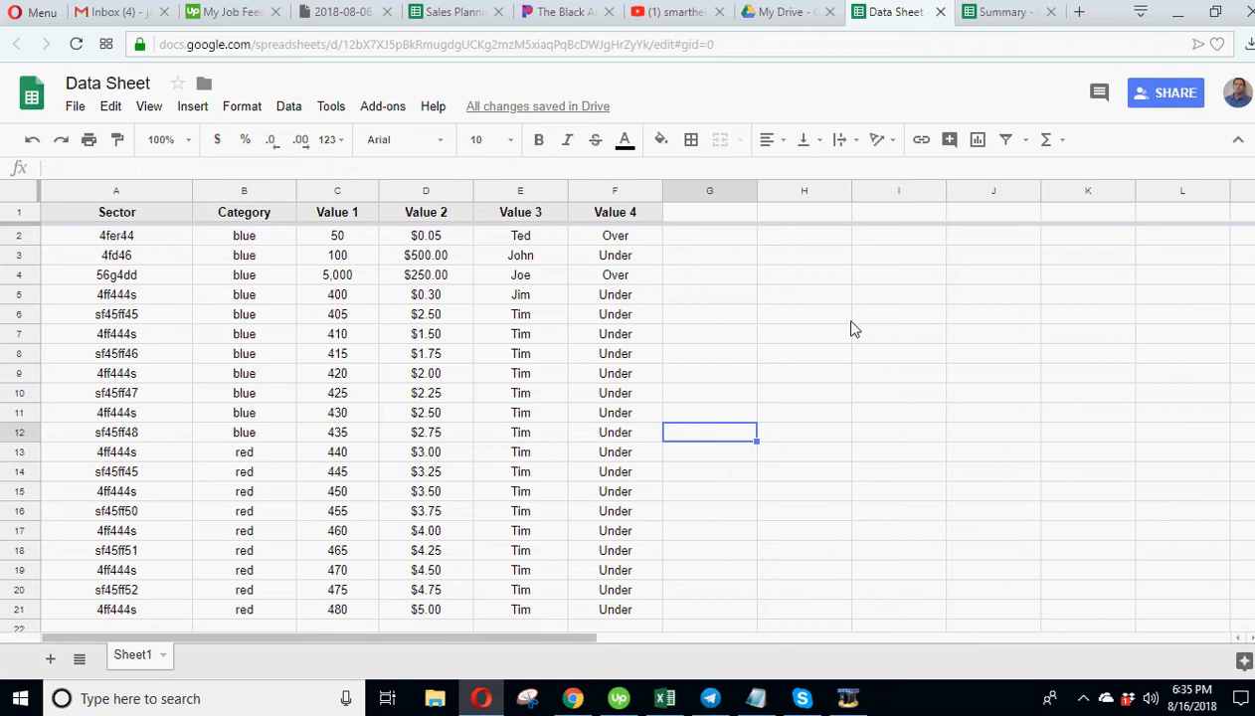
mouse_move(143, 247)
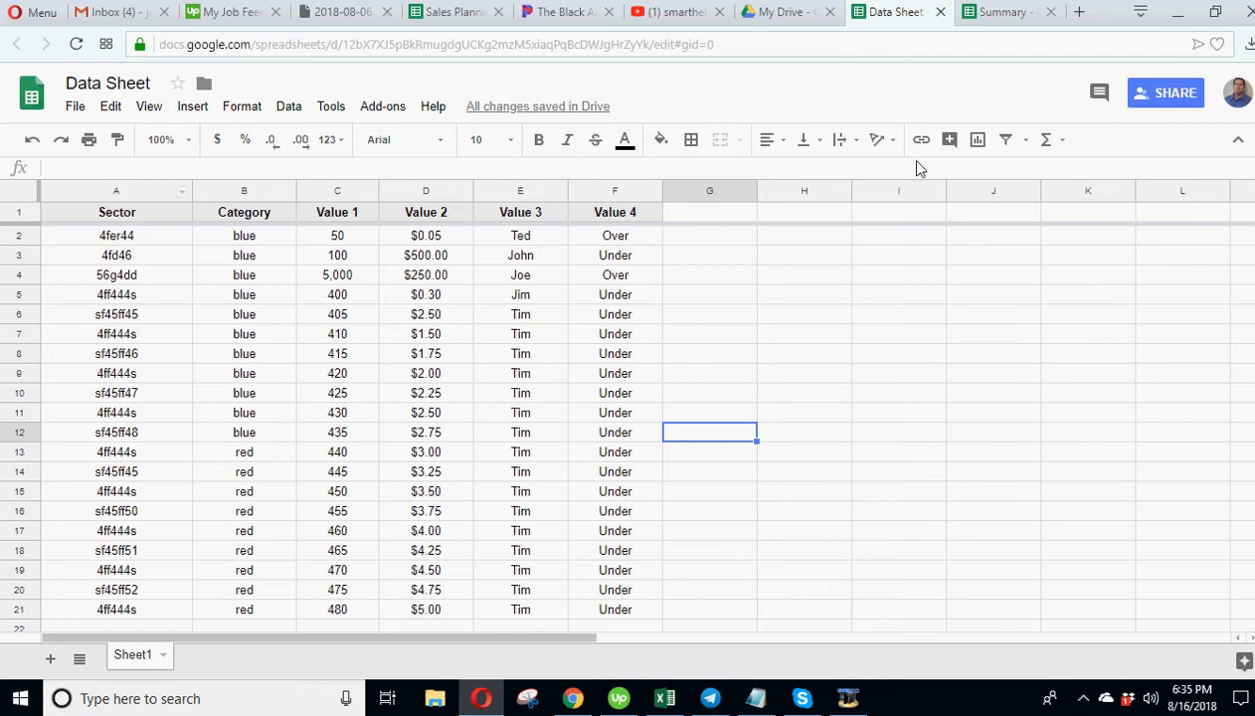
mouse_move(899, 264)
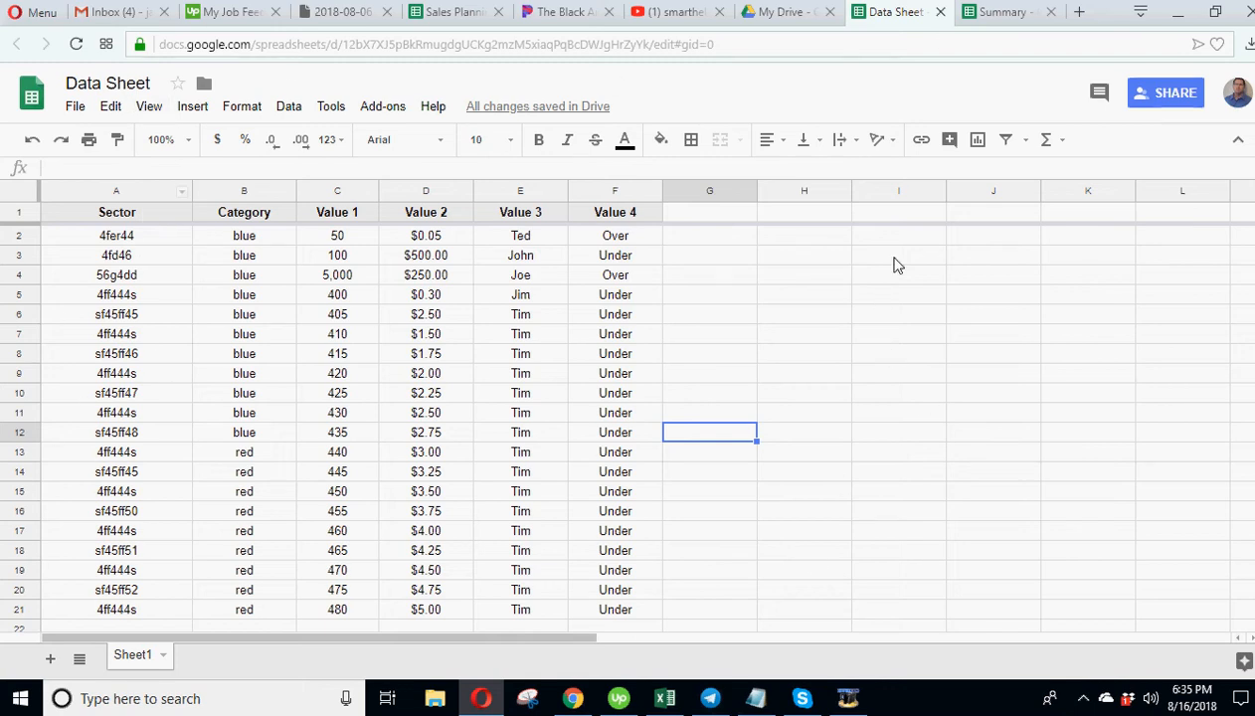
mouse_move(457, 442)
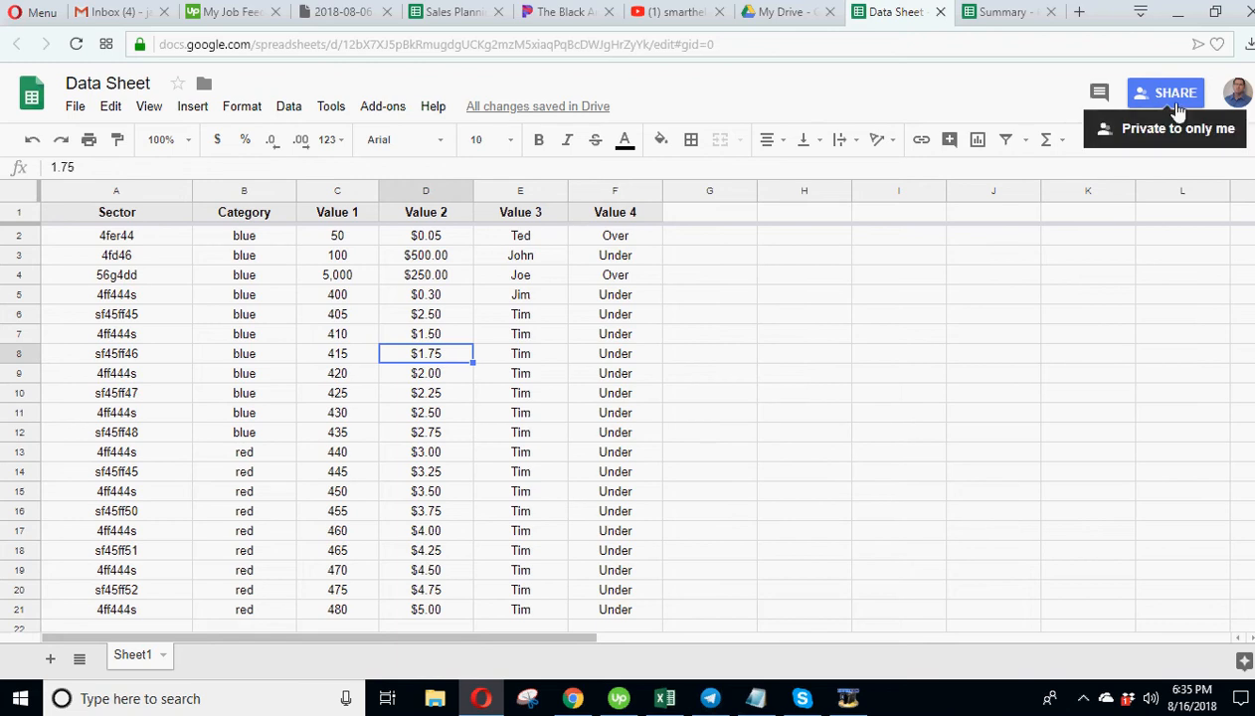
mouse_move(674, 453)
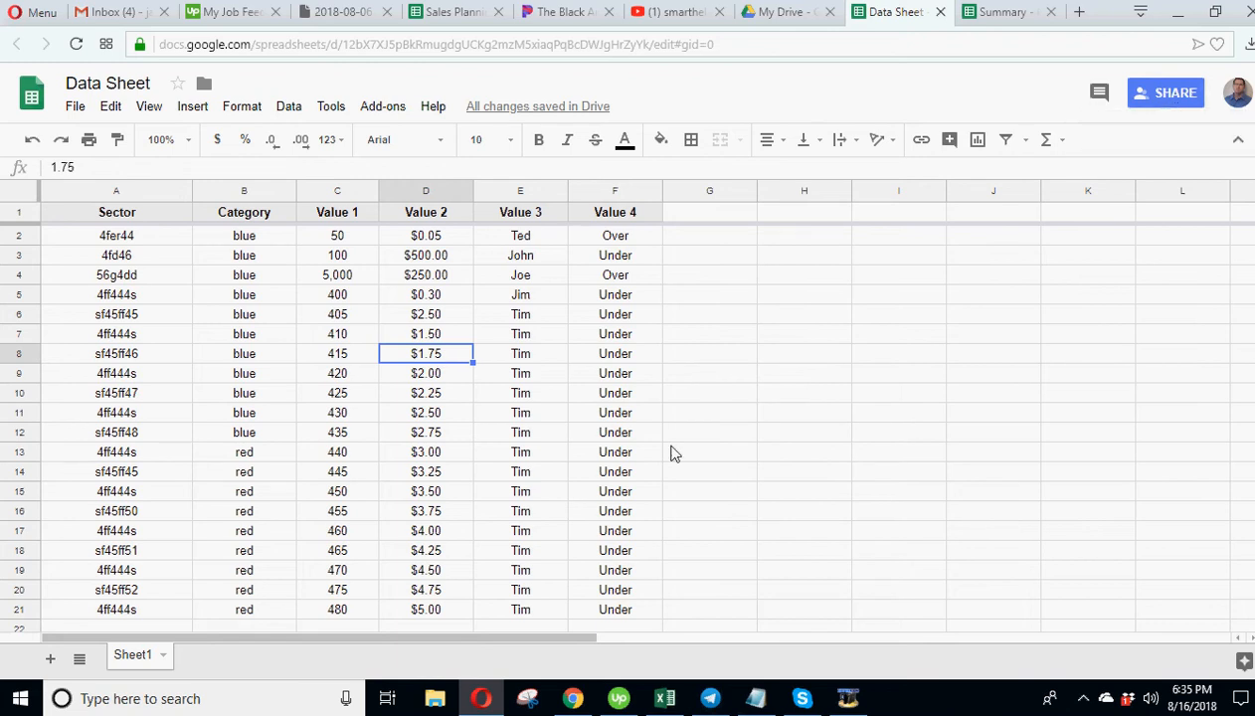
mouse_move(613, 434)
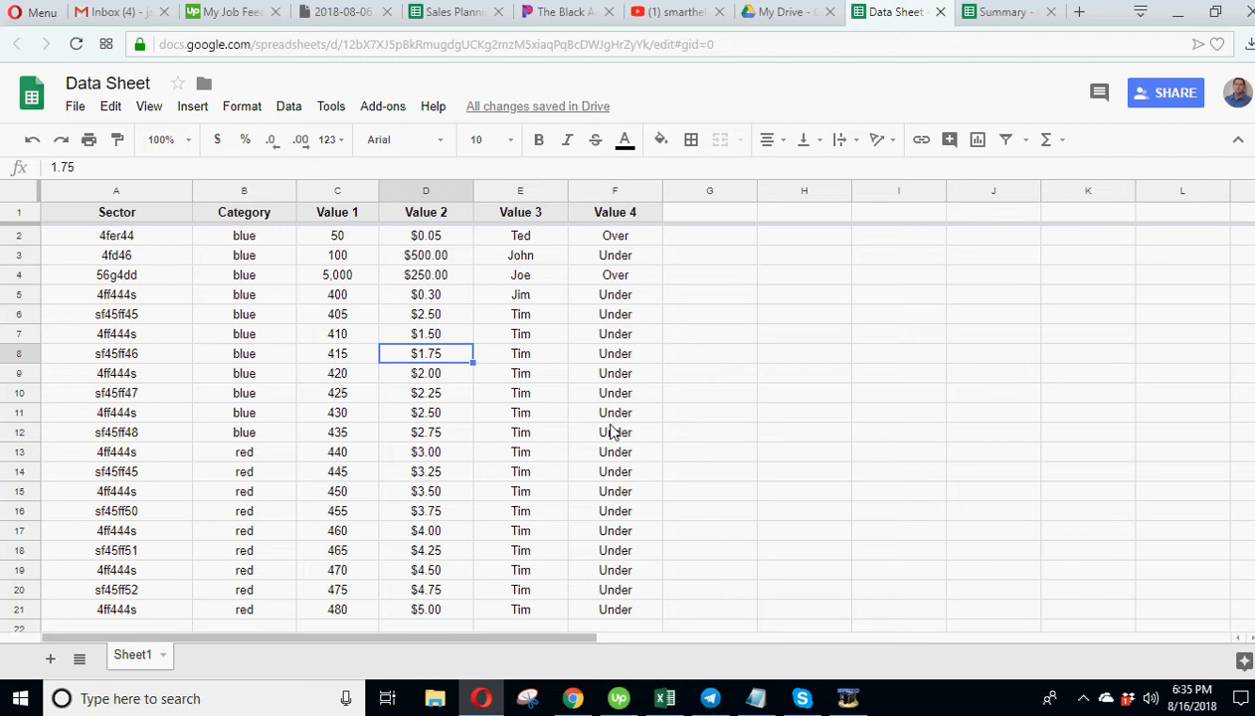
mouse_move(607, 422)
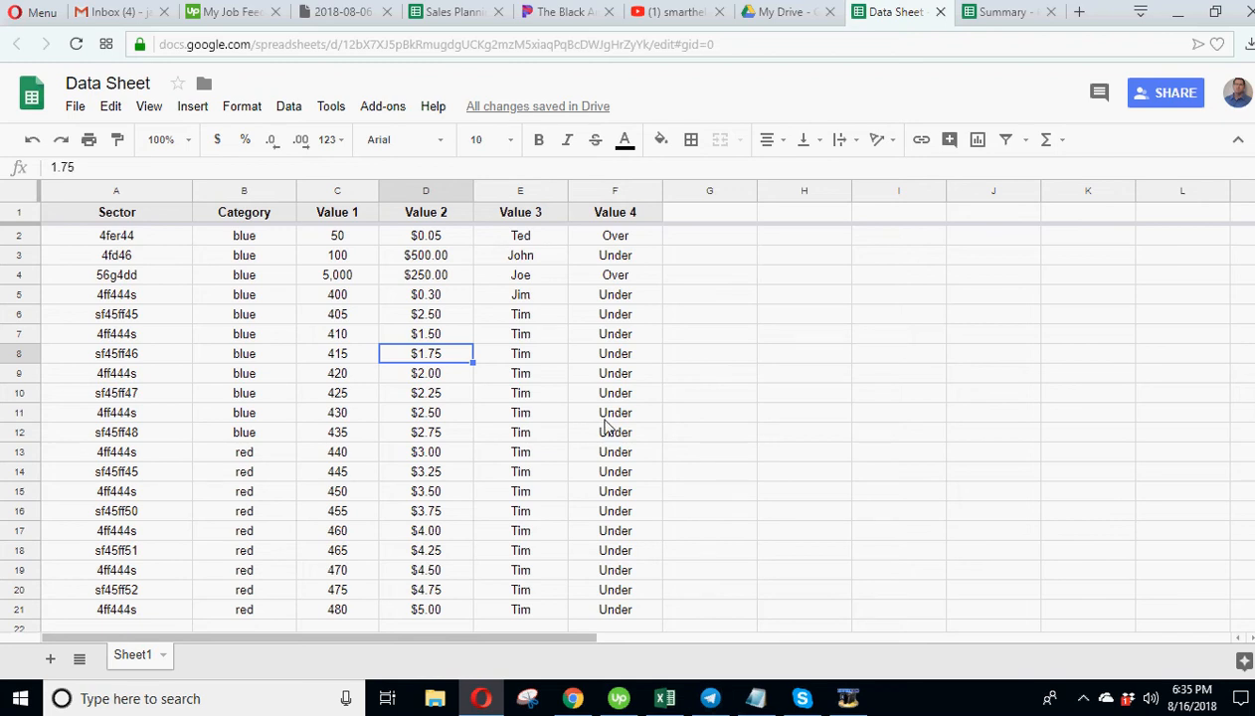
mouse_move(243, 278)
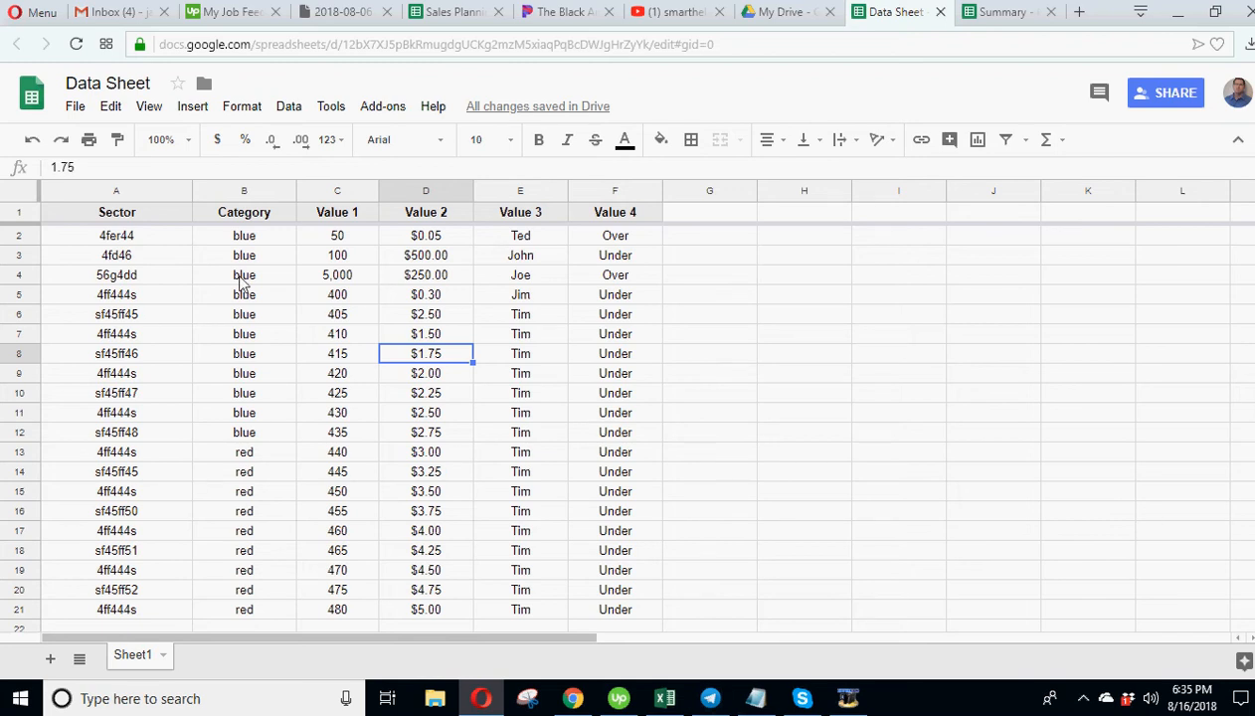
Point out Value 4 entries, the blue category rows and a Value 2 amount in the data.
click(338, 274)
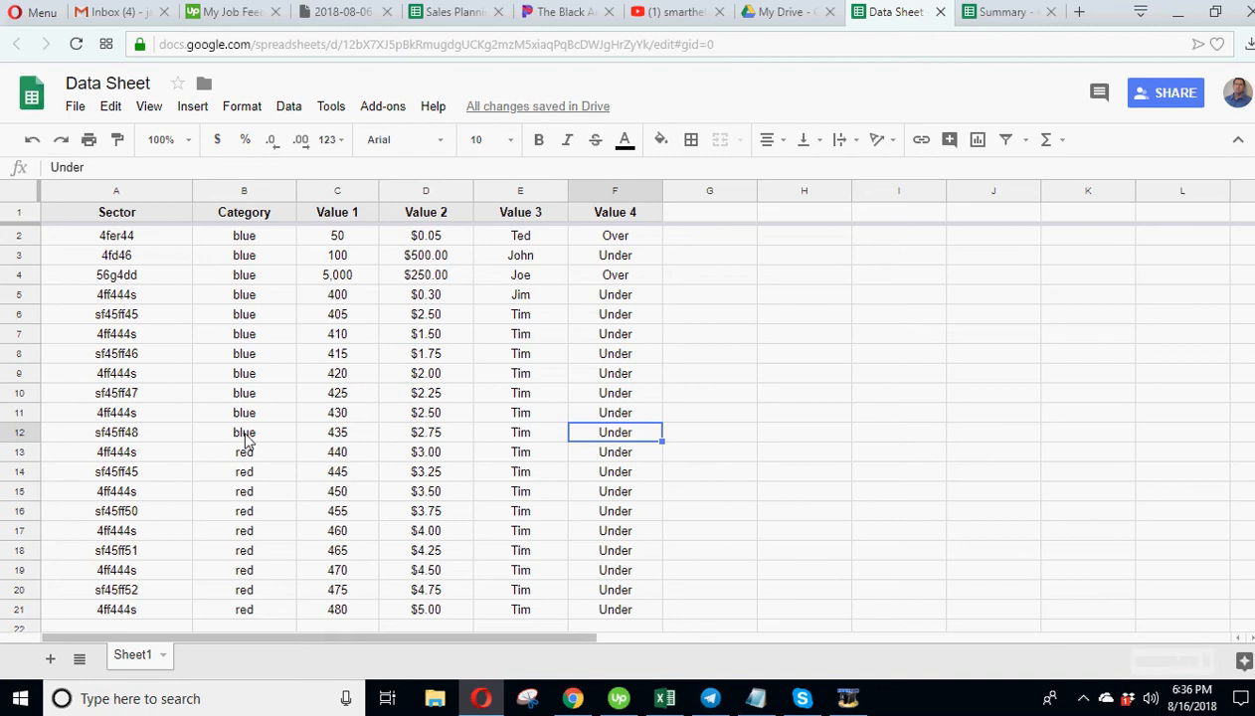
click(243, 509)
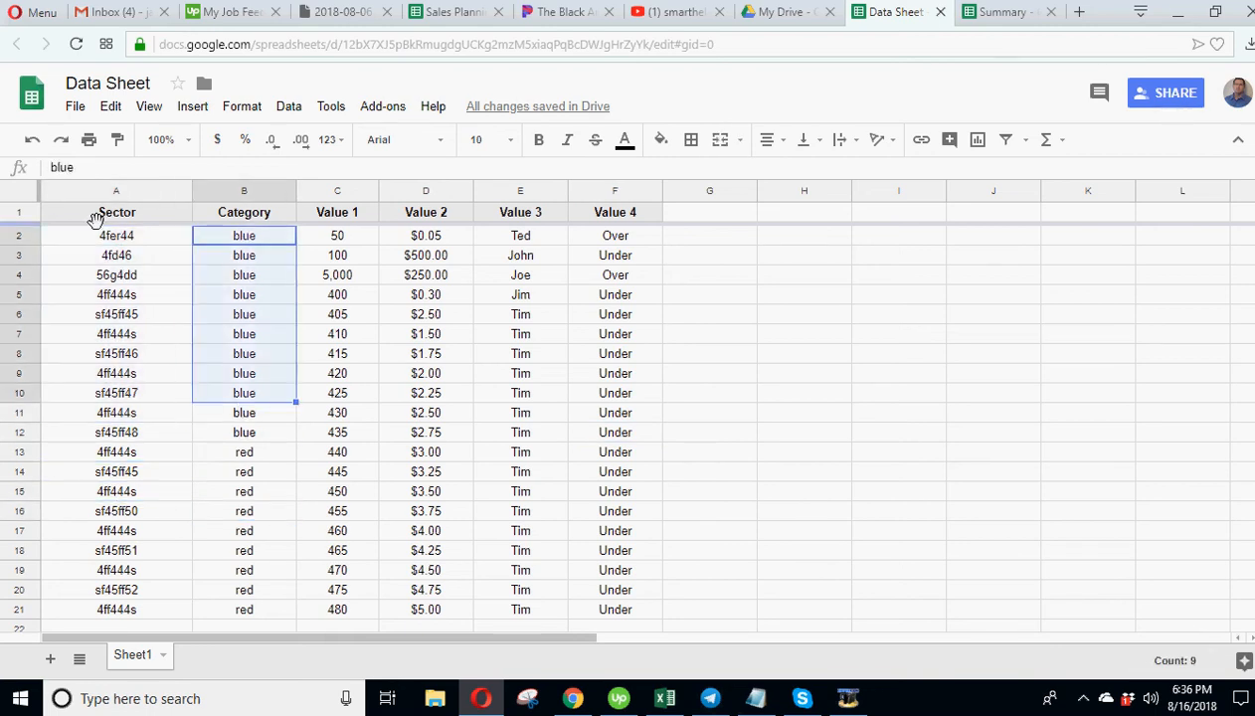
click(242, 211)
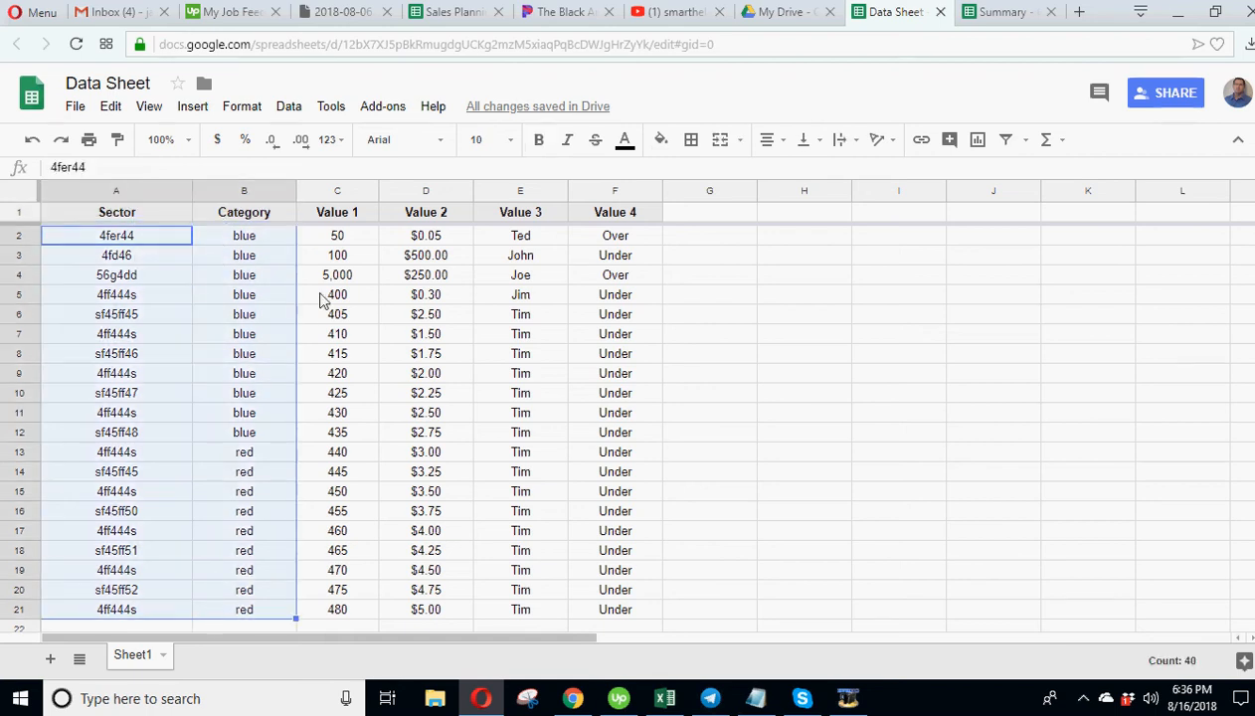
click(338, 314)
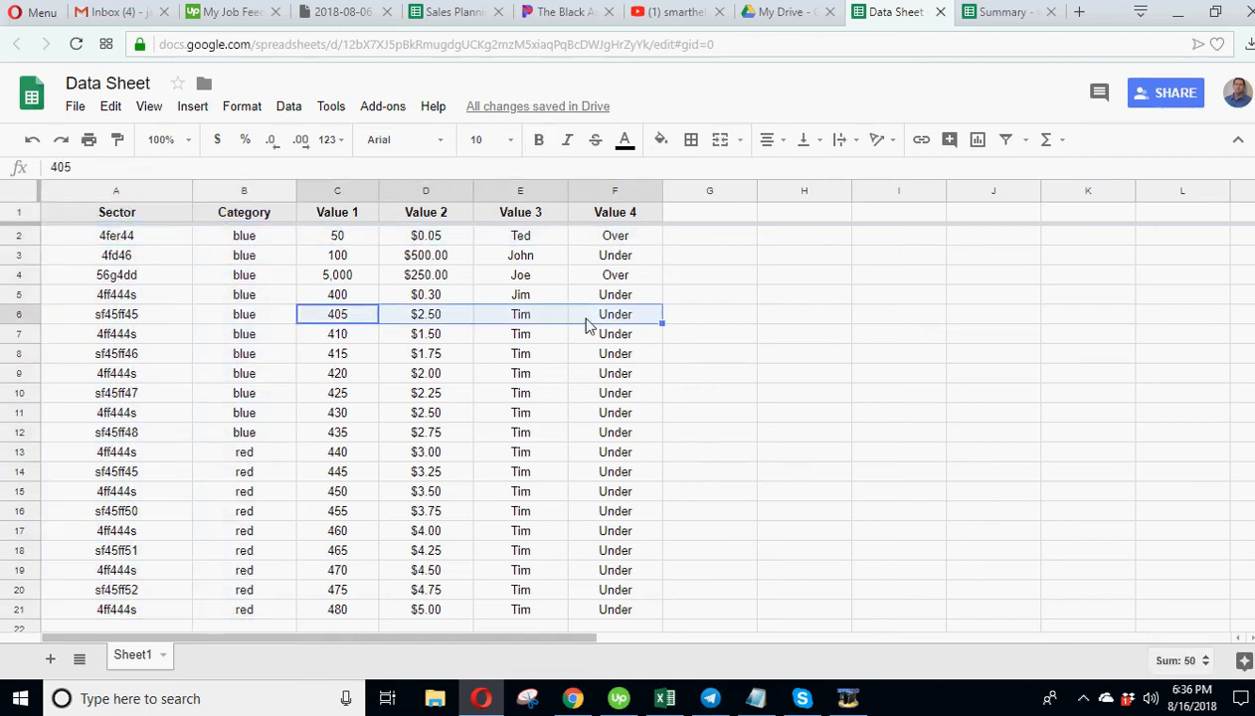
click(425, 411)
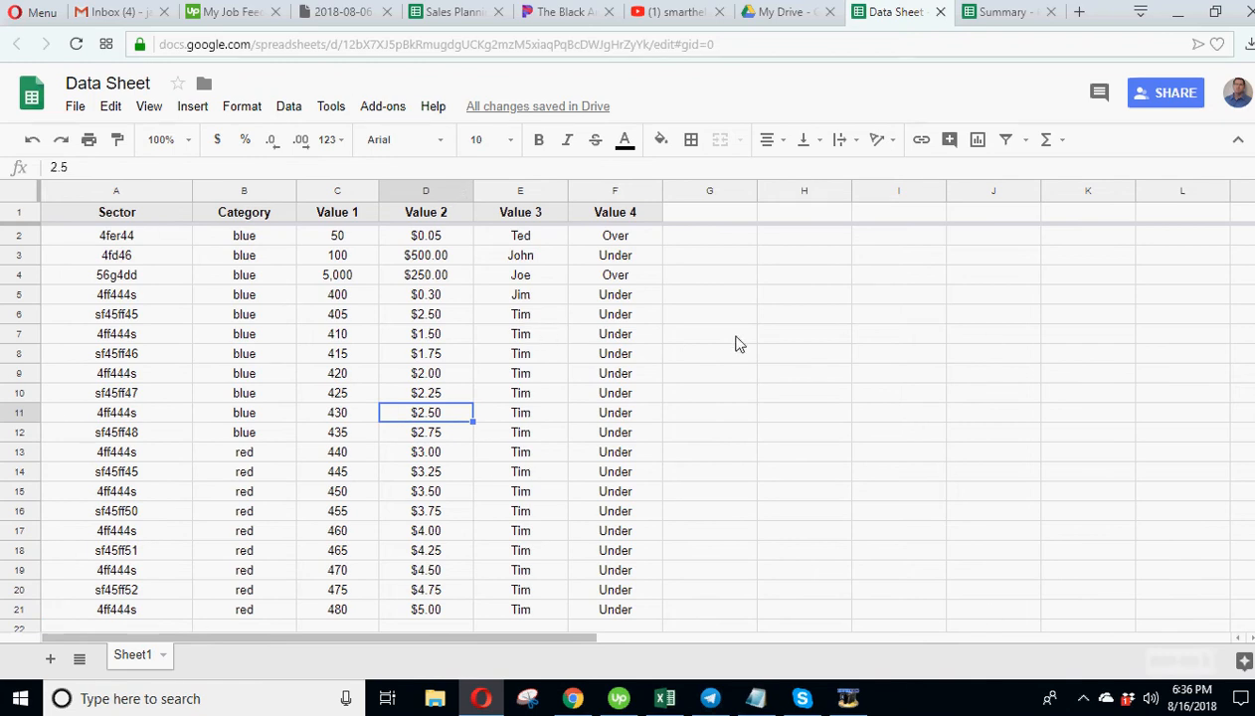
mouse_move(346, 394)
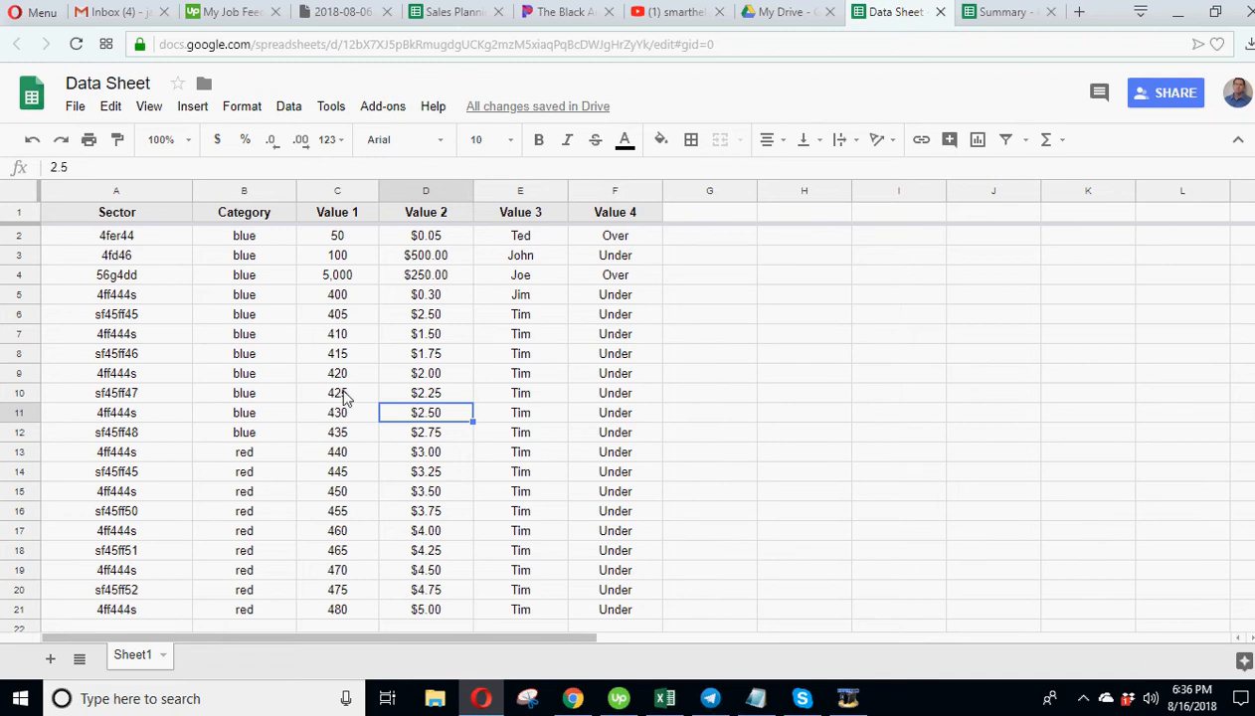
mouse_move(314, 450)
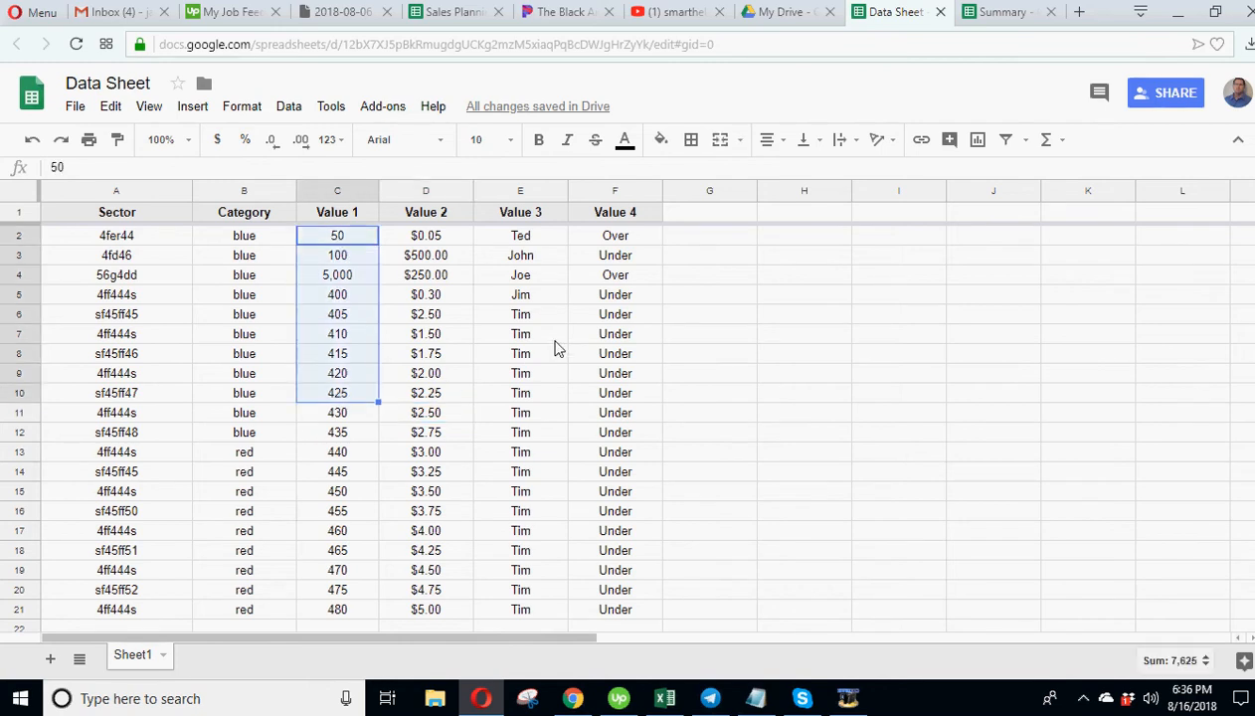
Point out sector codes in the data, then show the Summary's chosen category red.
click(115, 334)
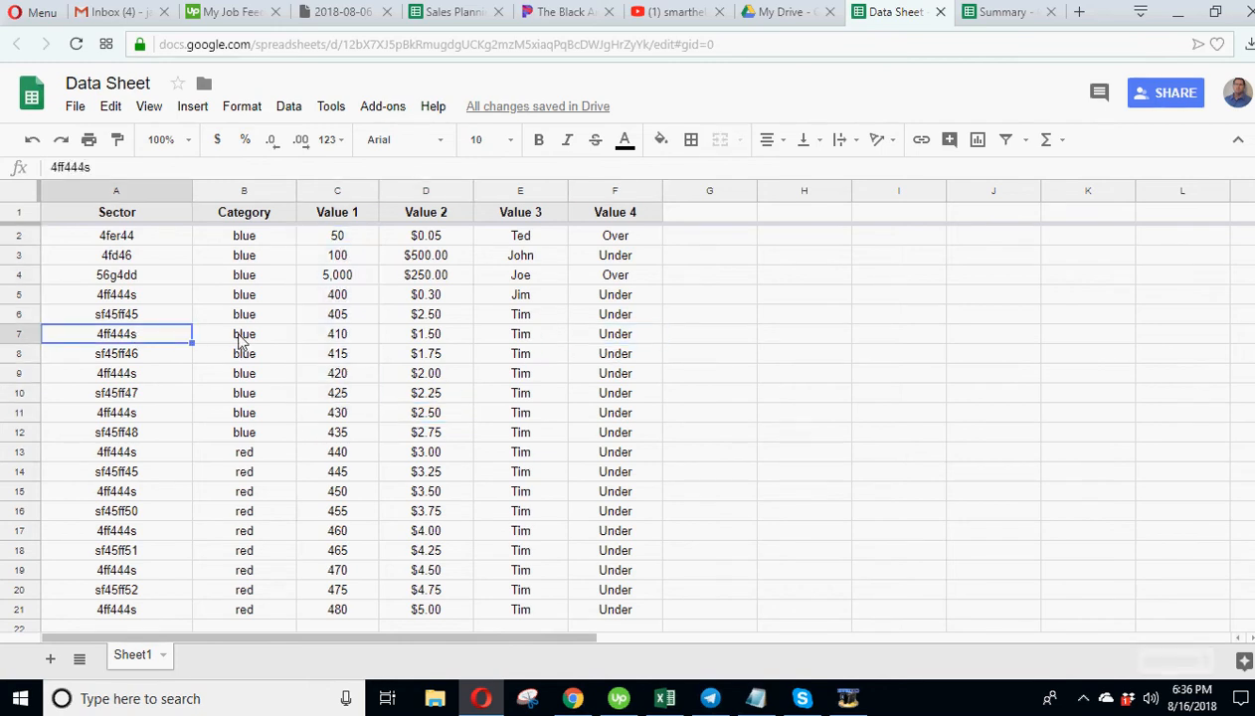
click(116, 354)
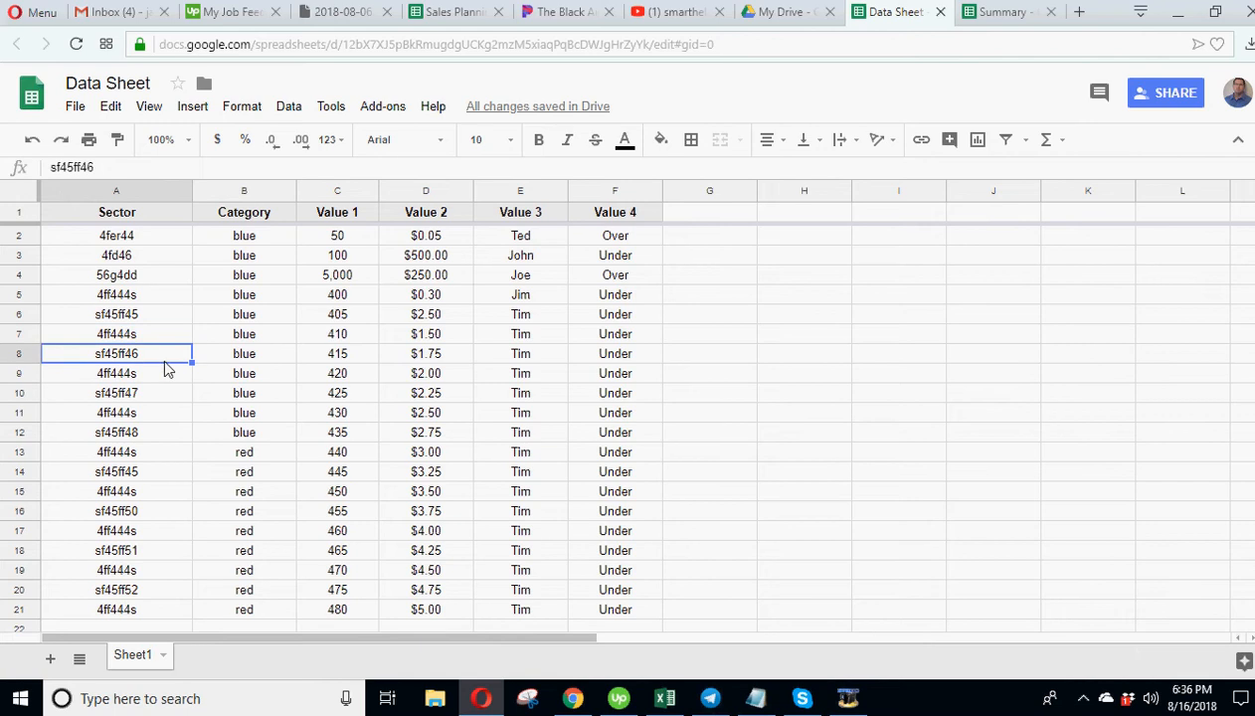
click(243, 374)
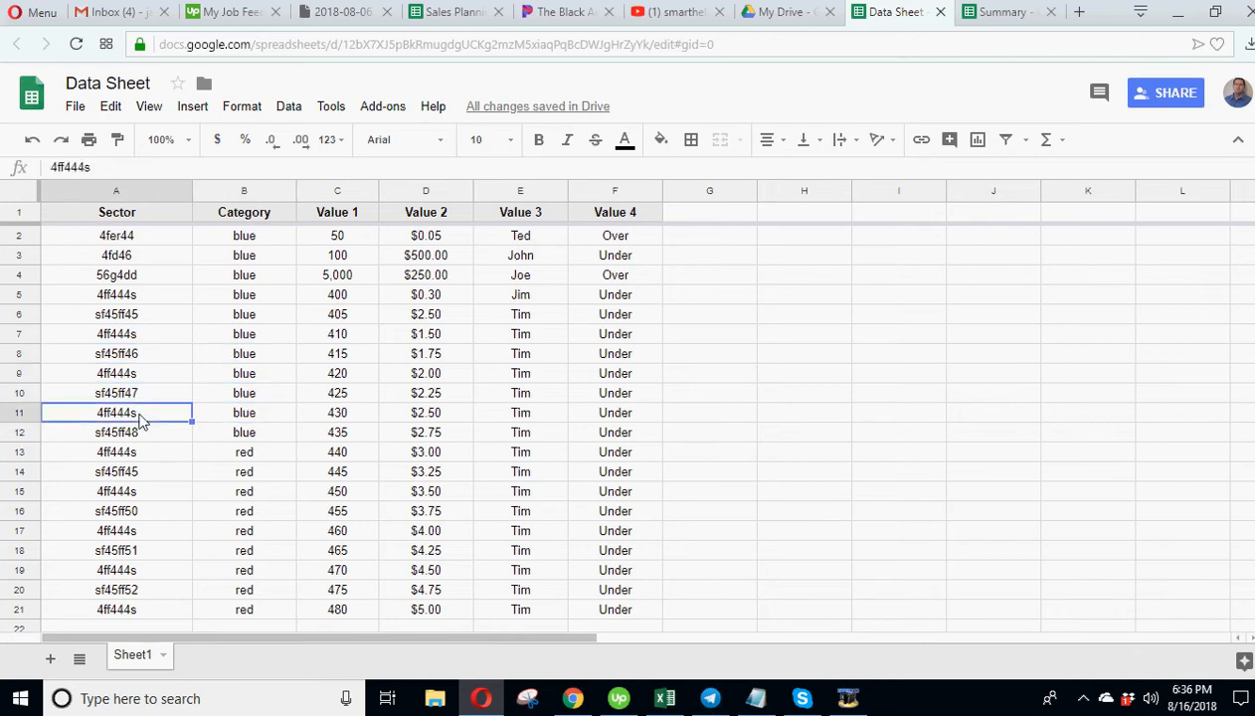
mouse_move(143, 442)
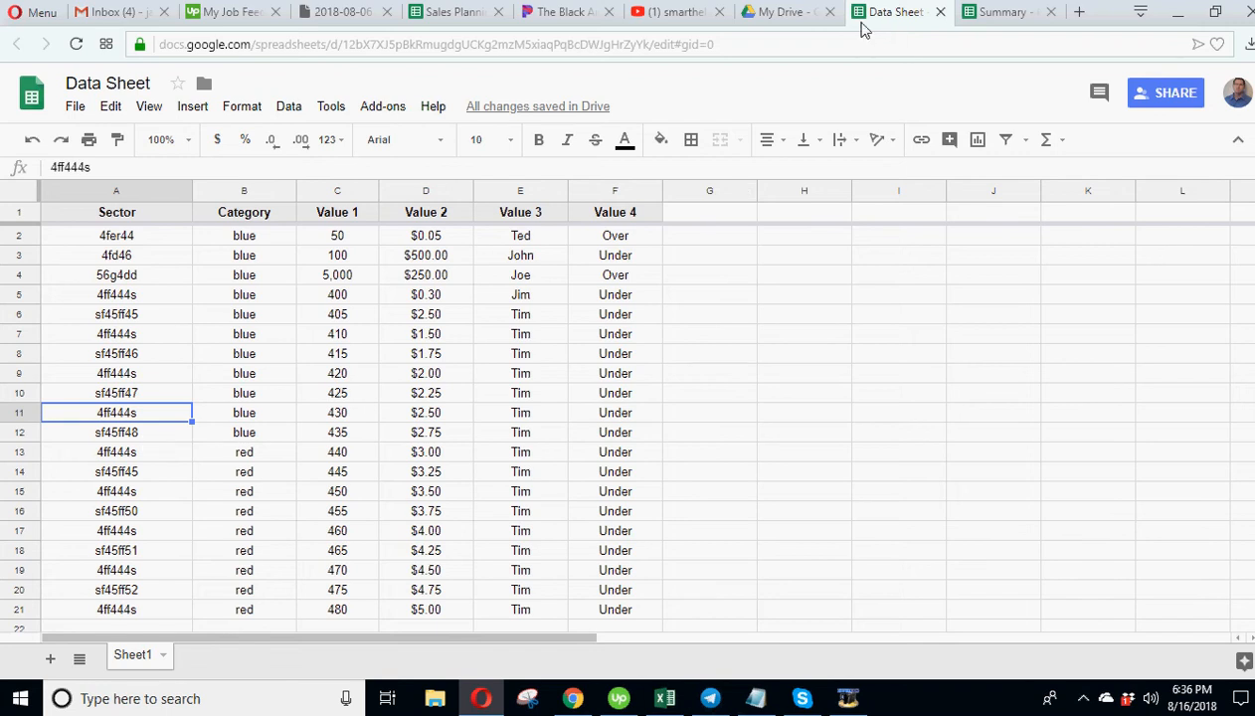
click(997, 12)
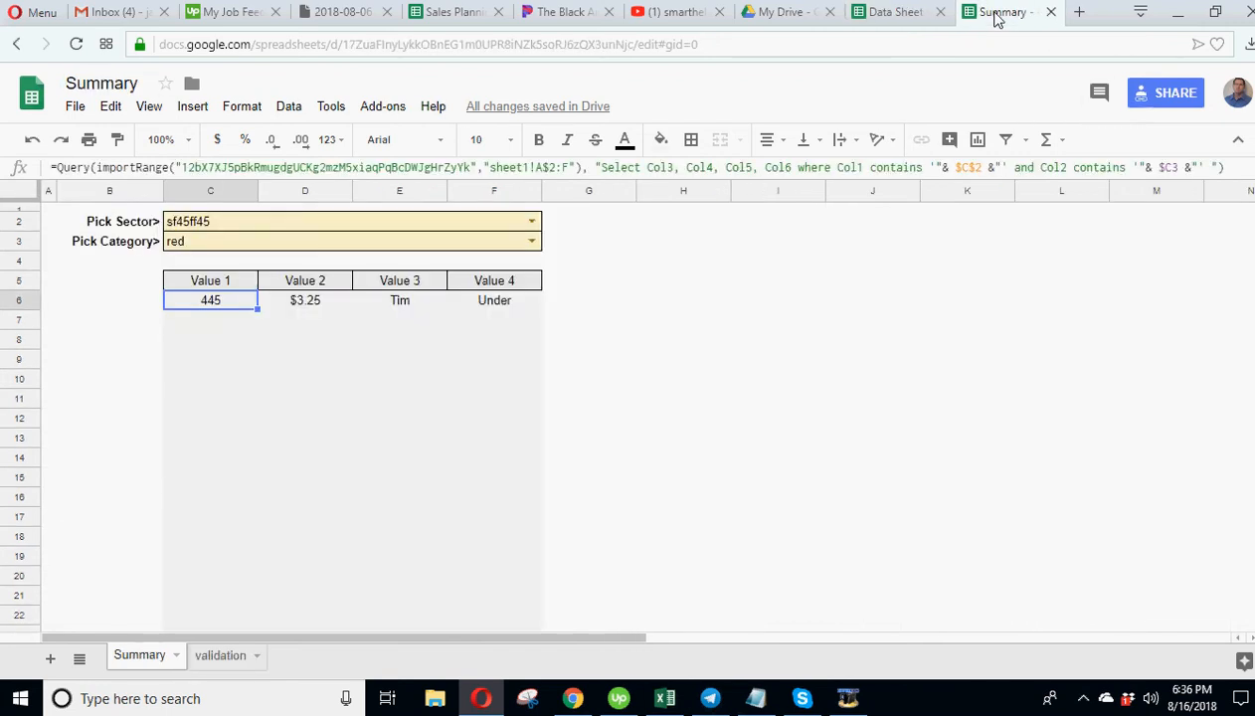
click(778, 418)
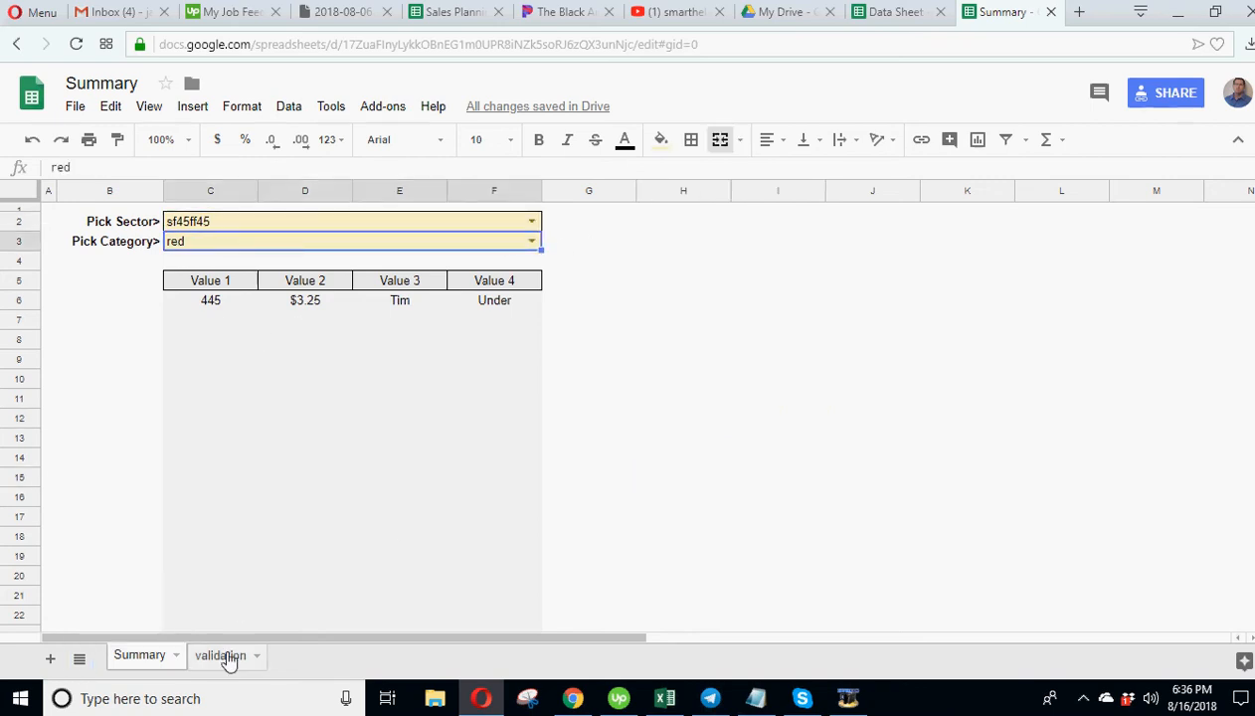
Review the sector and category lists on the validation sheet, then return to Summary.
click(219, 656)
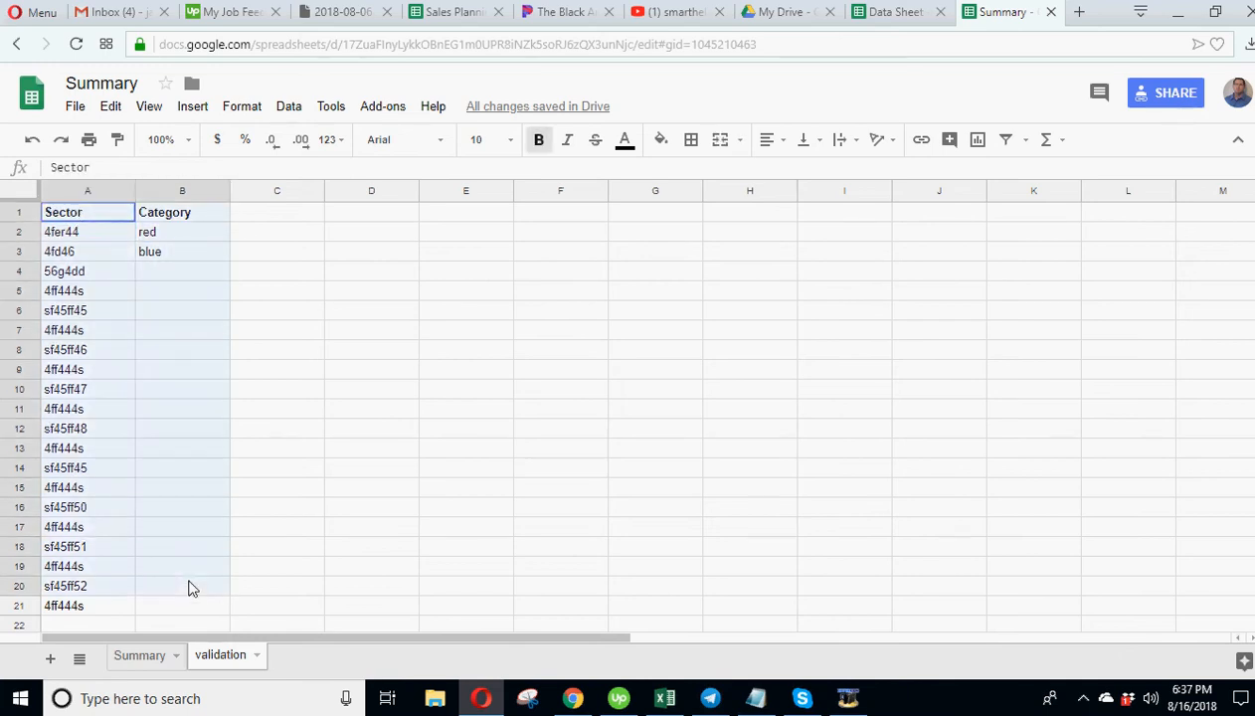
drag(88, 211, 181, 605)
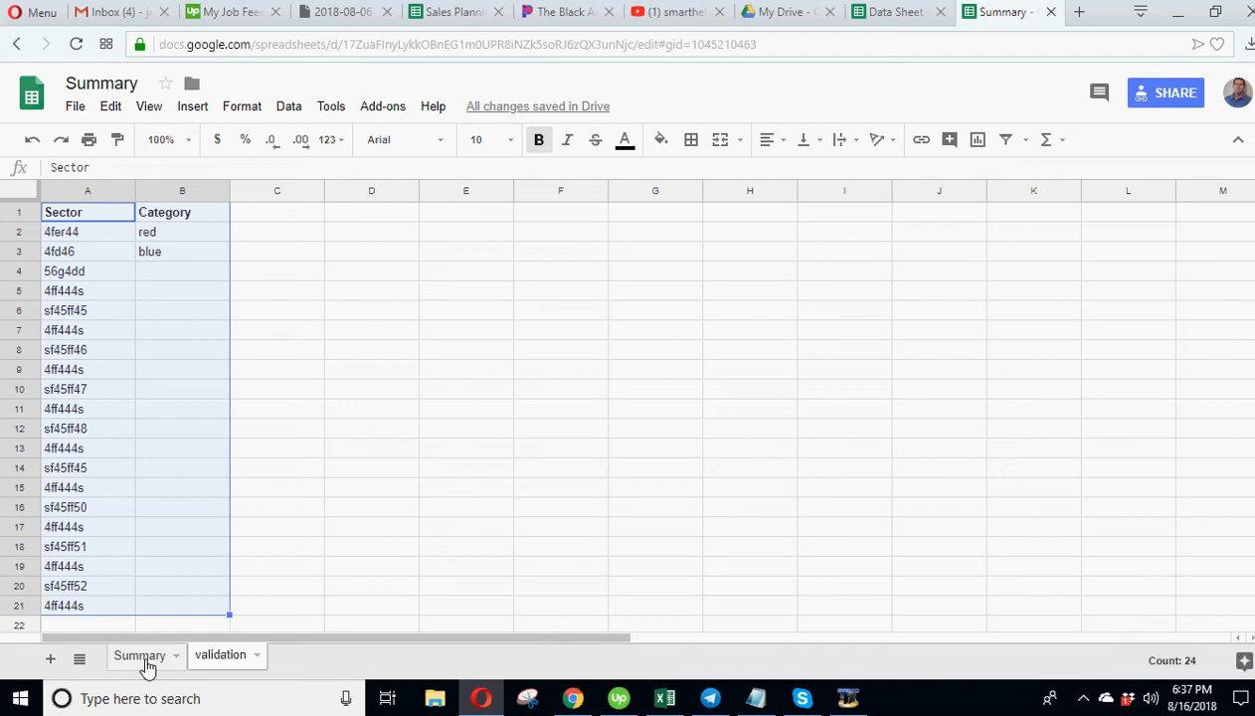
click(139, 657)
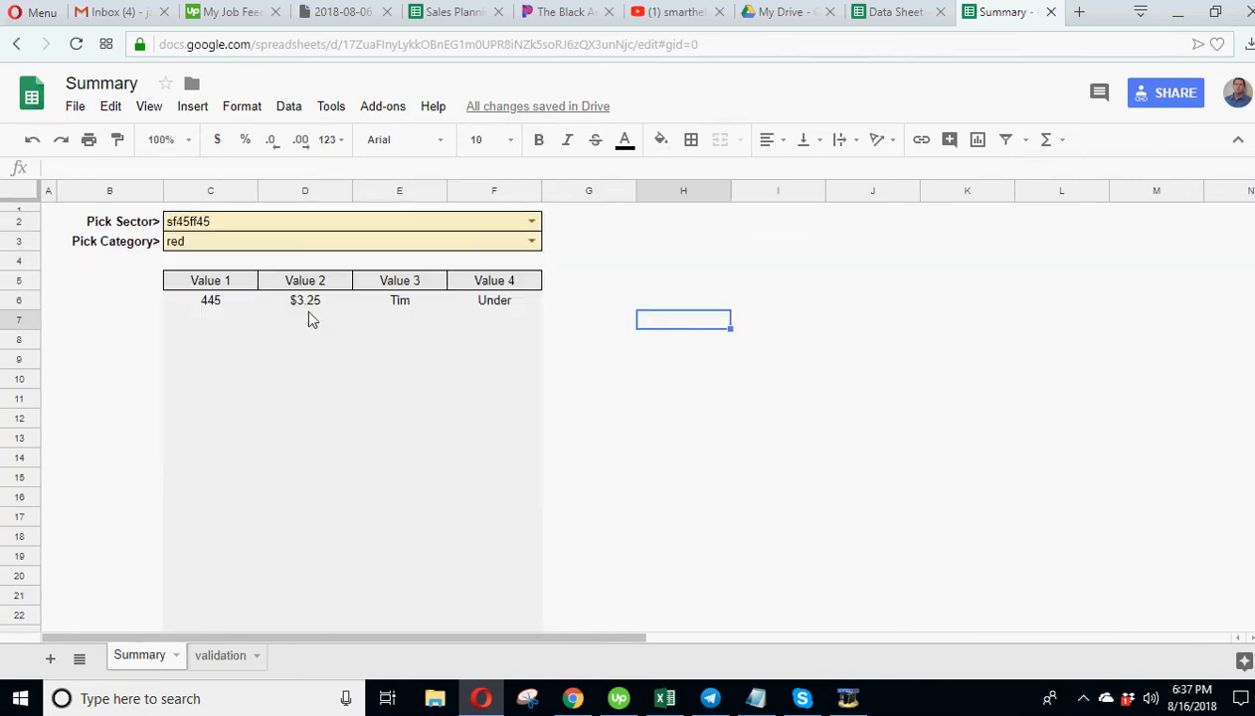
click(211, 299)
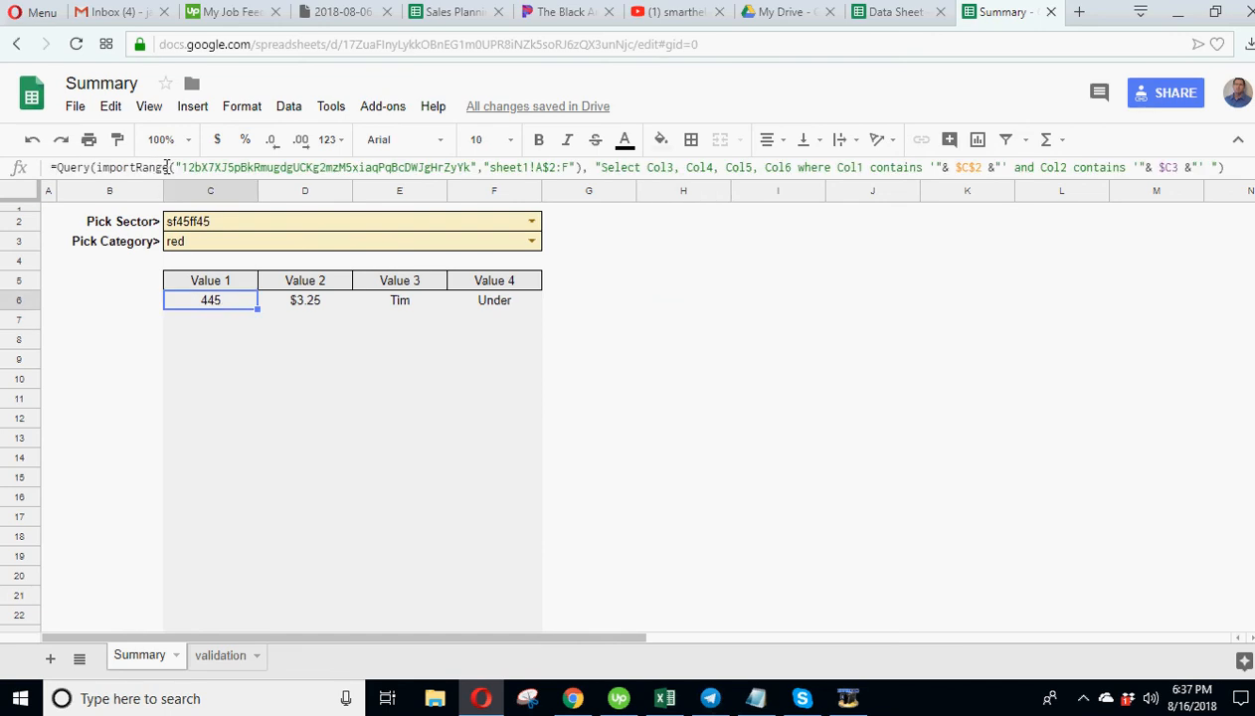
mouse_move(746, 122)
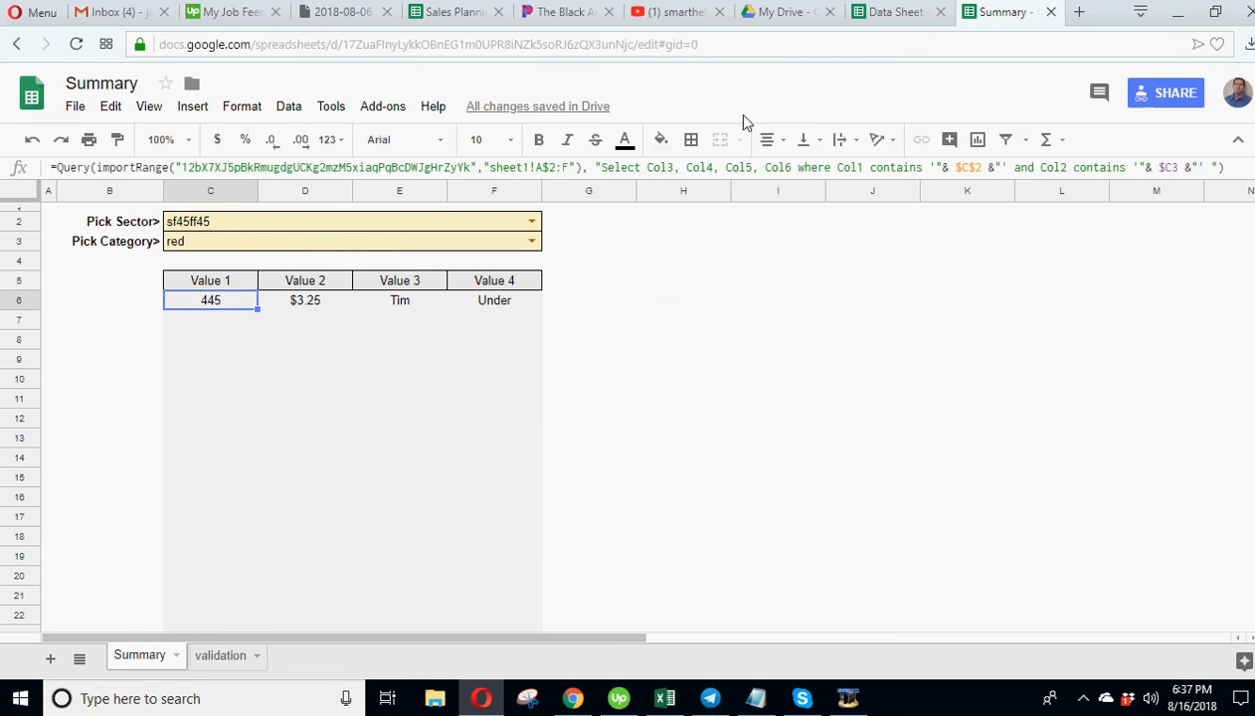
click(901, 12)
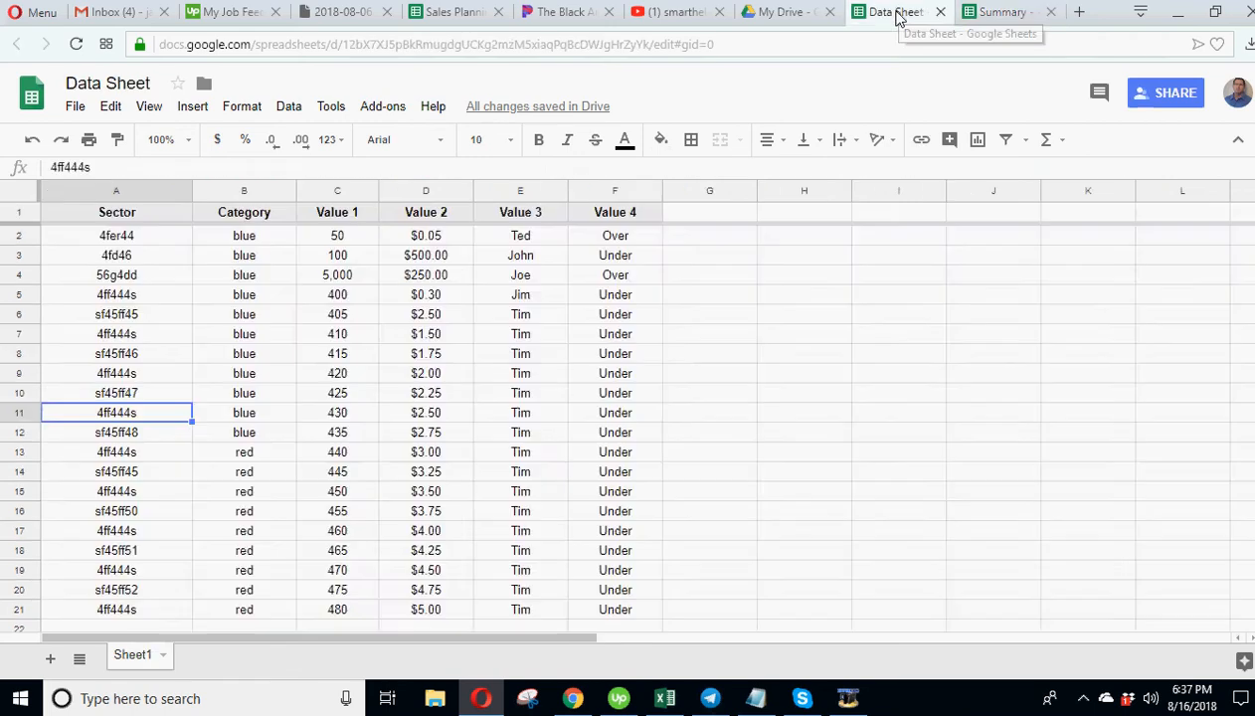
click(1001, 12)
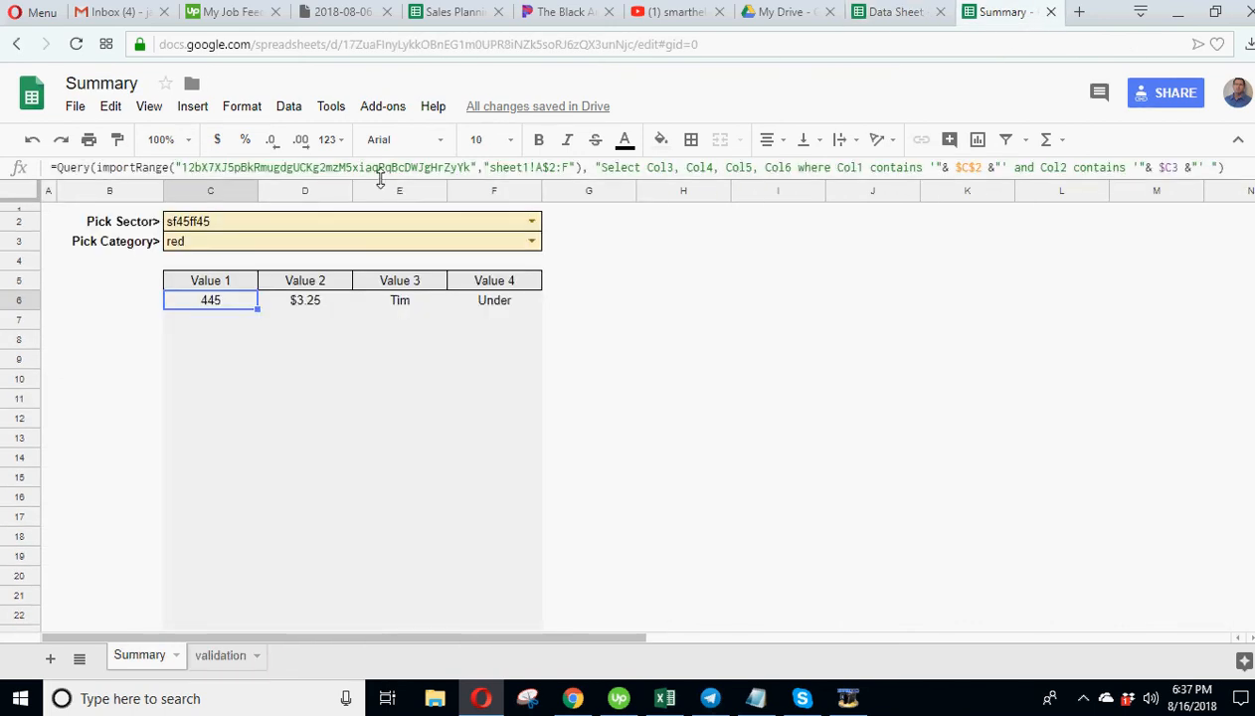
mouse_move(879, 37)
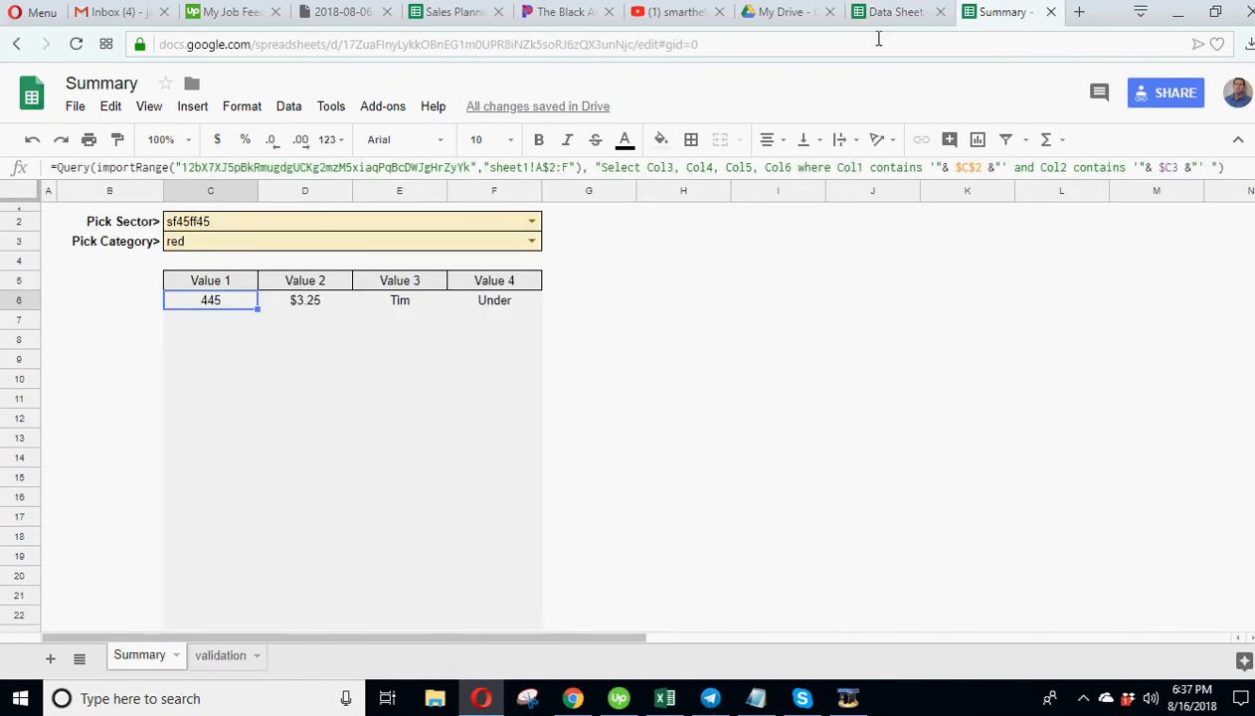
click(899, 12)
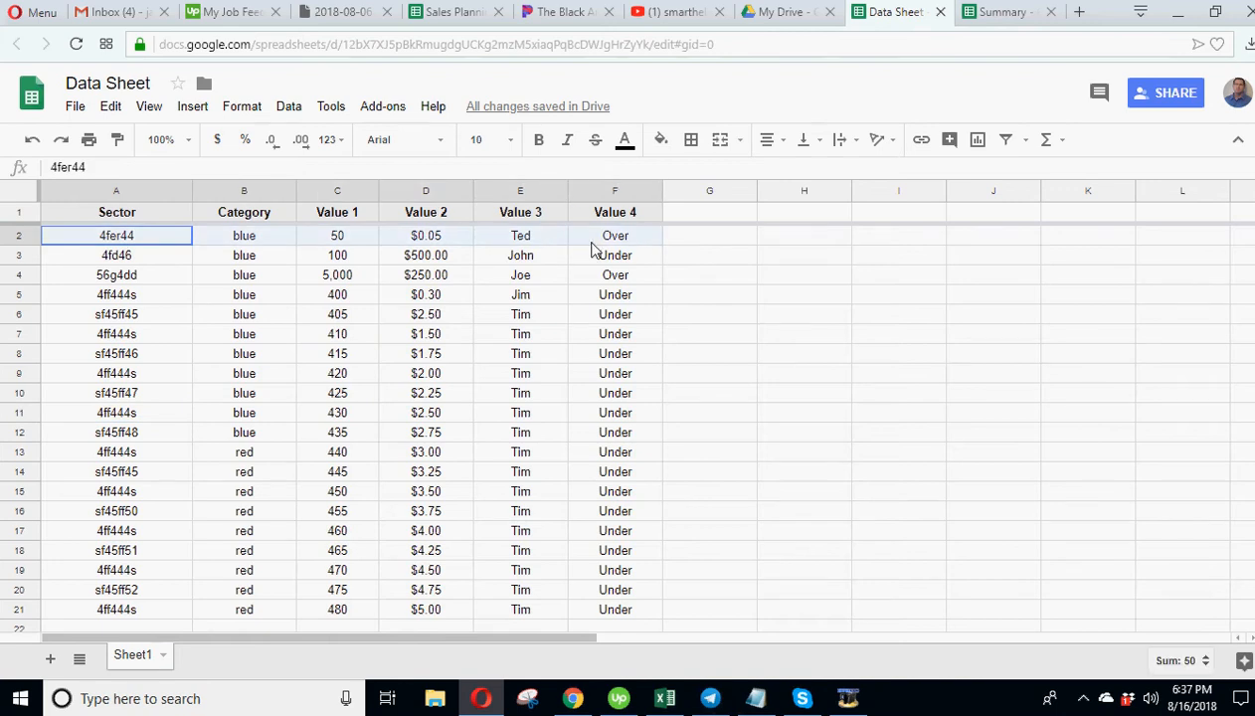
mouse_move(604, 292)
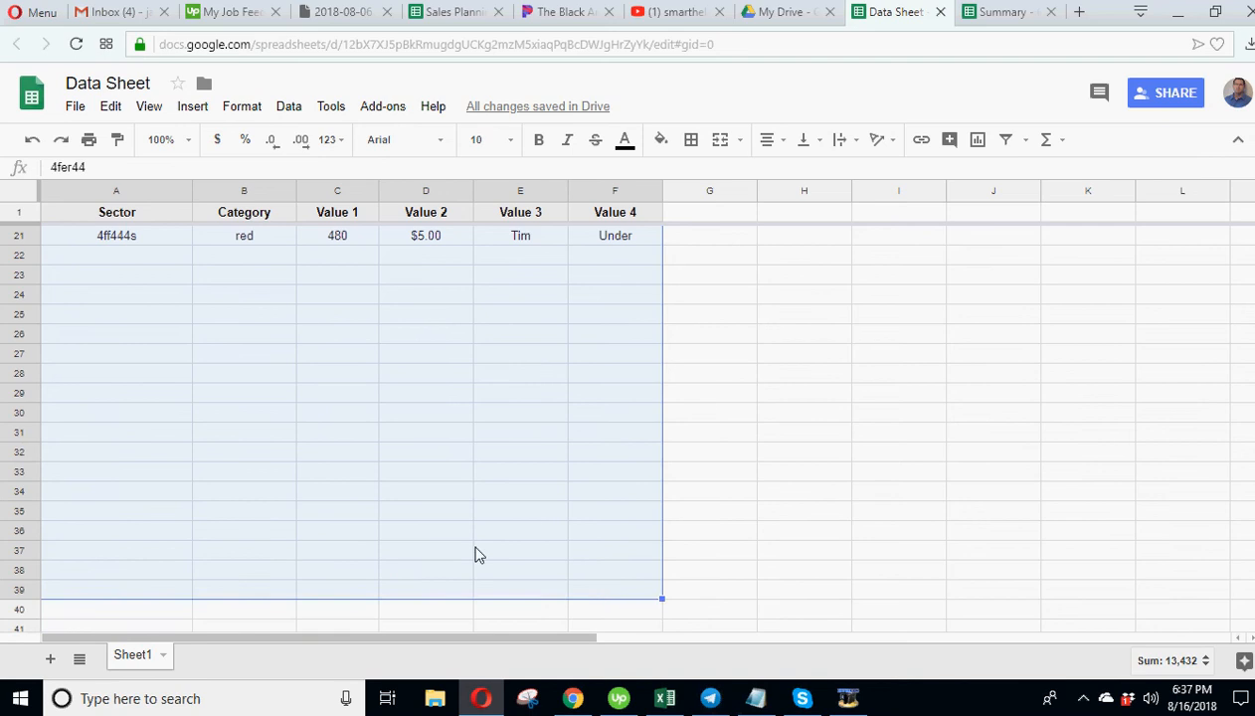
scroll(up, 3)
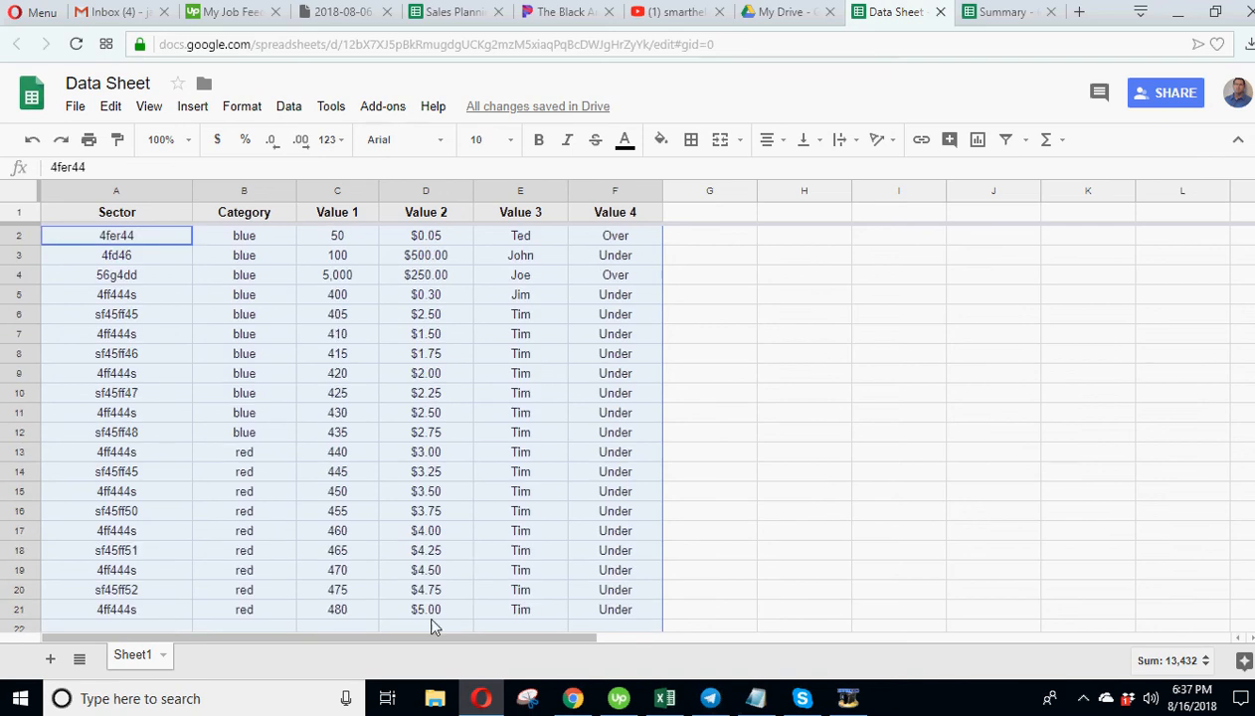
mouse_move(505, 262)
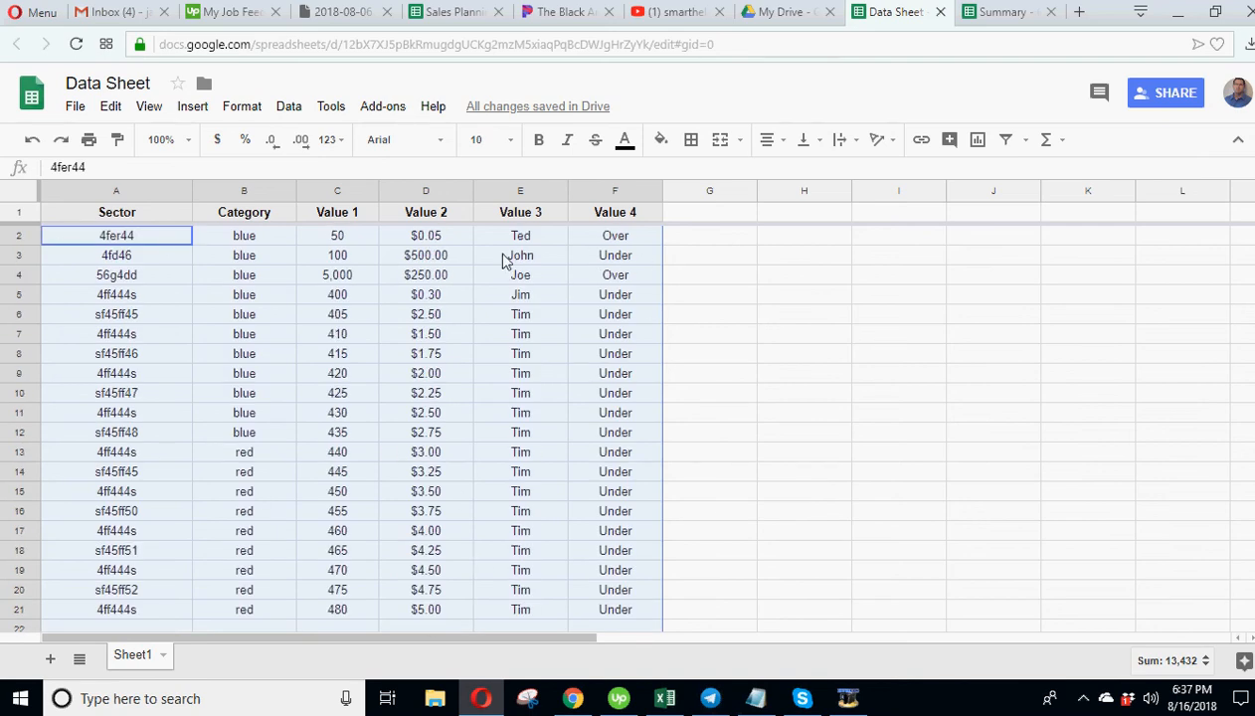
click(1012, 12)
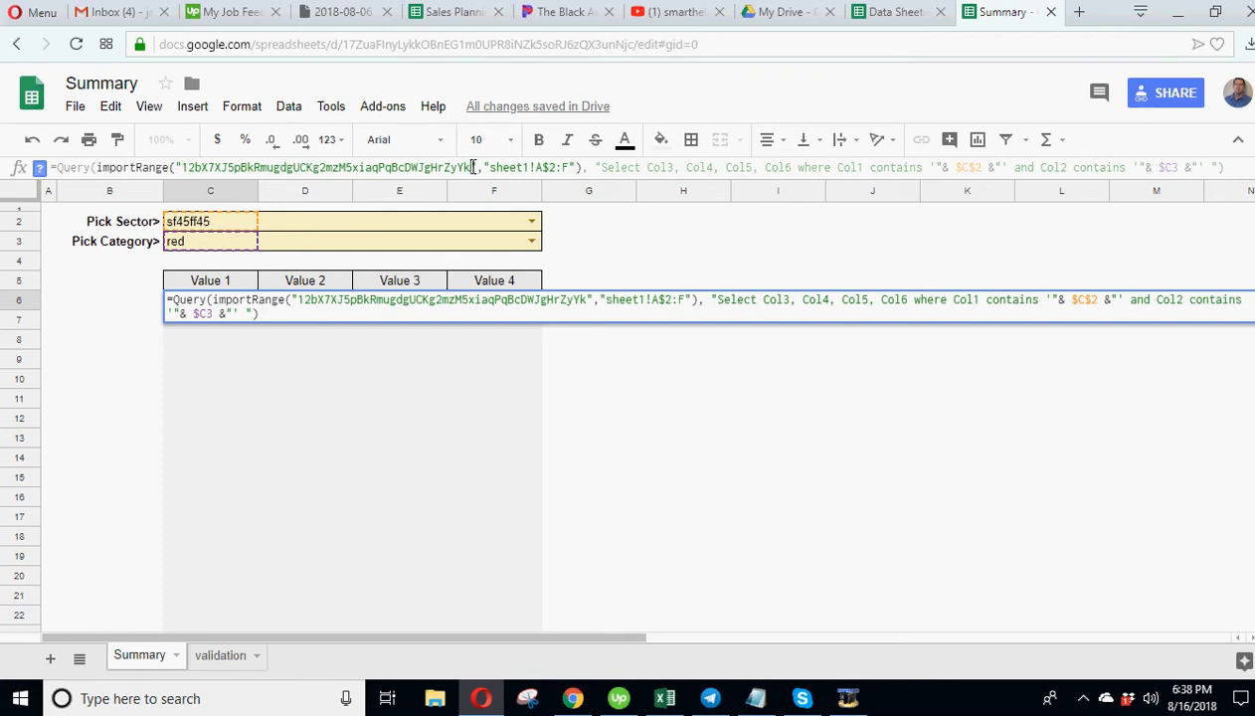
Highlight parts of the QUERY formula in C6, then bring up the Data Sheet spreadsheet.
drag(183, 167, 468, 167)
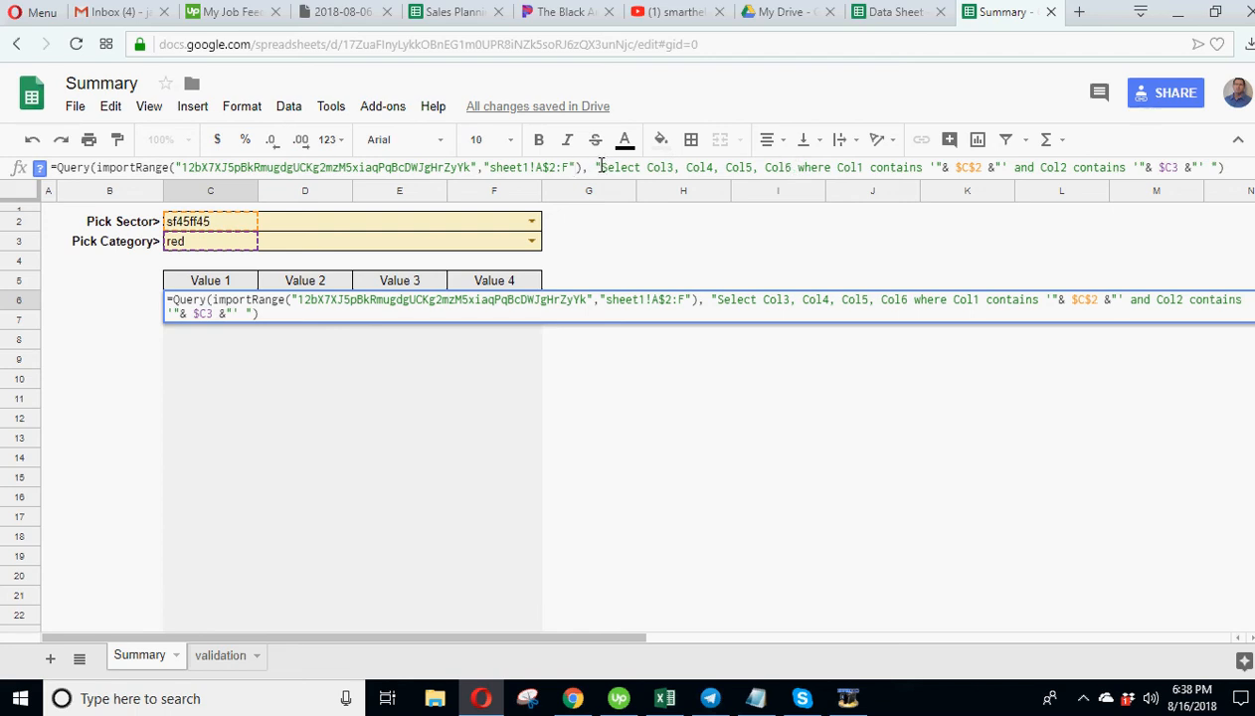
drag(601, 168, 706, 167)
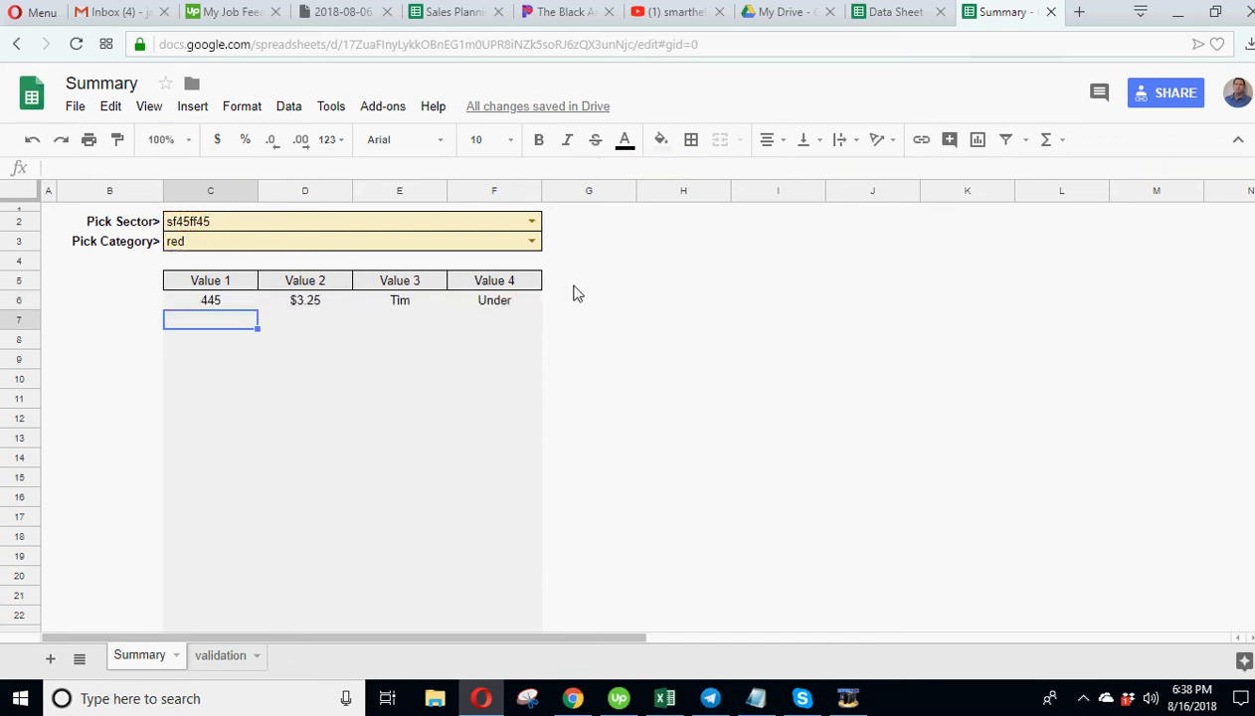
click(211, 298)
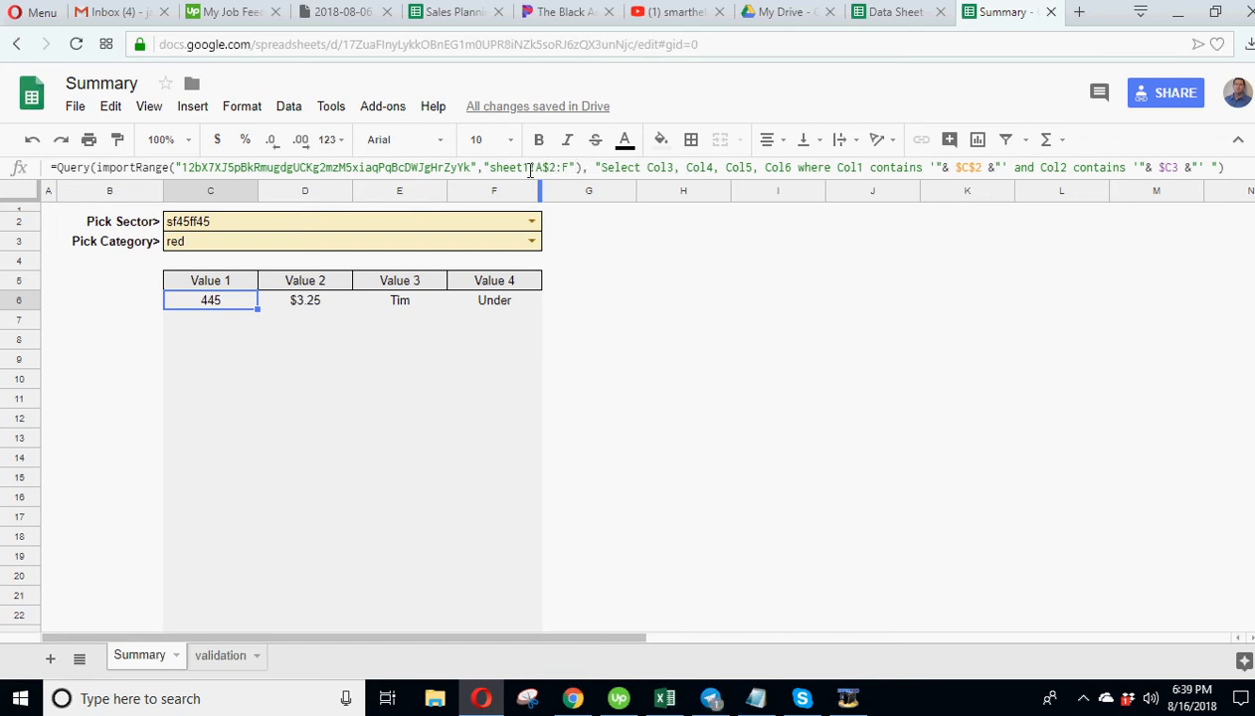
mouse_move(569, 307)
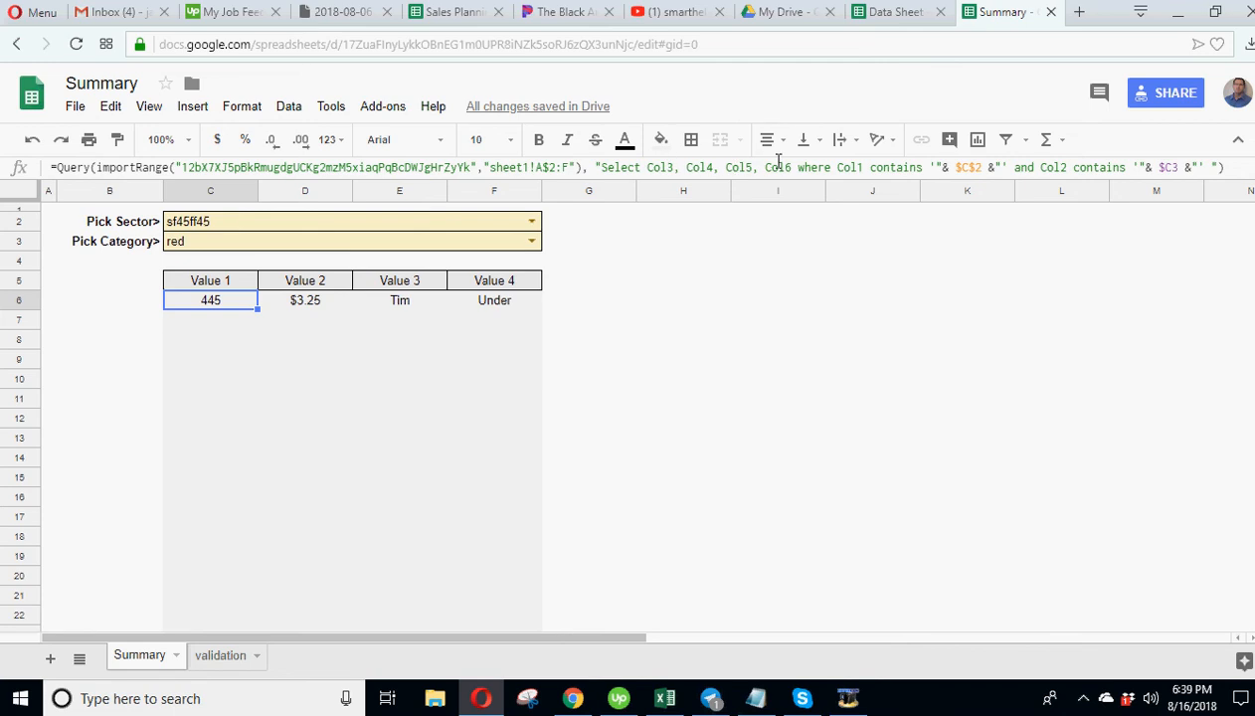
click(899, 12)
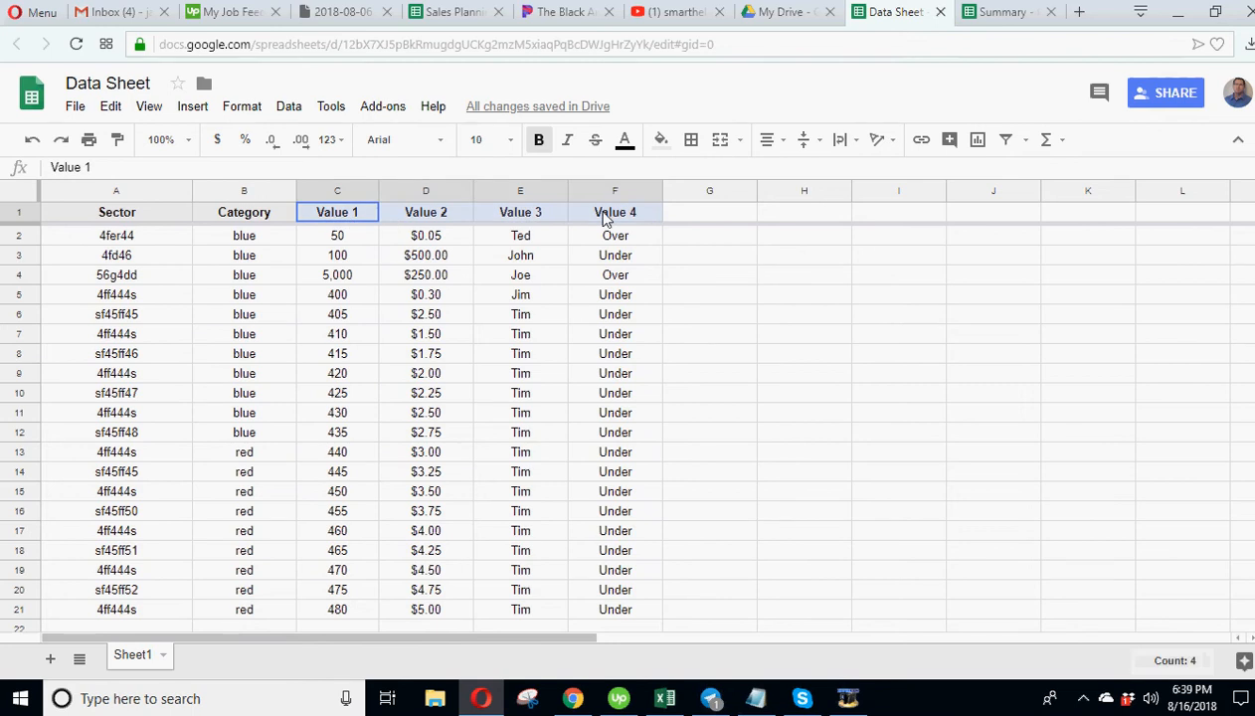
Relate the formula's sector reference to the Sector values in the Data Sheet.
click(997, 12)
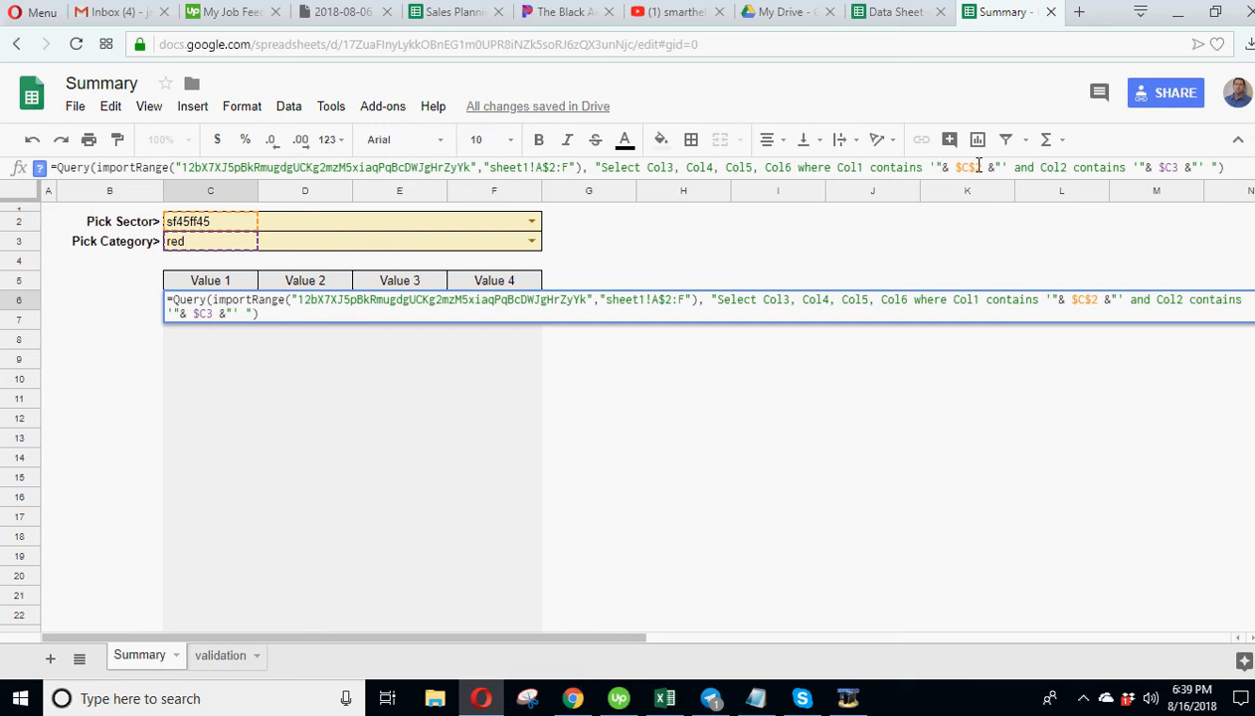
double_click(967, 167)
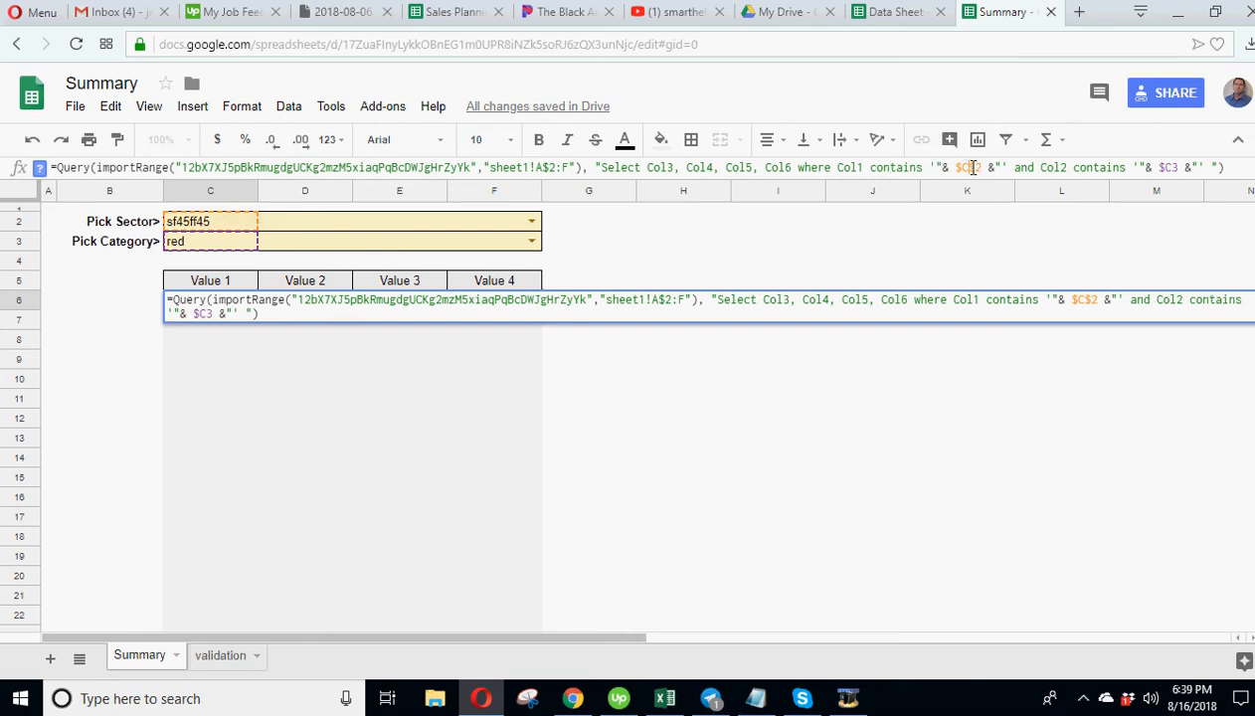
click(885, 12)
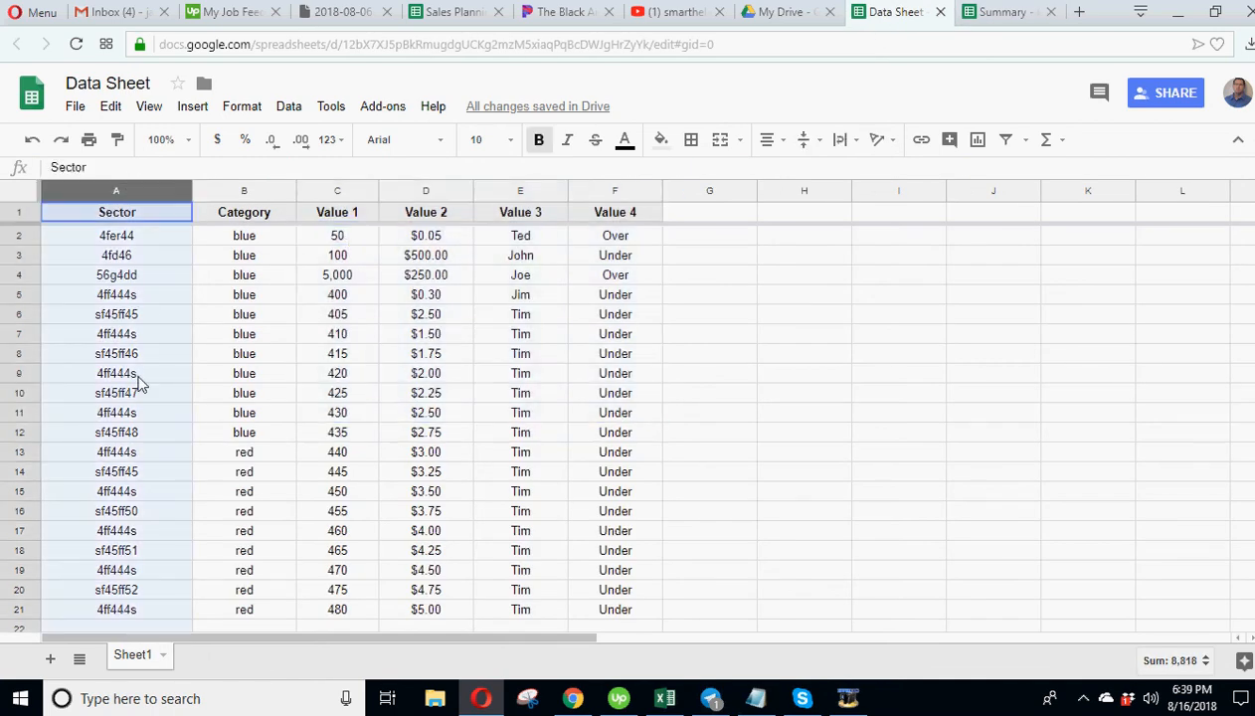
drag(115, 235, 116, 294)
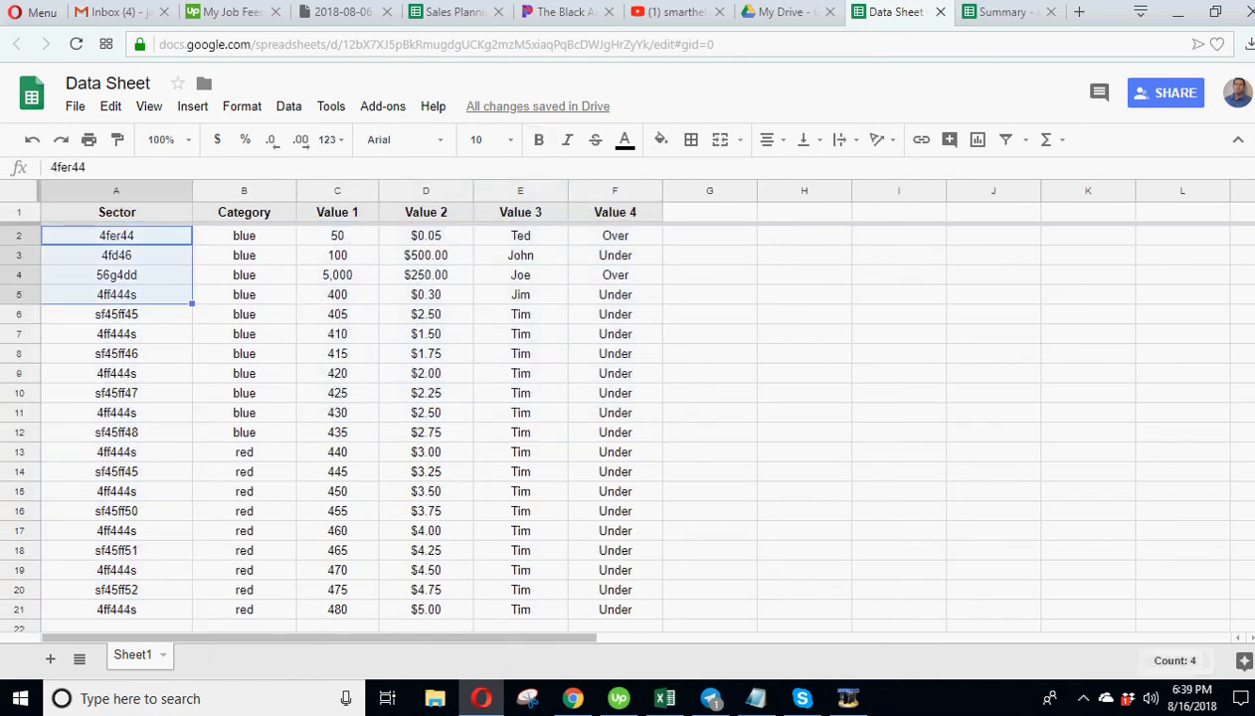
click(1008, 11)
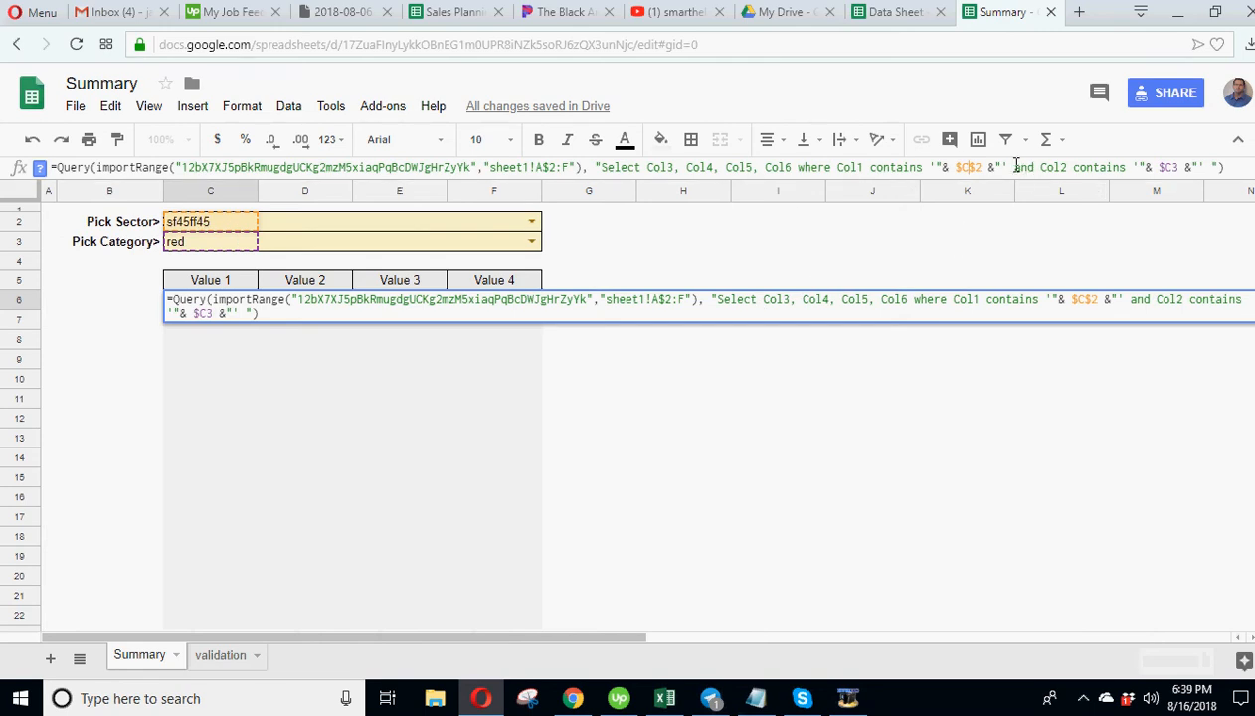
Relate the formula's category condition to the red sf45ff45 row in the Data Sheet.
double_click(1024, 168)
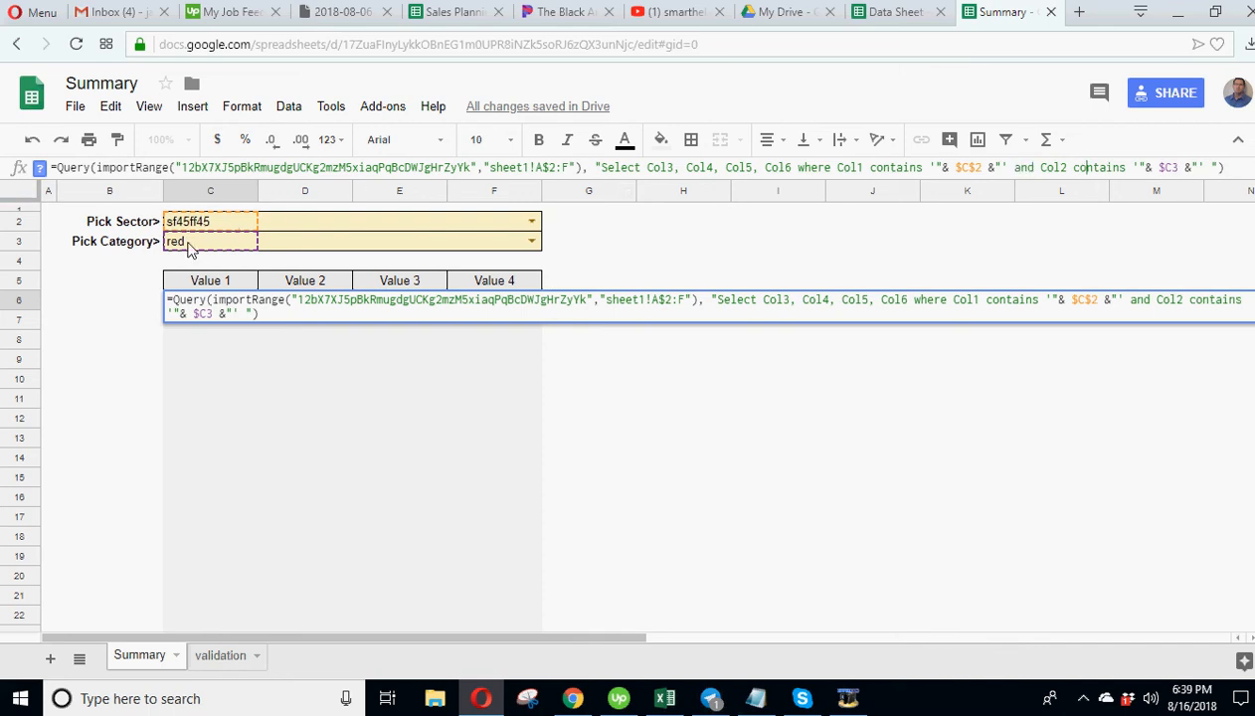
click(897, 12)
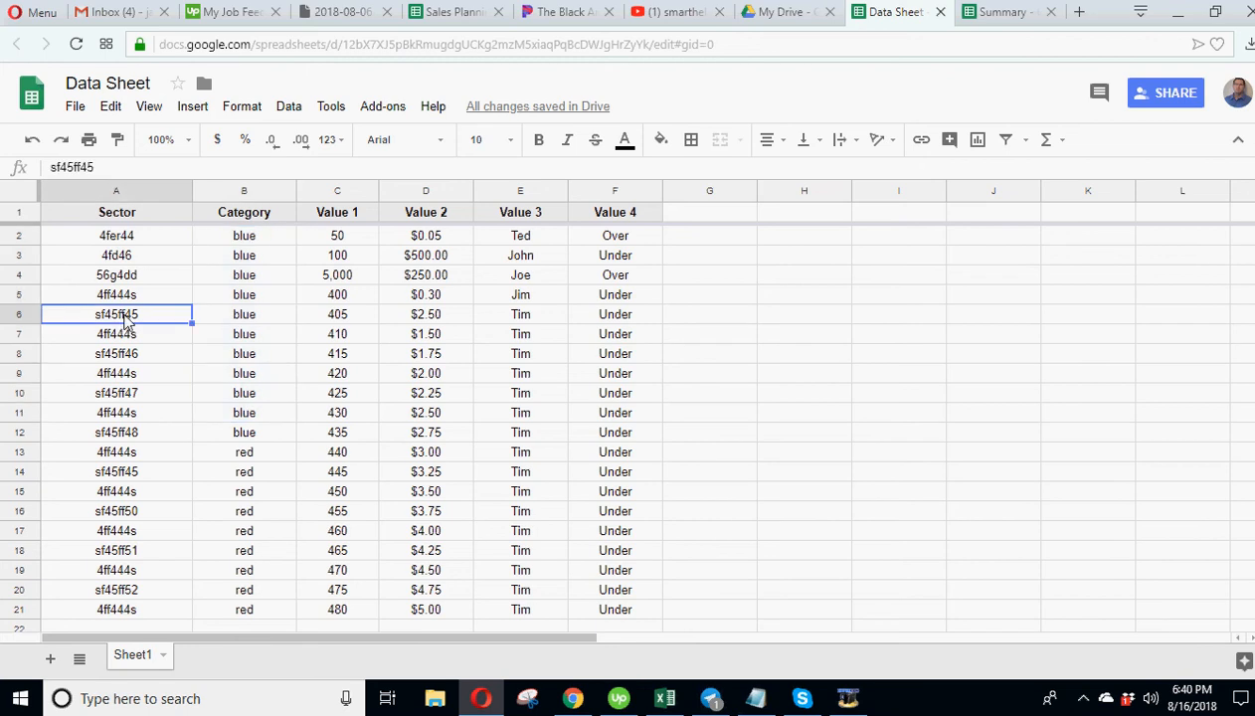
click(116, 471)
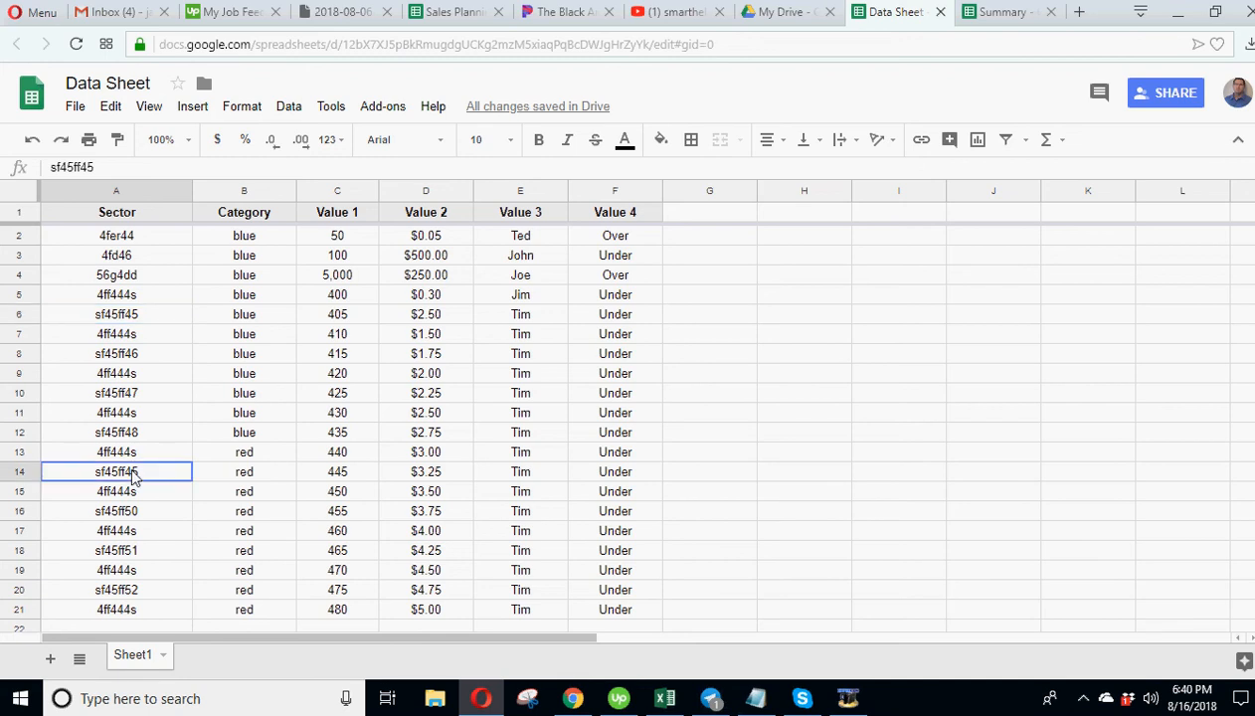
click(242, 314)
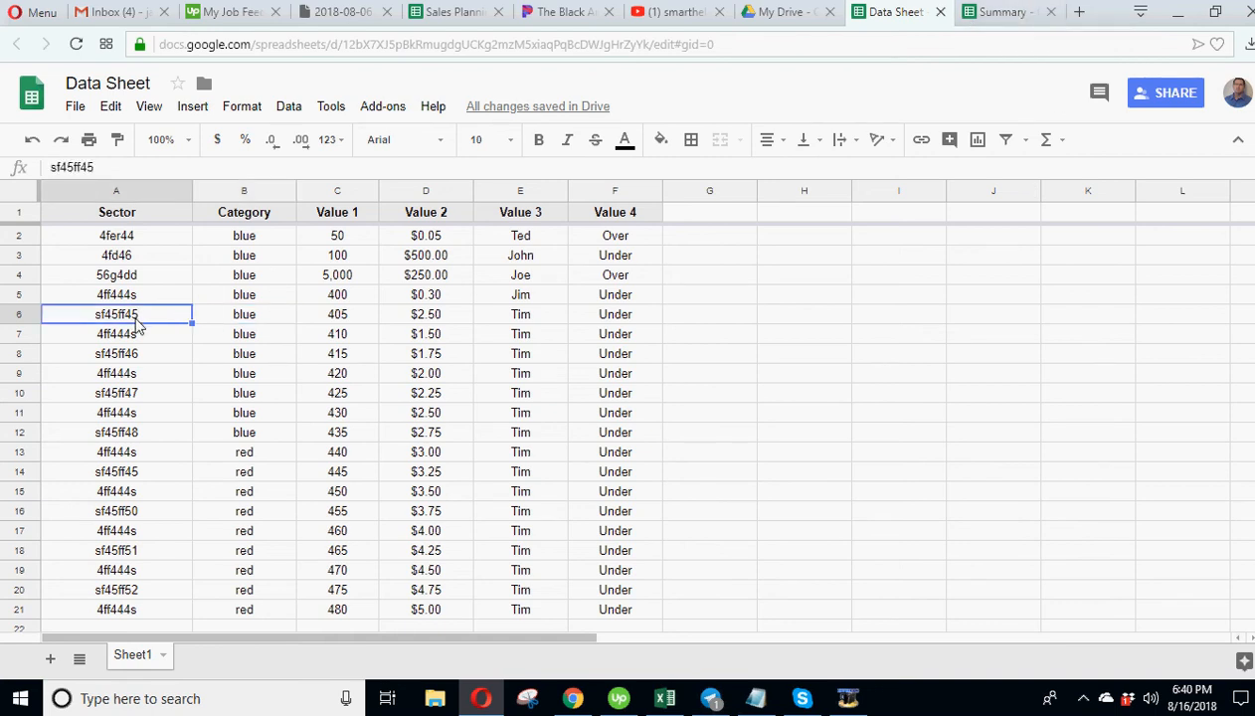
click(999, 12)
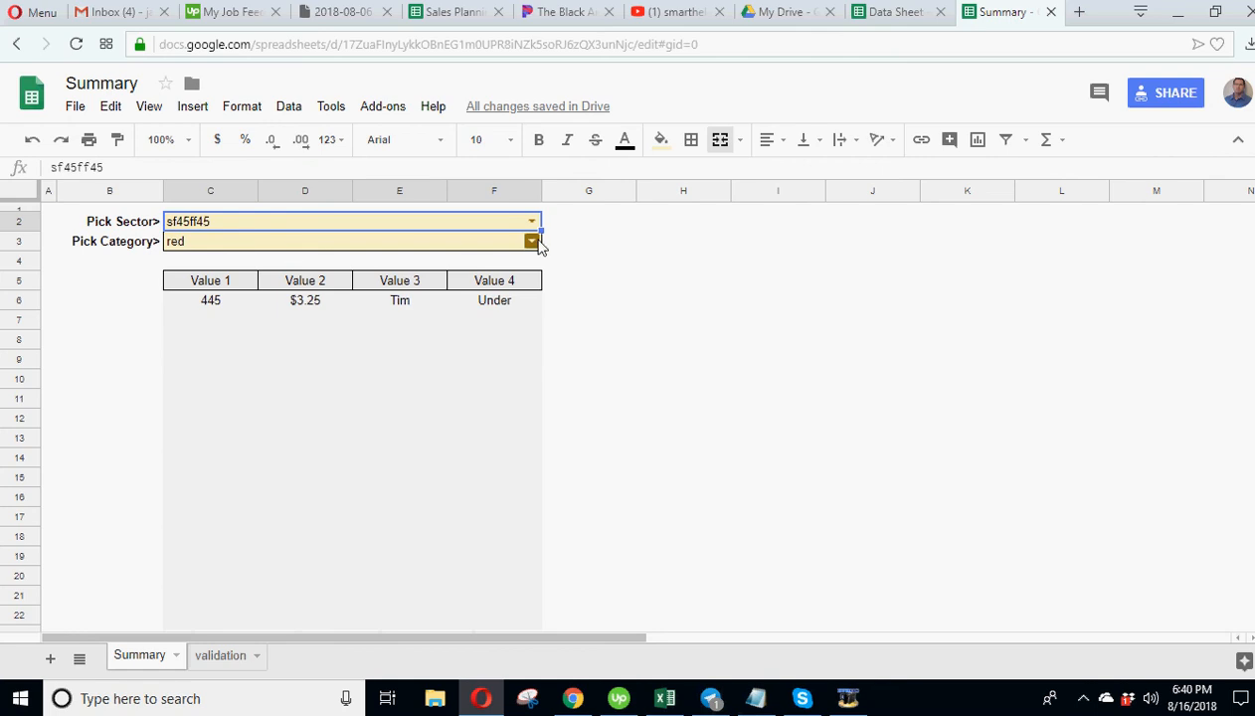
Try category blue, check the sf45ff45 row's values in the Data Sheet, and return to Summary.
click(531, 240)
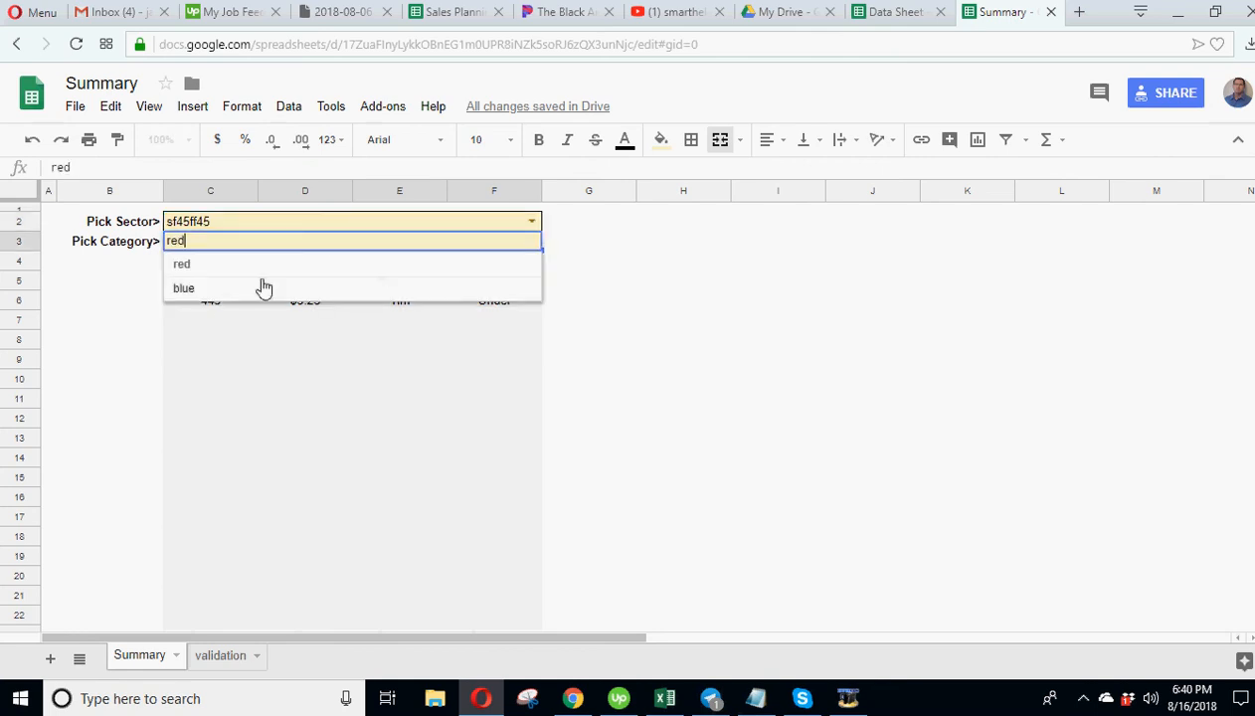
click(183, 287)
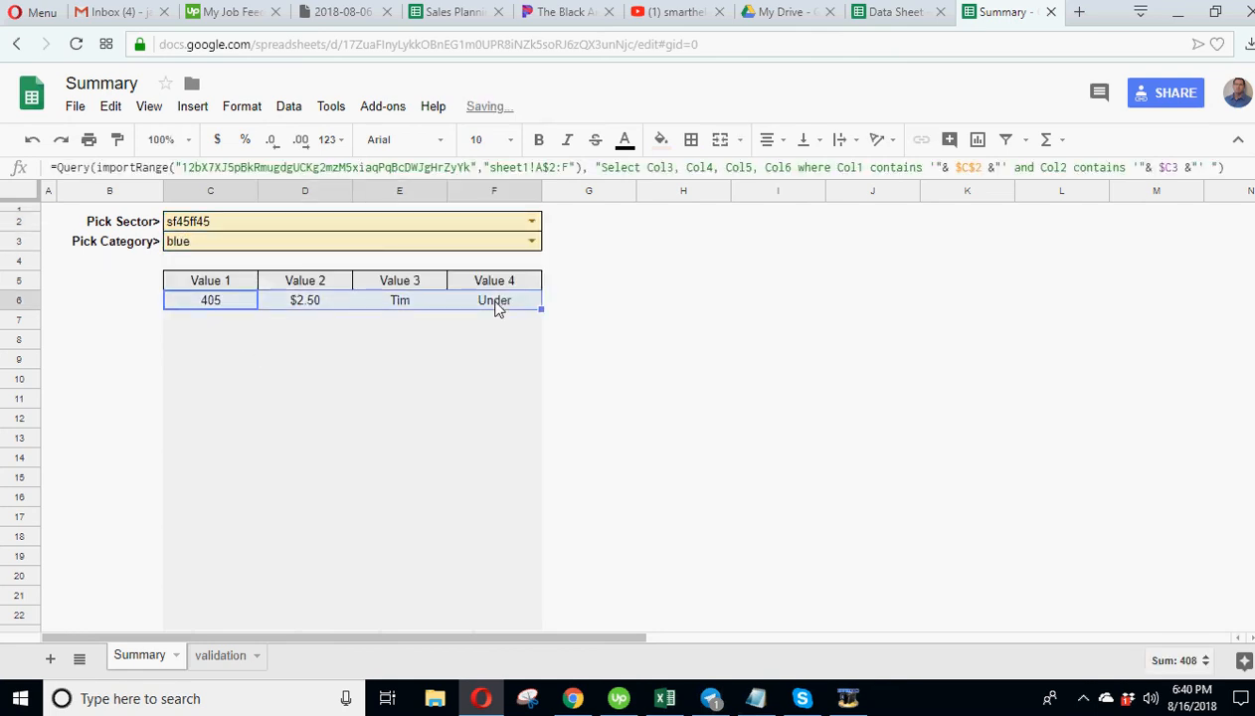
click(895, 12)
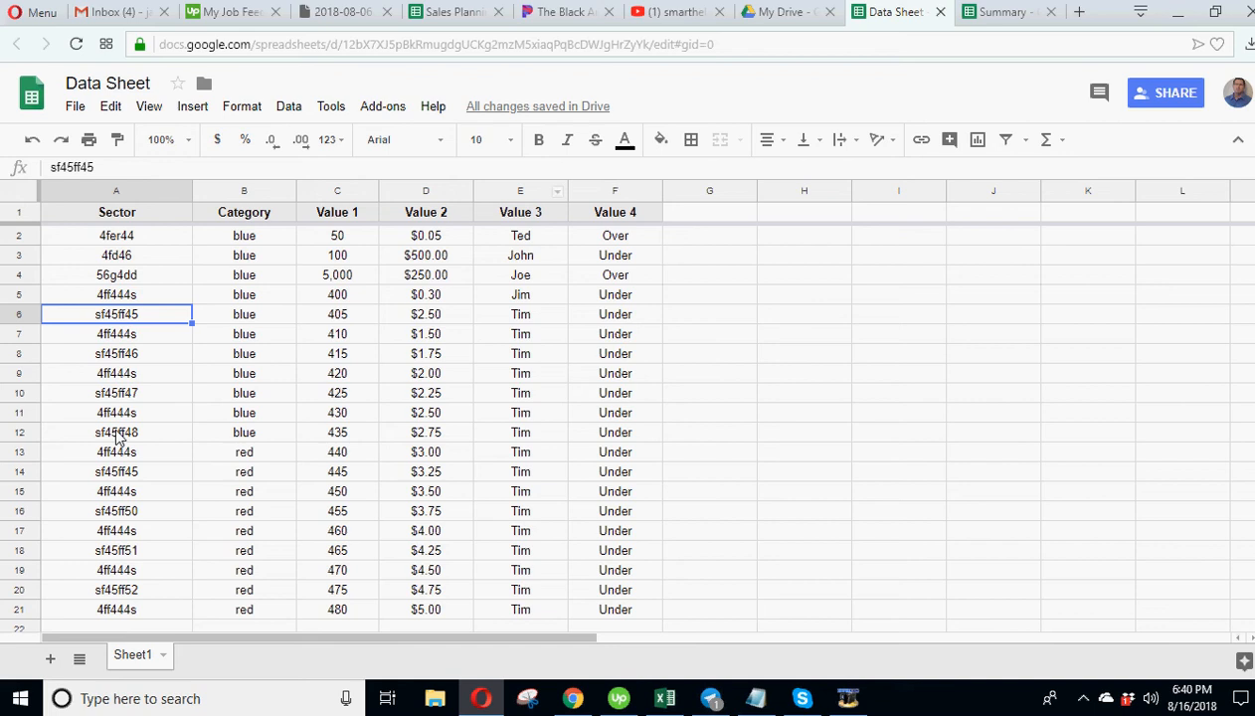
click(338, 314)
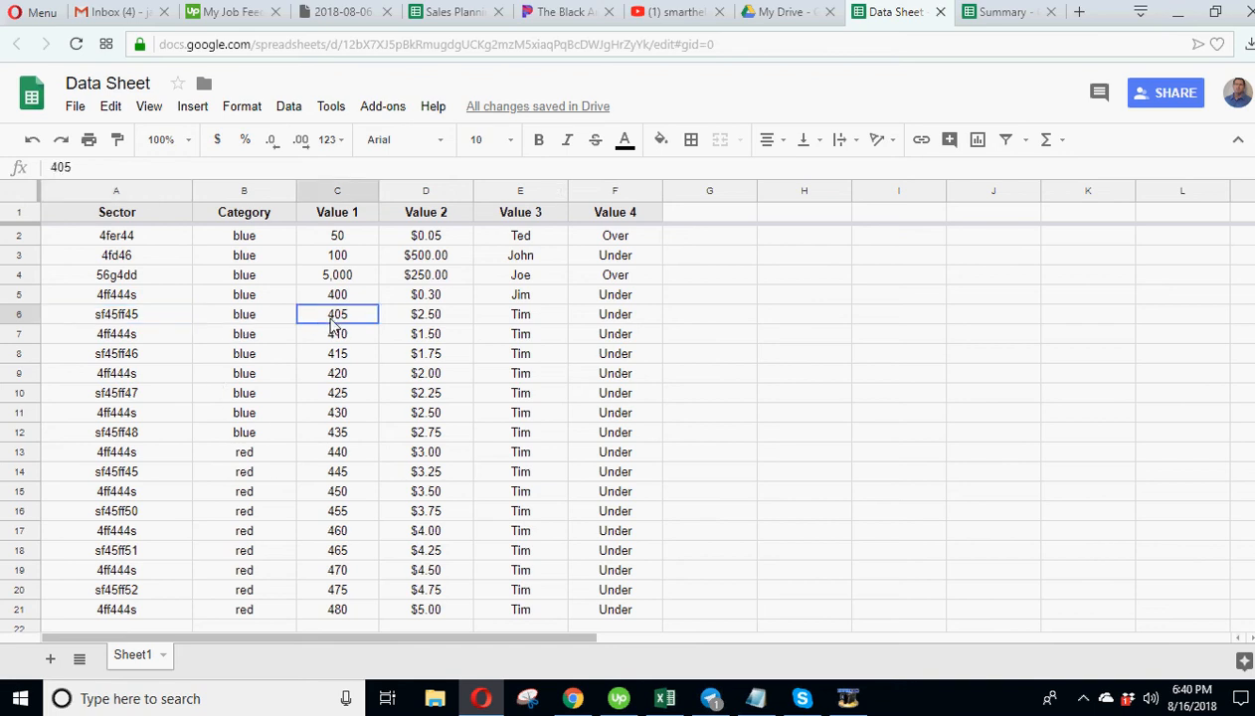
click(613, 314)
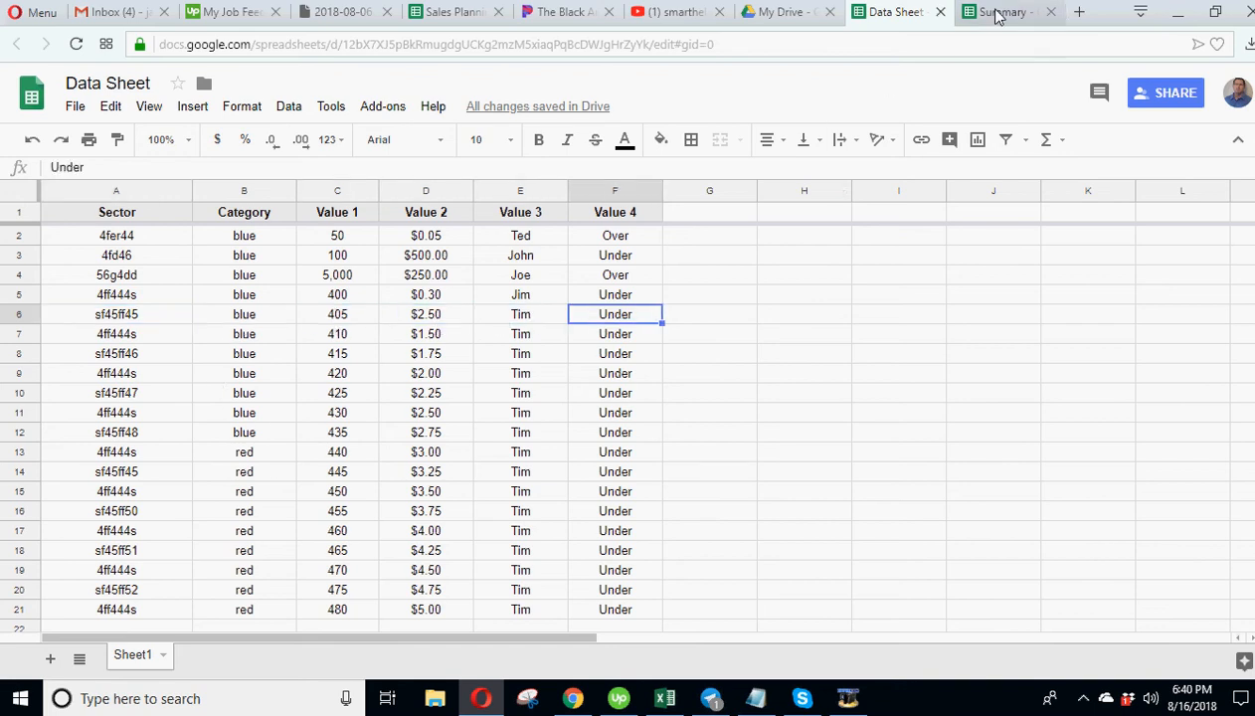
click(1003, 12)
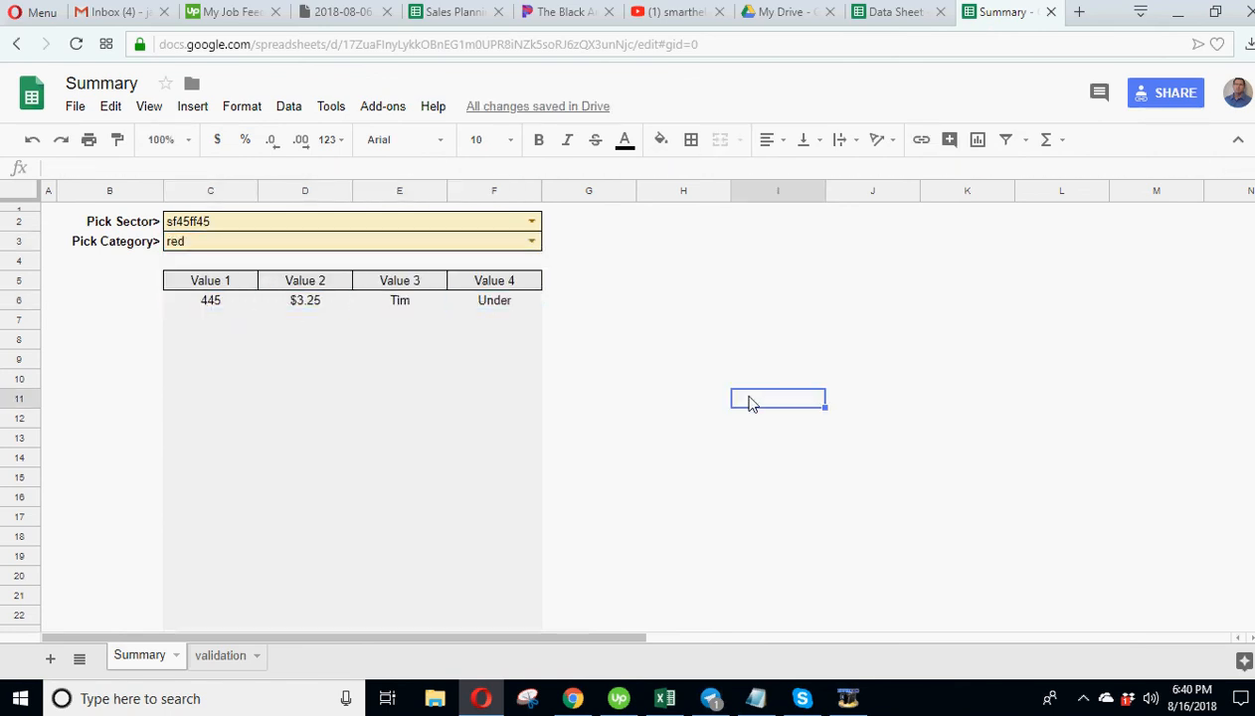
mouse_move(696, 390)
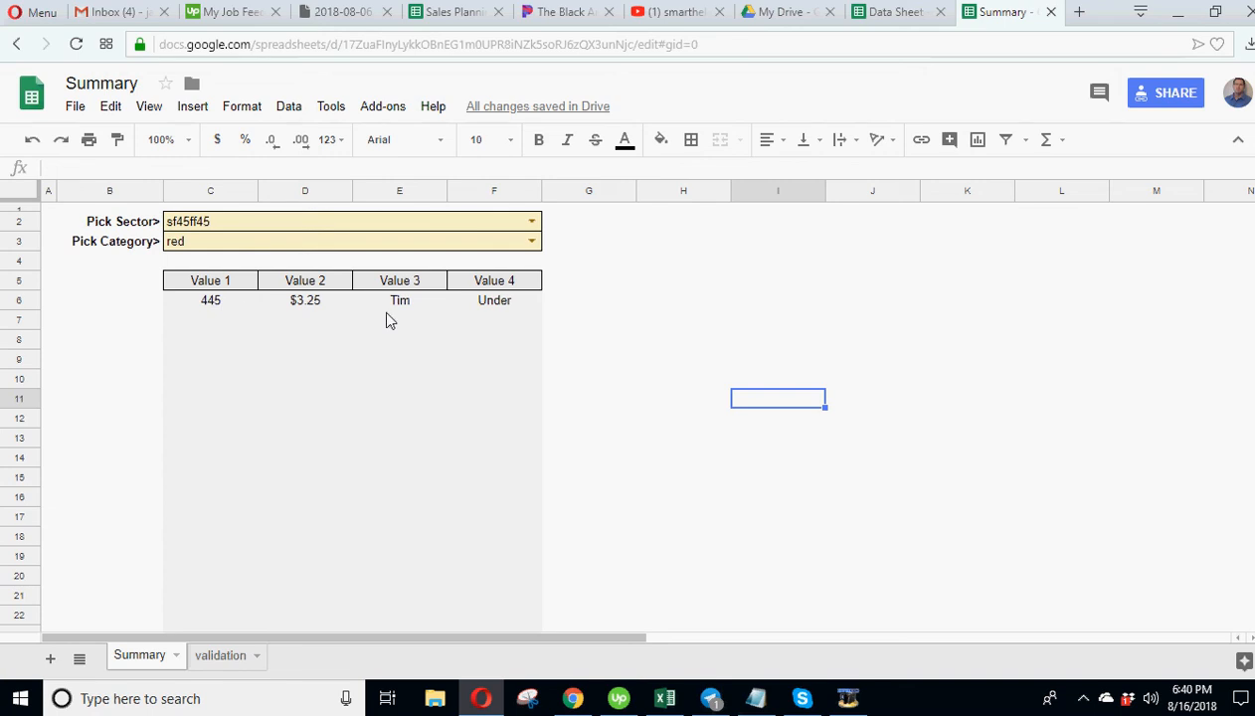
mouse_move(203, 310)
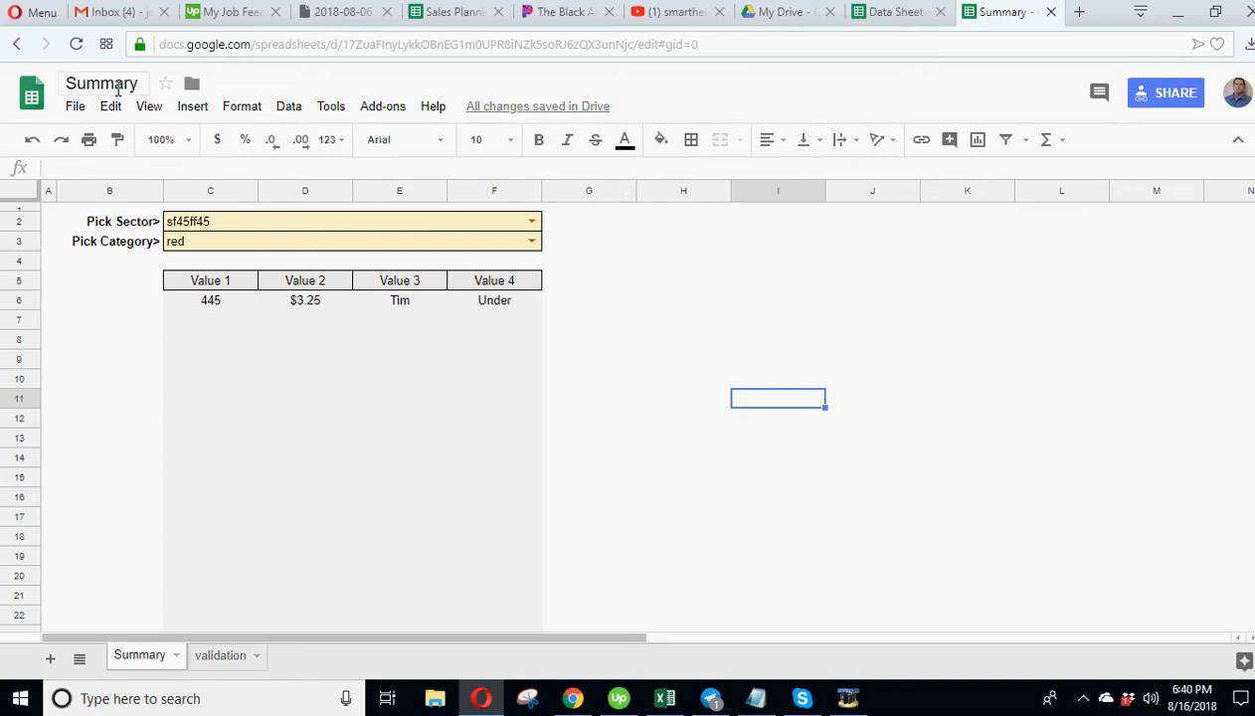
mouse_move(302, 422)
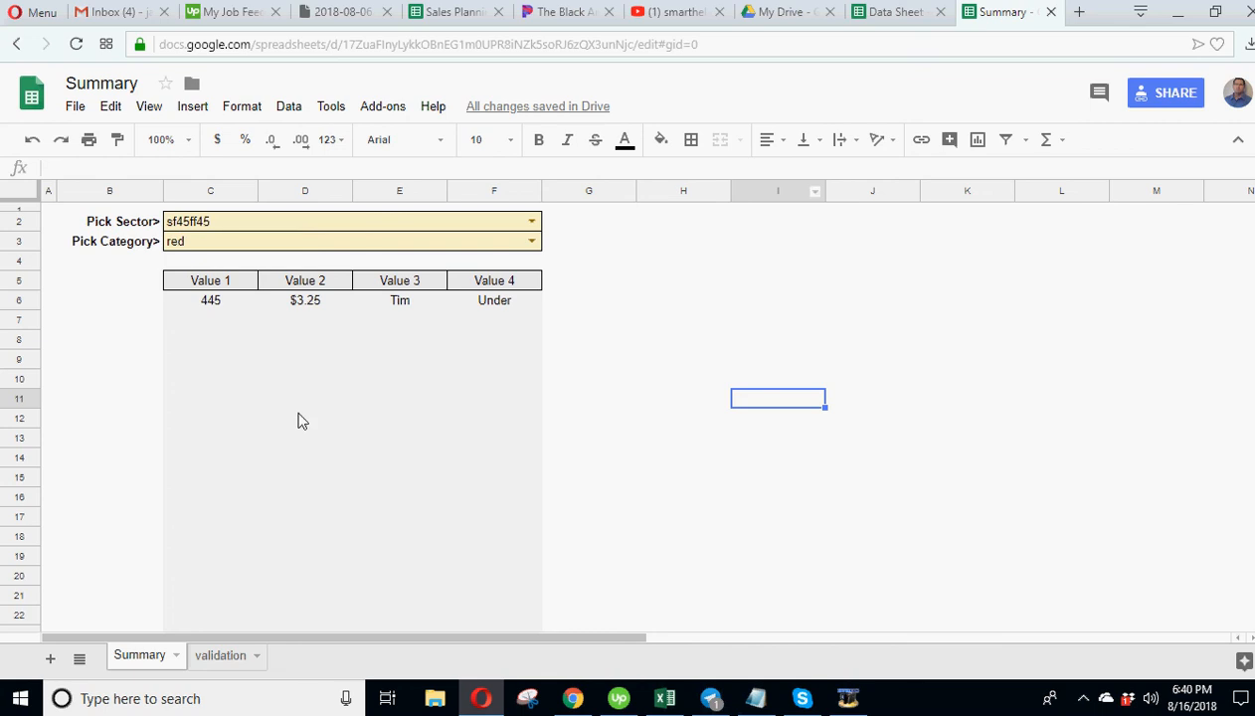
mouse_move(658, 425)
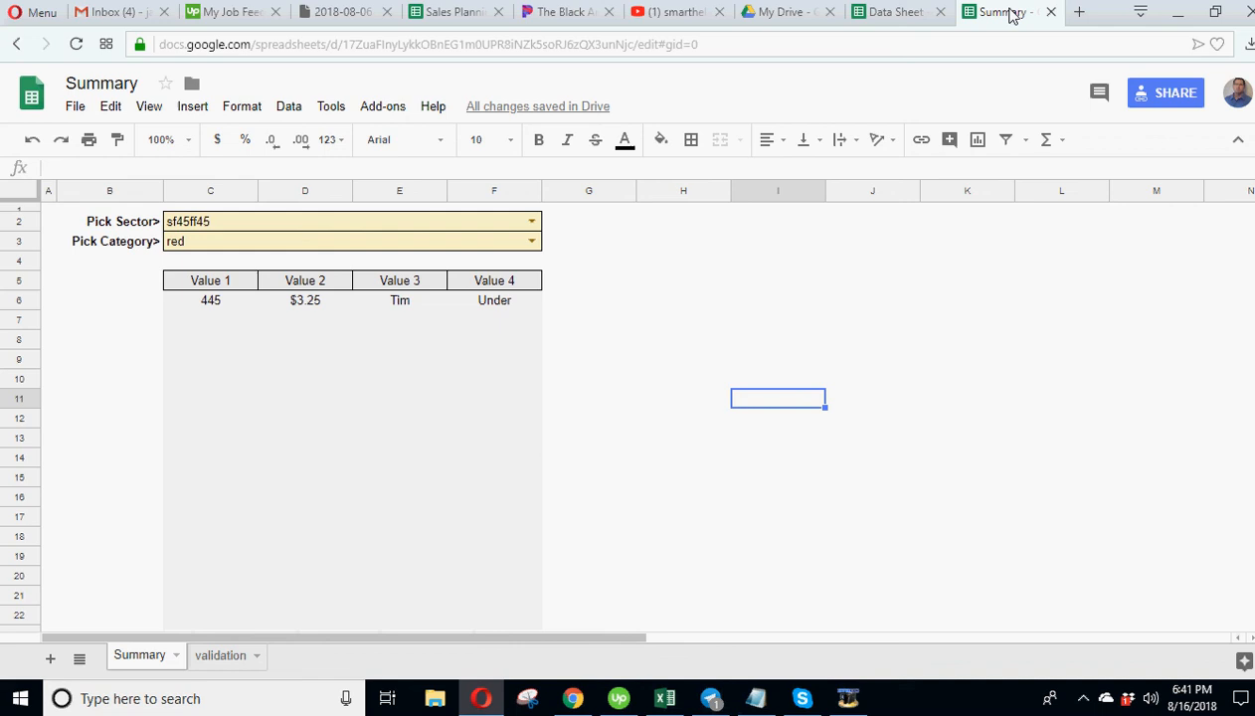
Glance at the Data Sheet and return to the Summary to pick sector 4ff444s.
click(895, 12)
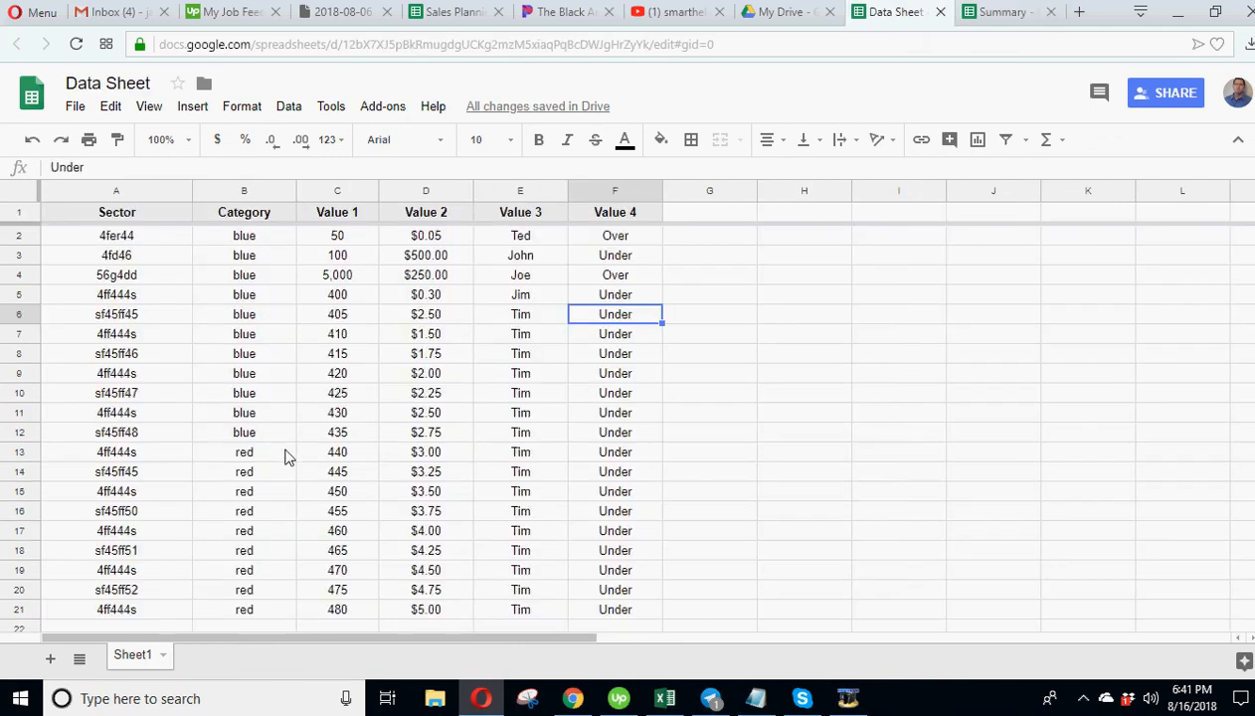
mouse_move(1037, 44)
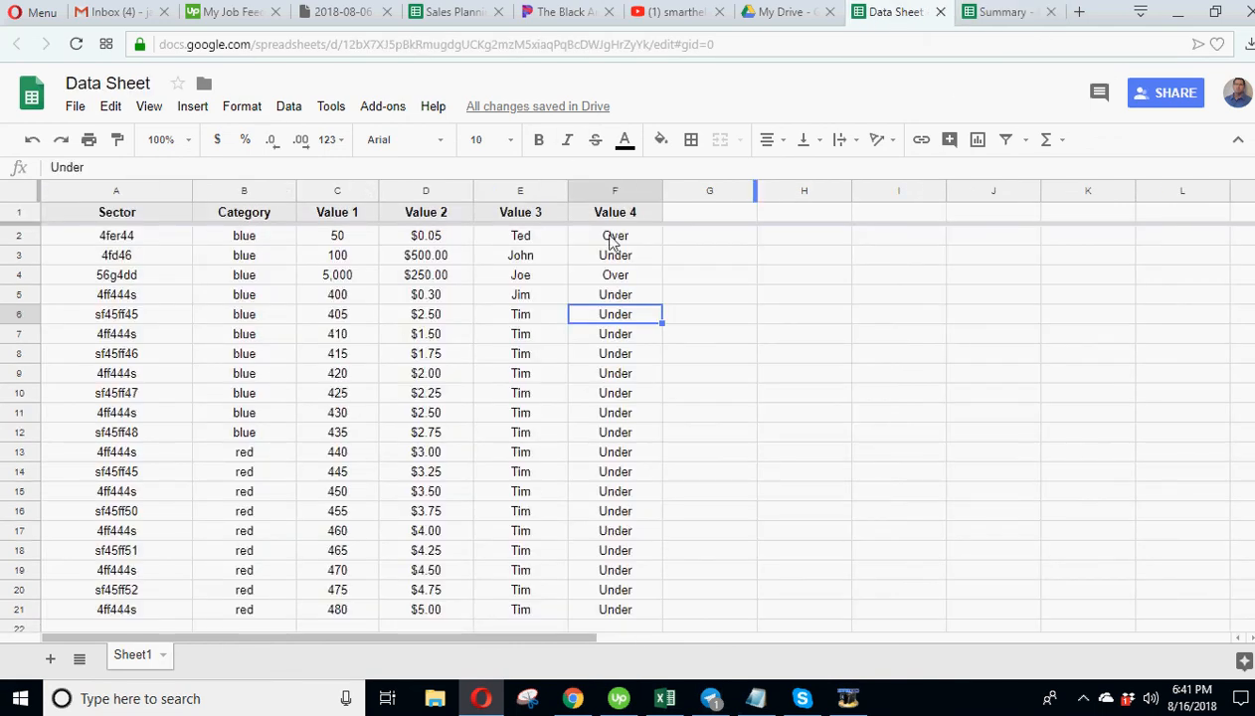
click(1010, 12)
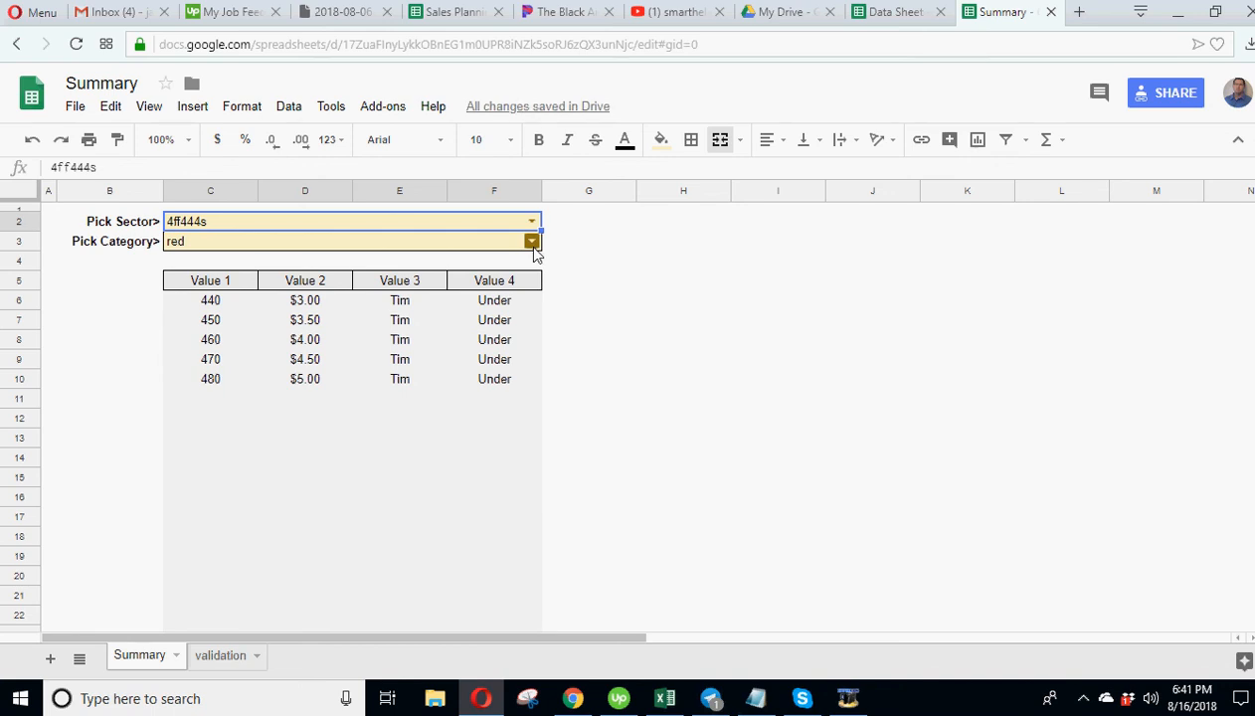
Set category blue returning four 4ff444s rows, view the QUERY formula, then show the Data Sheet.
click(529, 240)
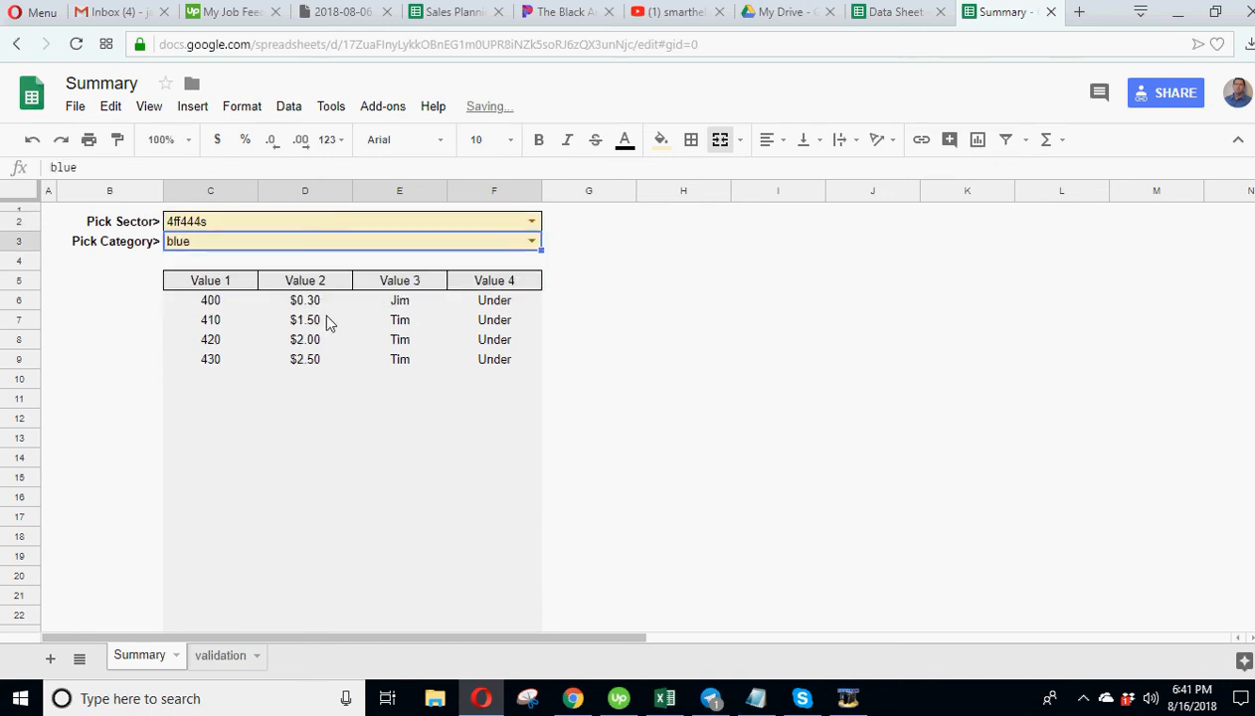
click(211, 298)
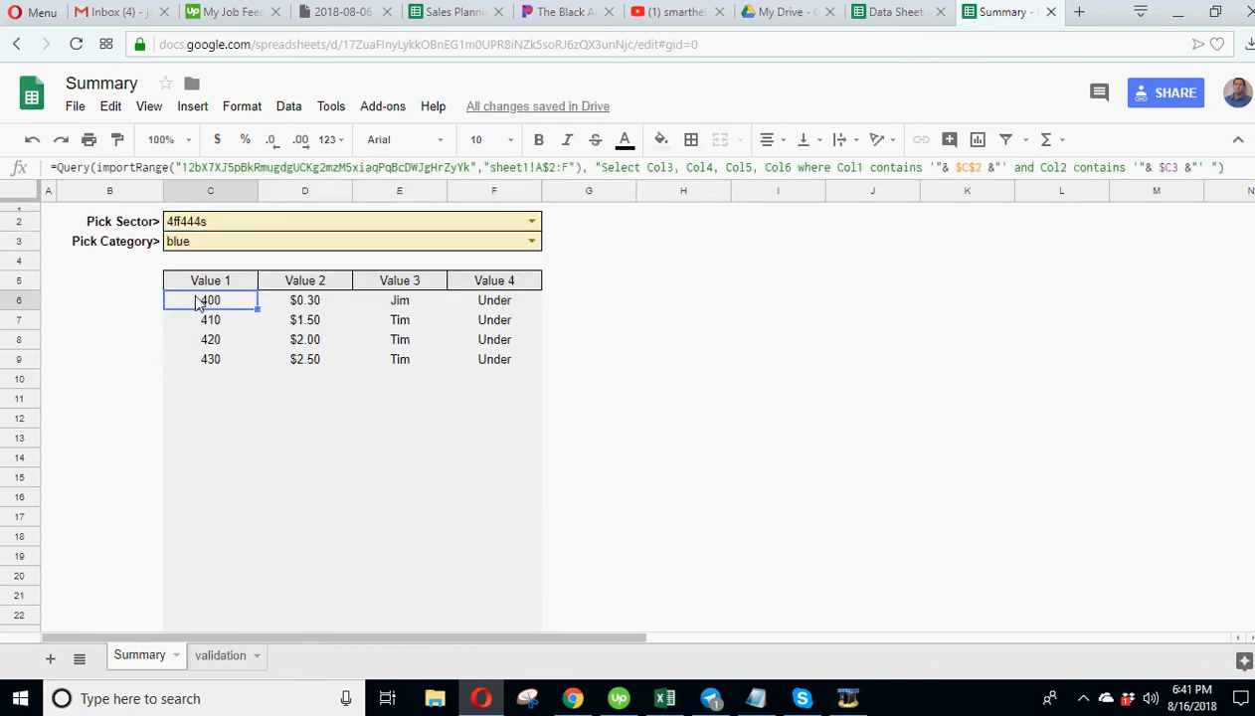
mouse_move(620, 202)
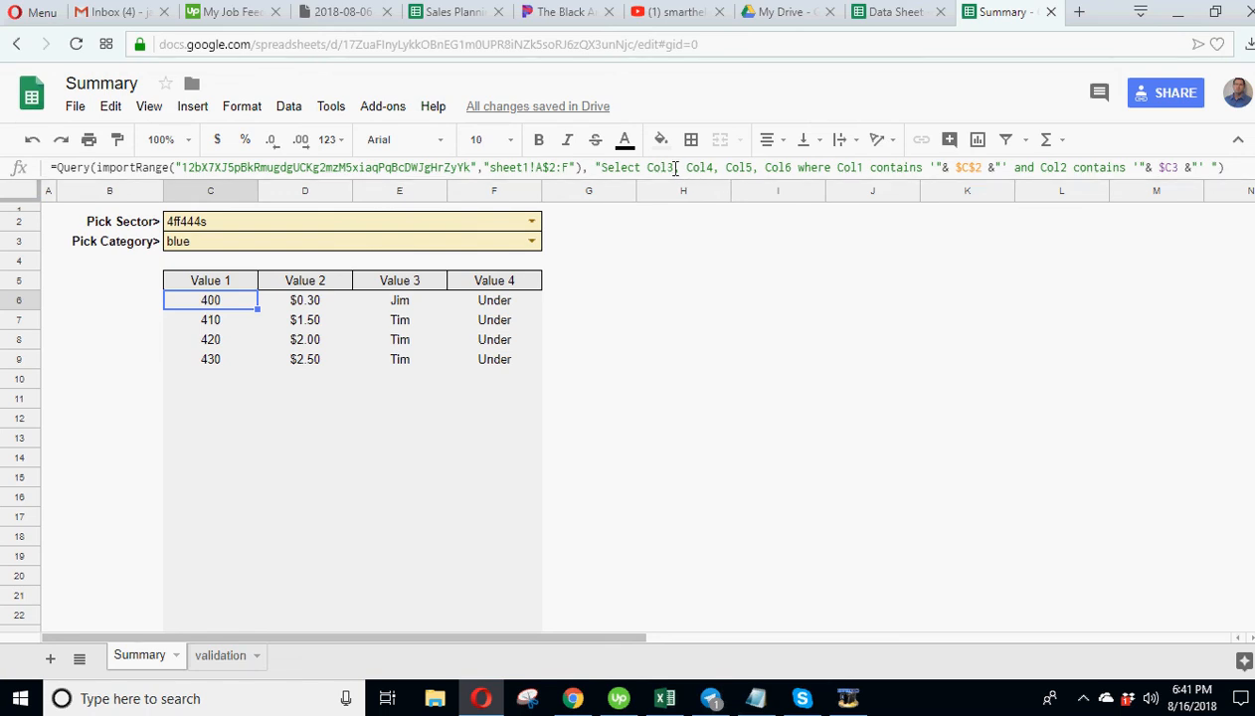
click(831, 167)
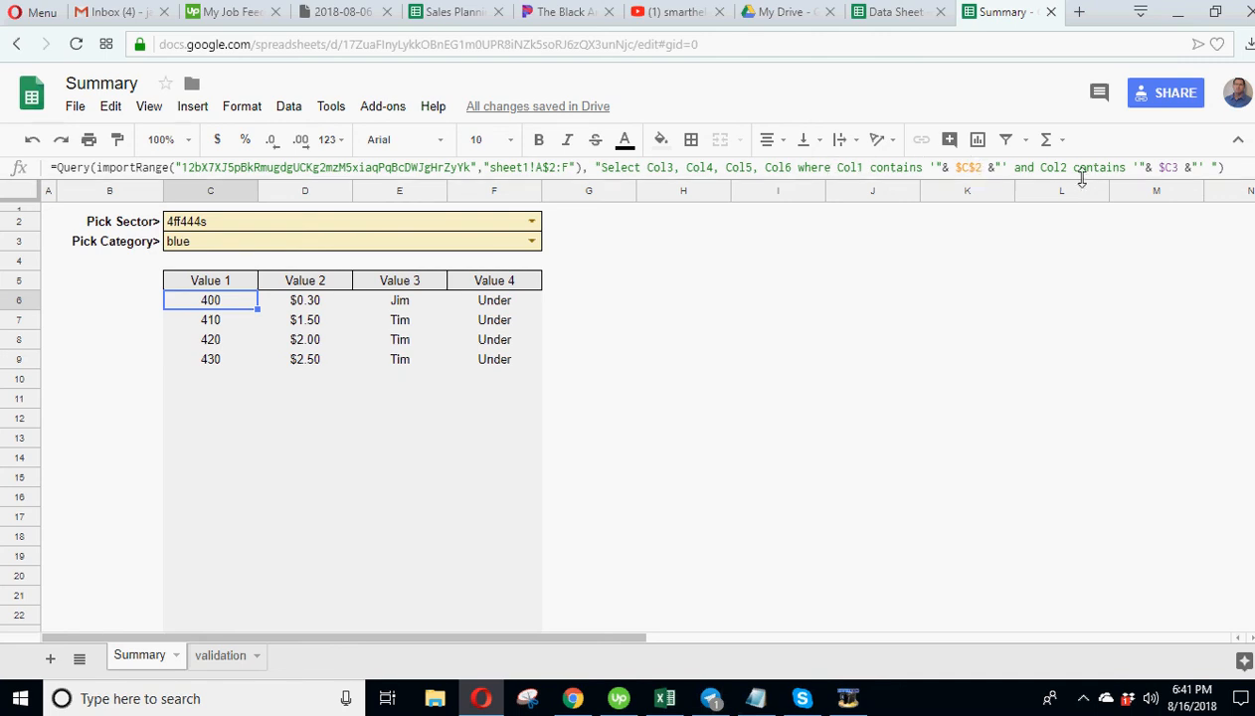
click(900, 12)
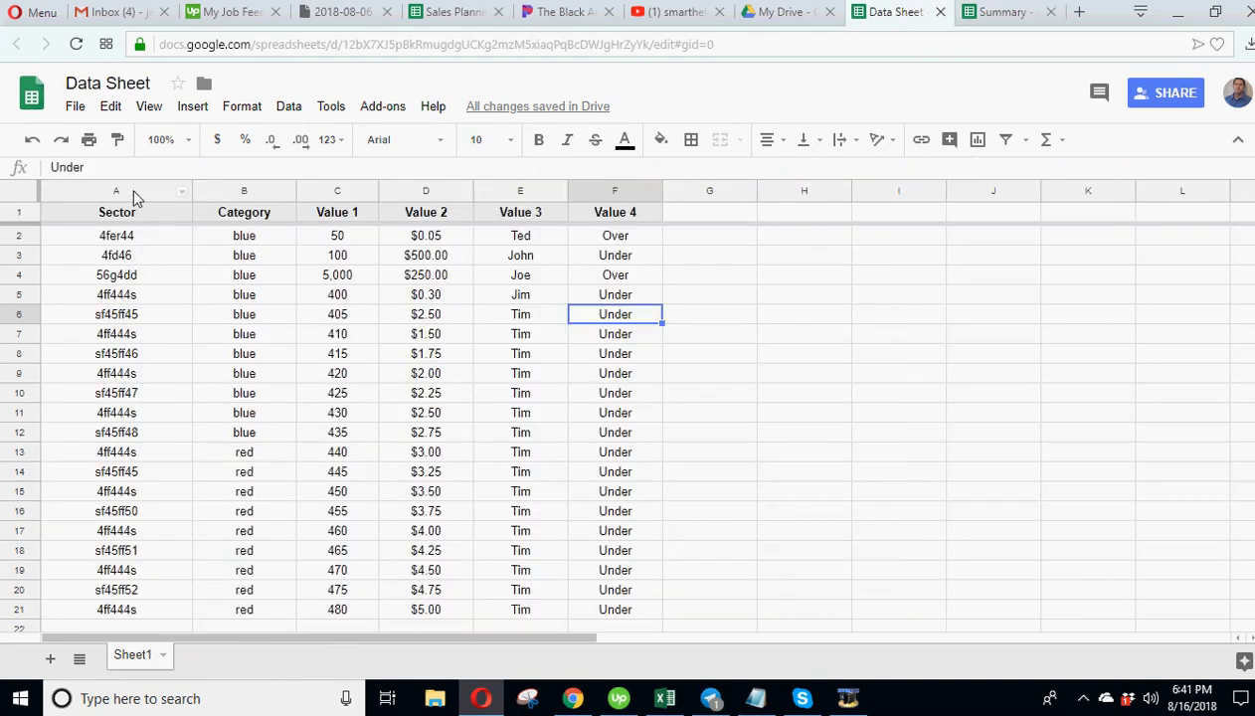
Review the Data Sheet's Category, Value 1 and Sector columns, then select the Summary's returned Value 1 results.
click(243, 295)
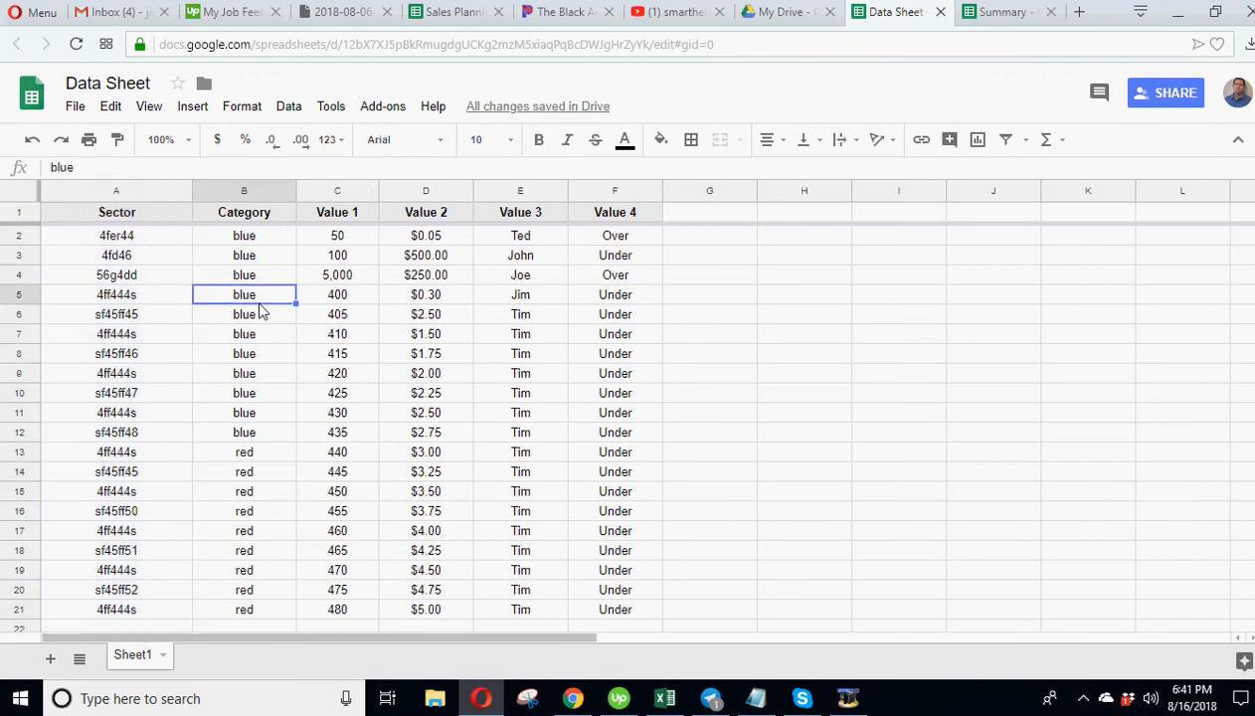
click(338, 191)
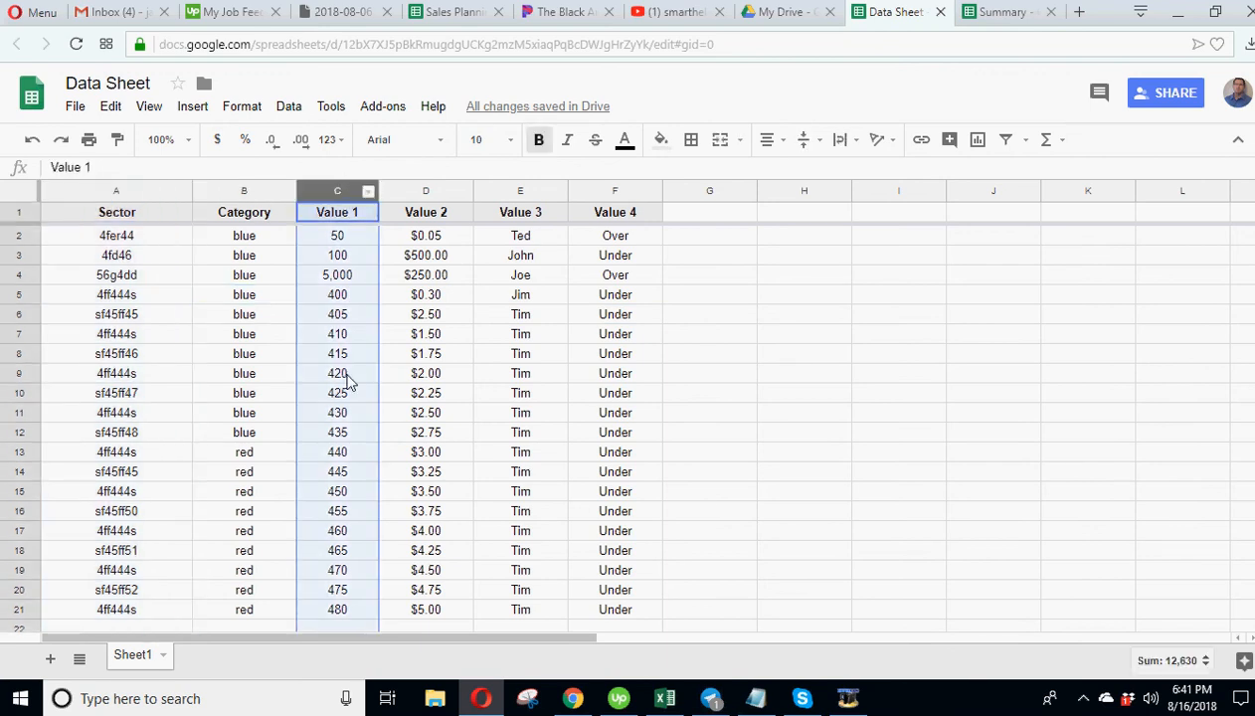
click(521, 191)
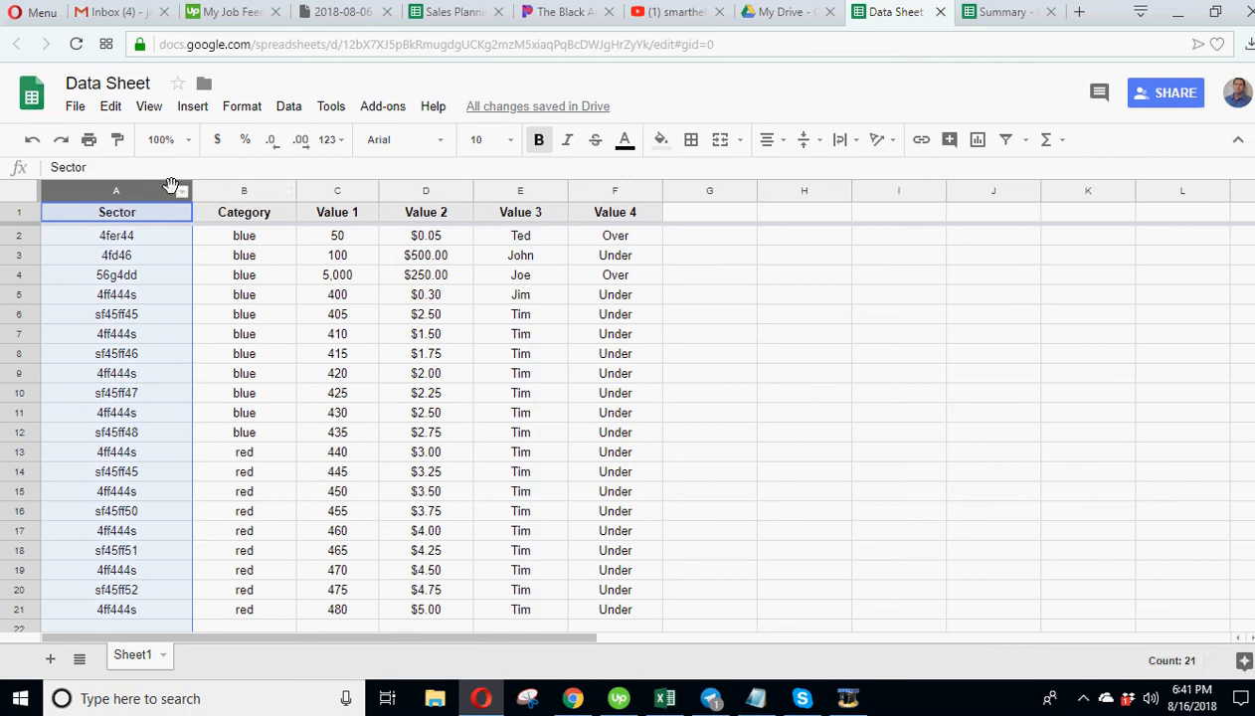
mouse_move(565, 135)
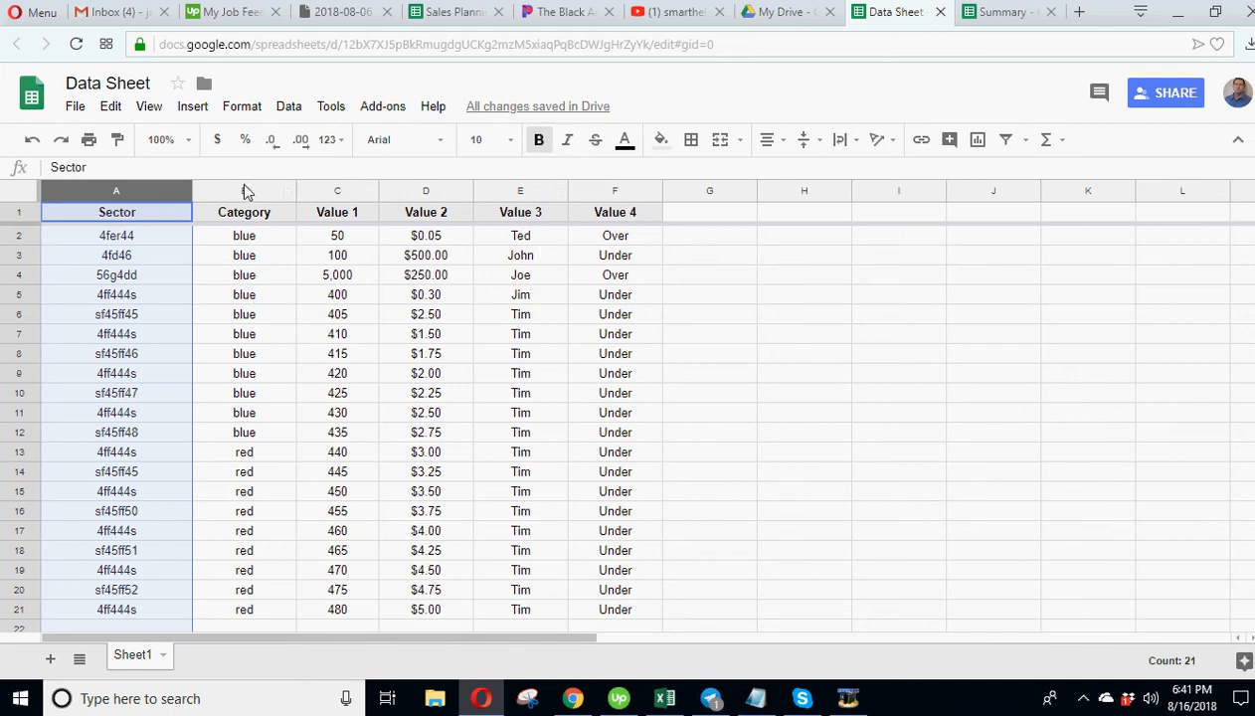
mouse_move(1003, 11)
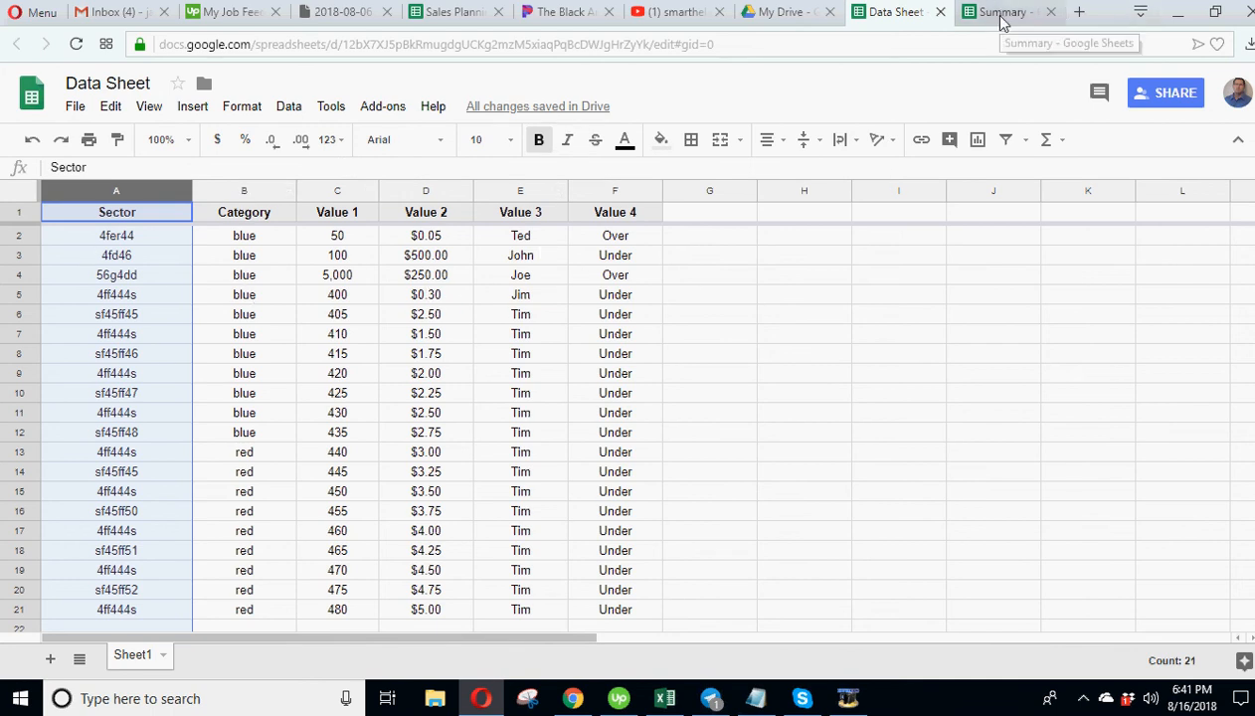
click(1003, 12)
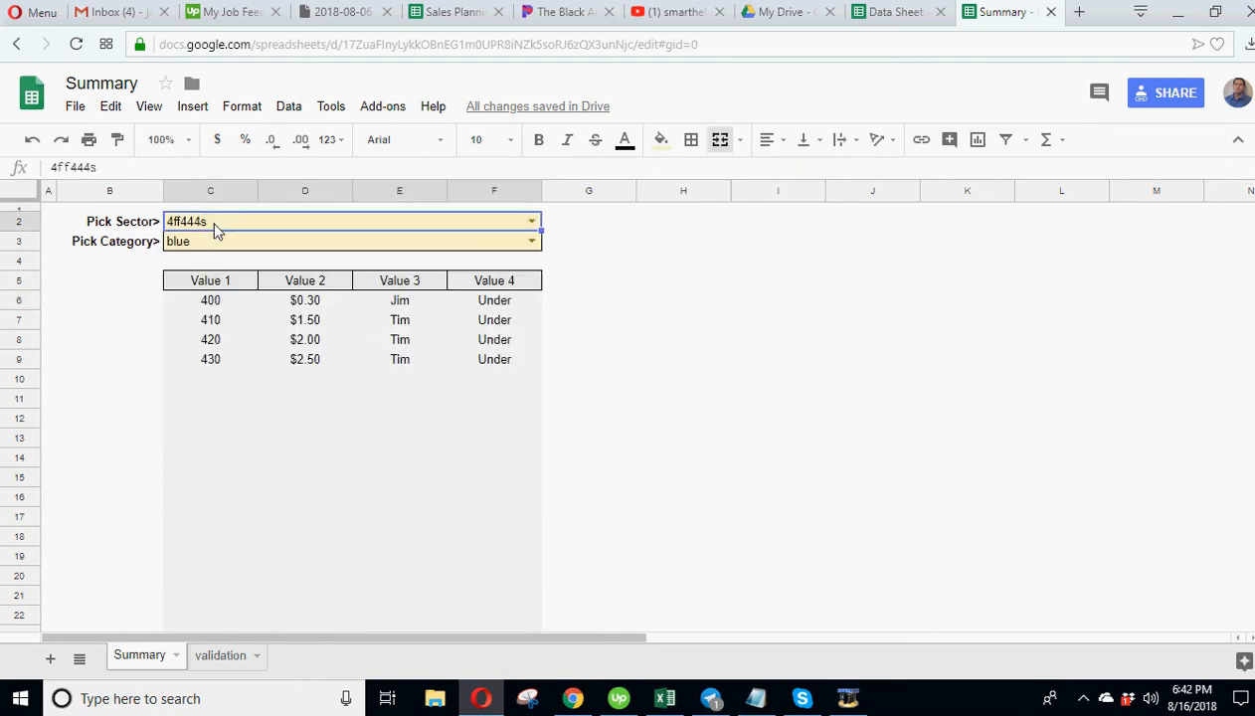
click(109, 221)
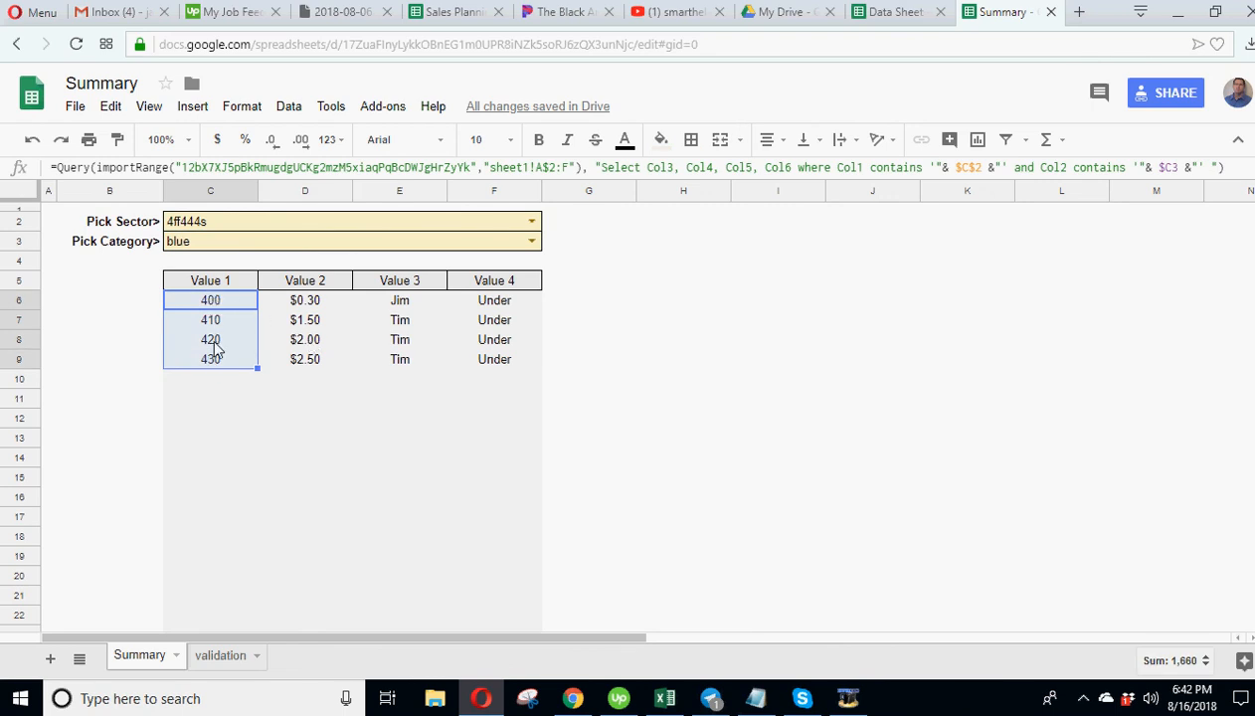
click(939, 394)
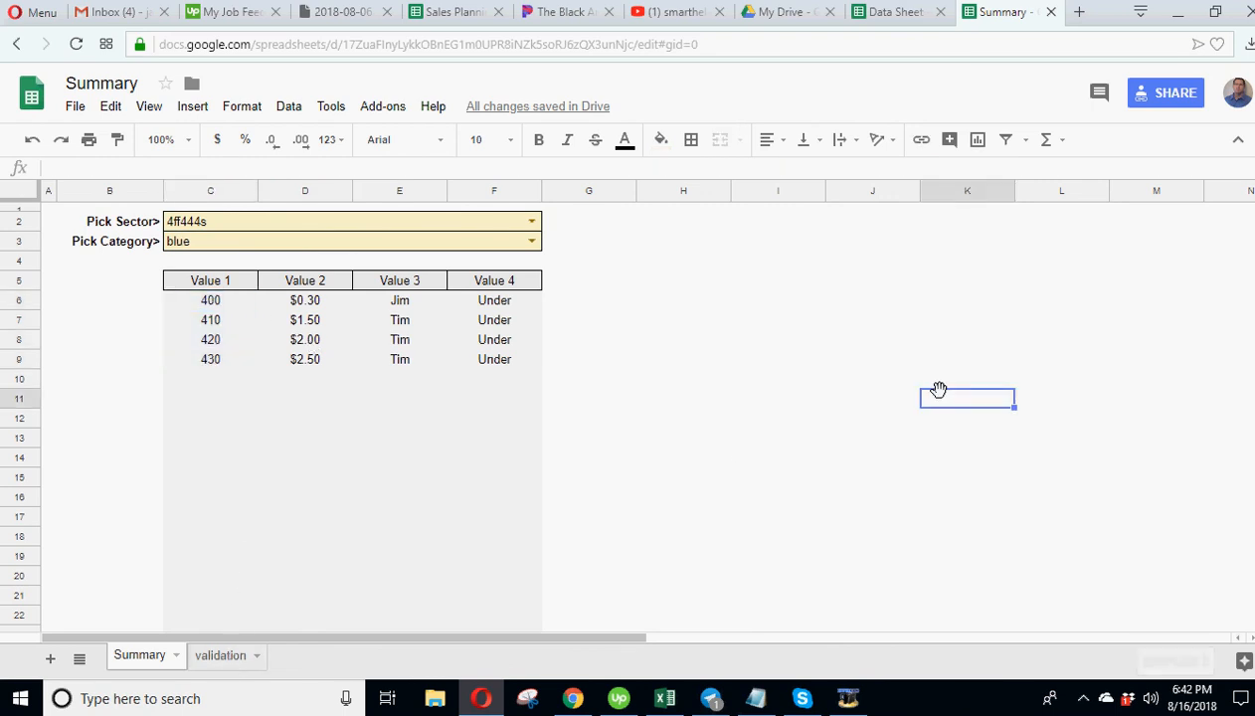
mouse_move(652, 215)
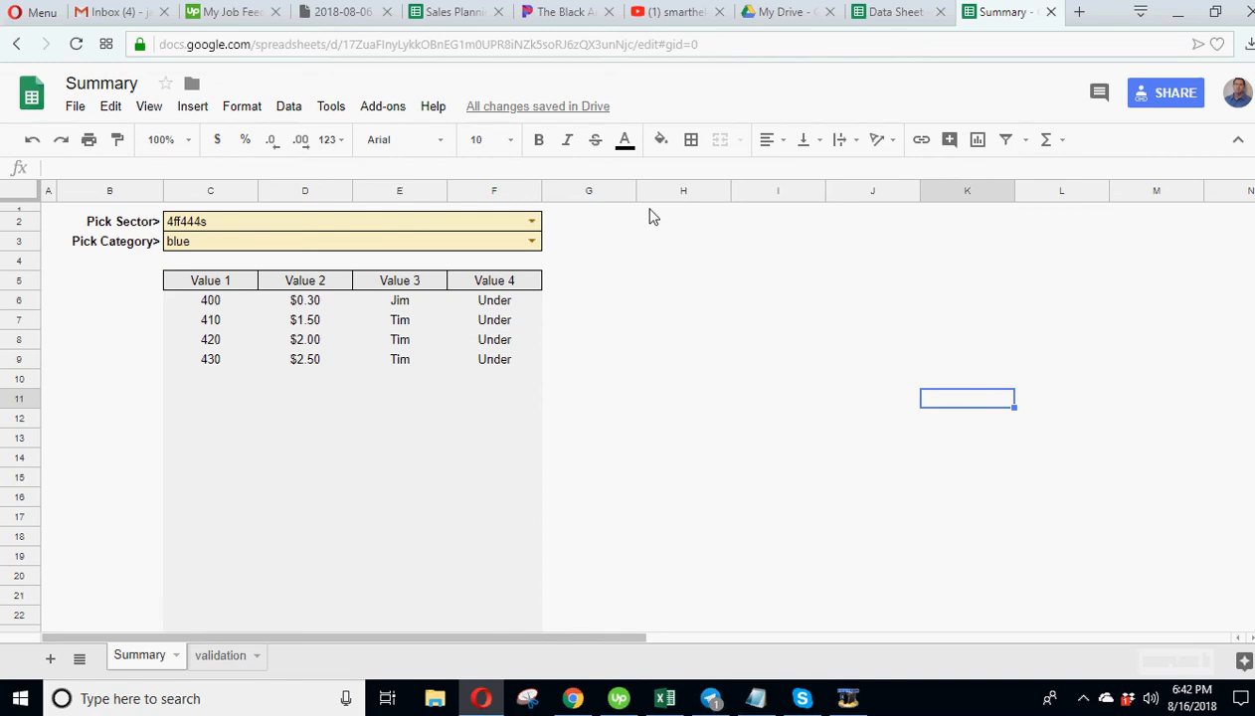
mouse_move(708, 215)
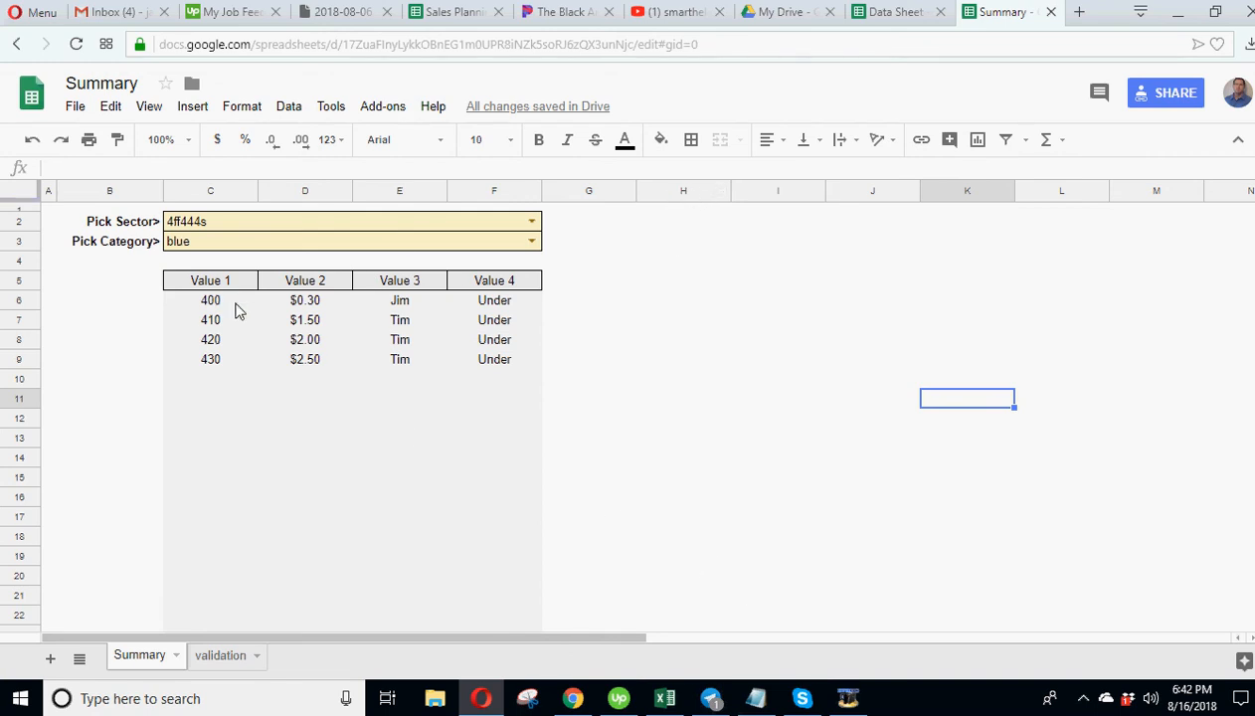
click(211, 300)
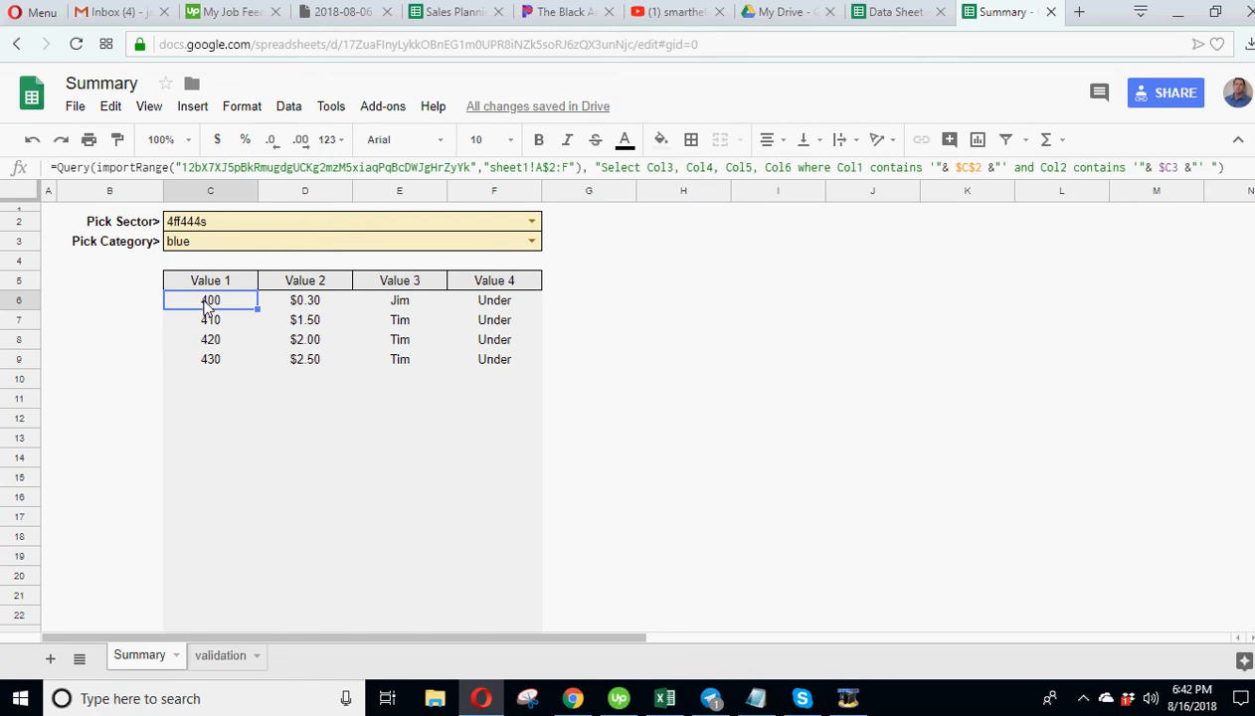
mouse_move(481, 209)
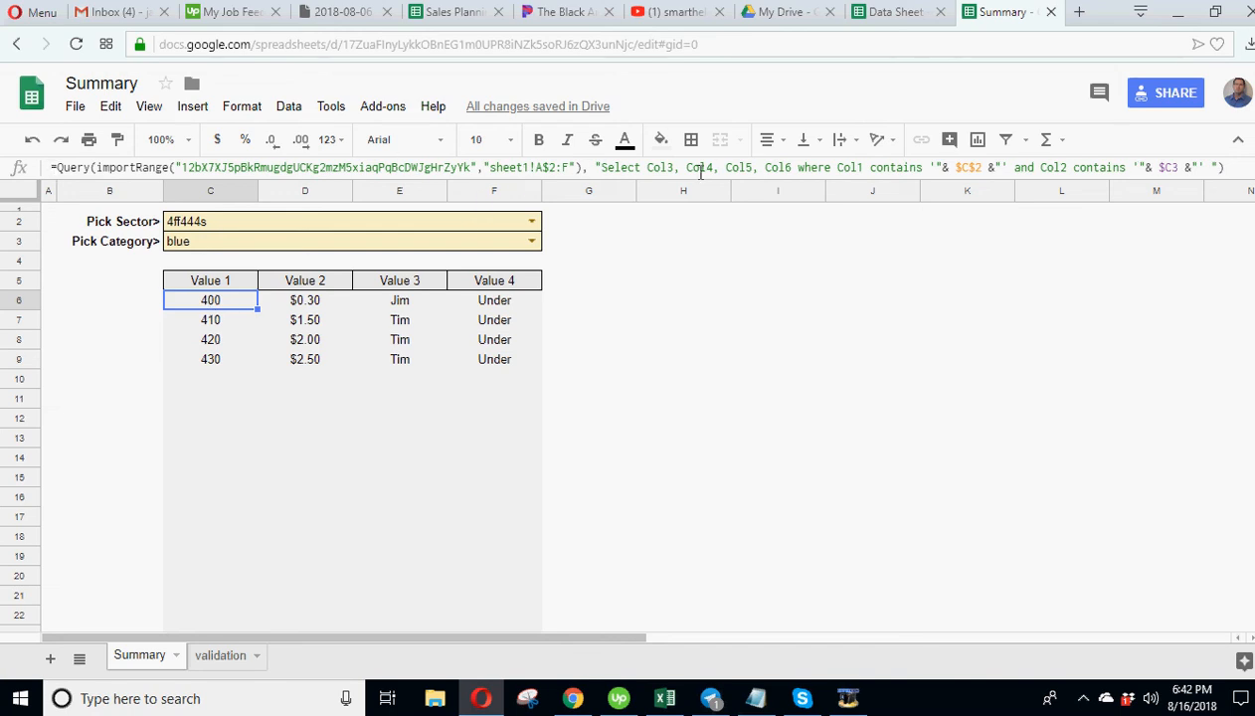
click(891, 12)
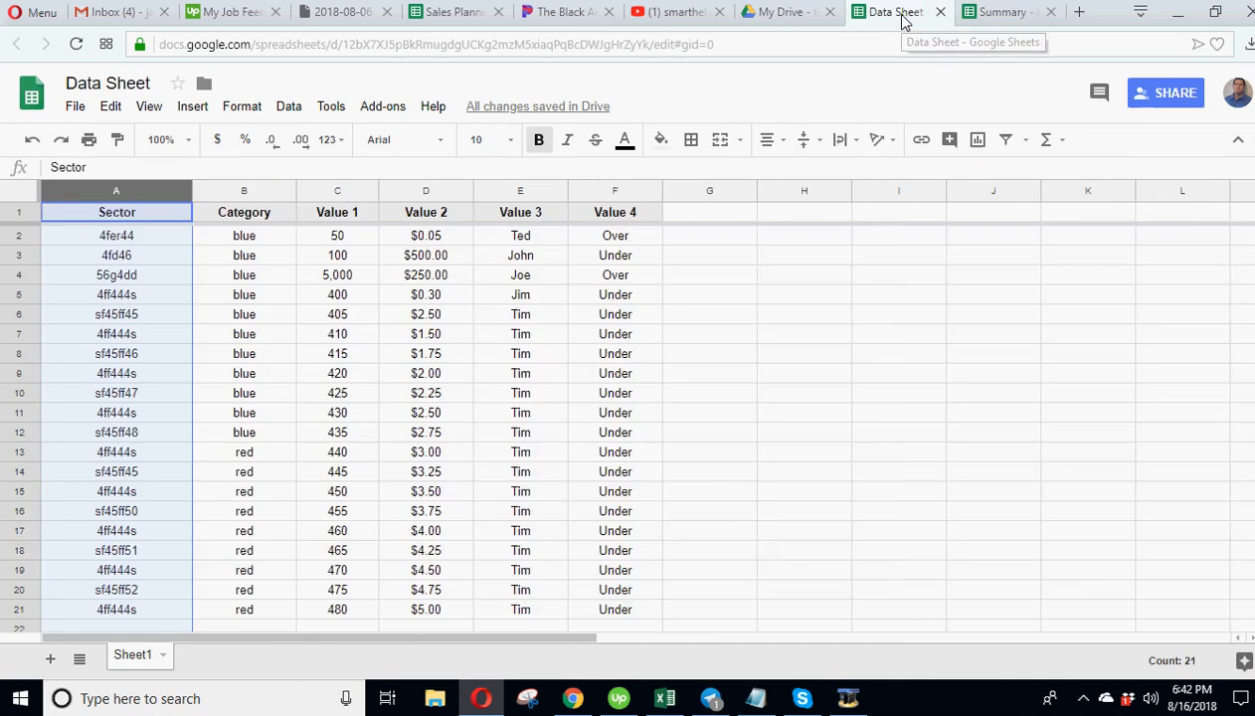
mouse_move(499, 346)
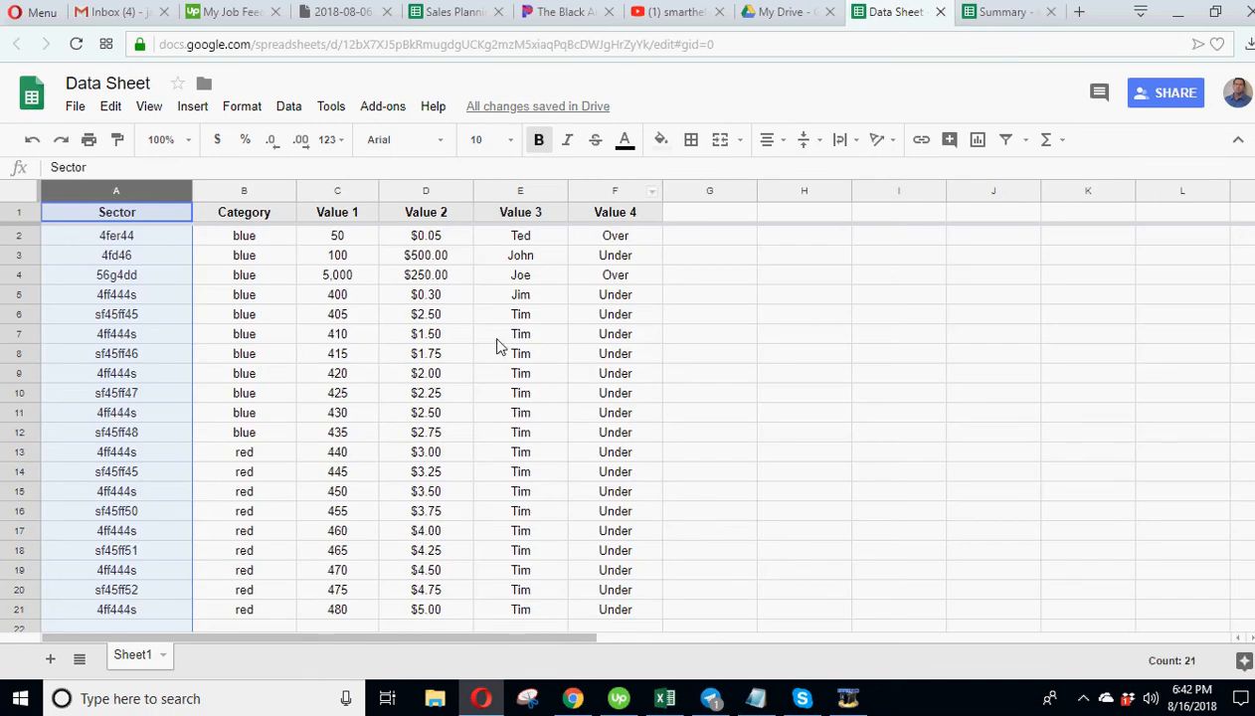
click(1007, 11)
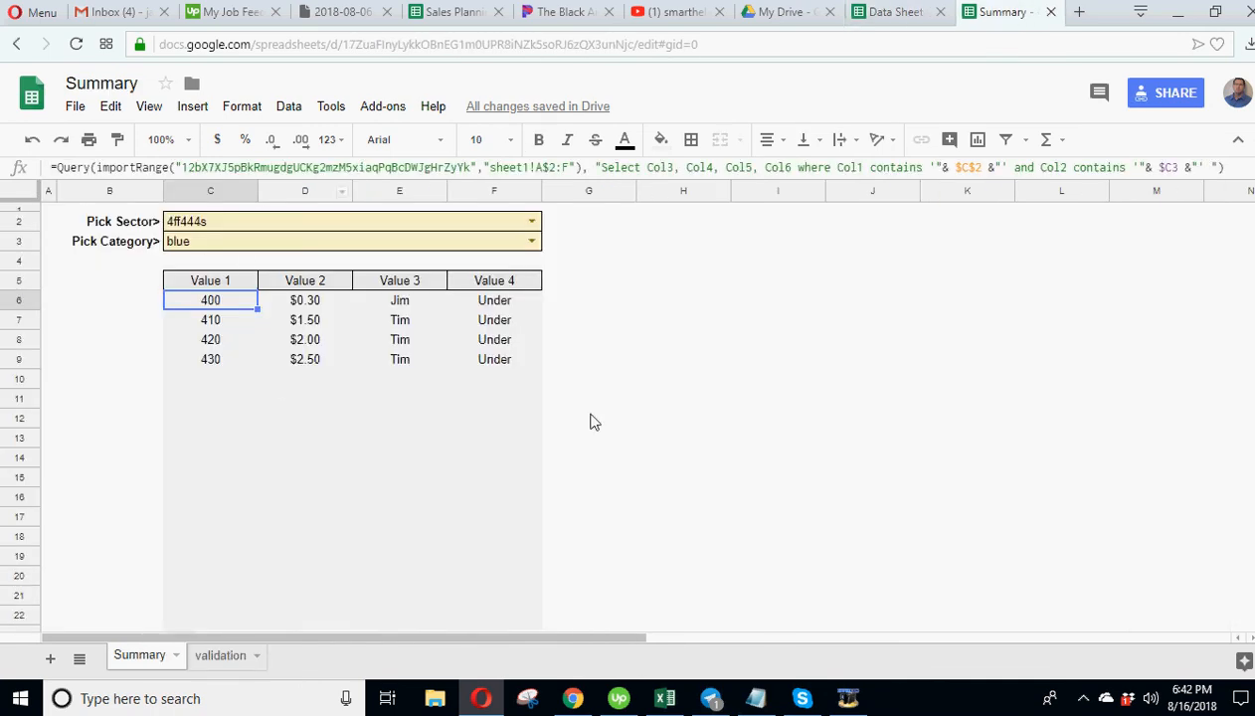
mouse_move(776, 406)
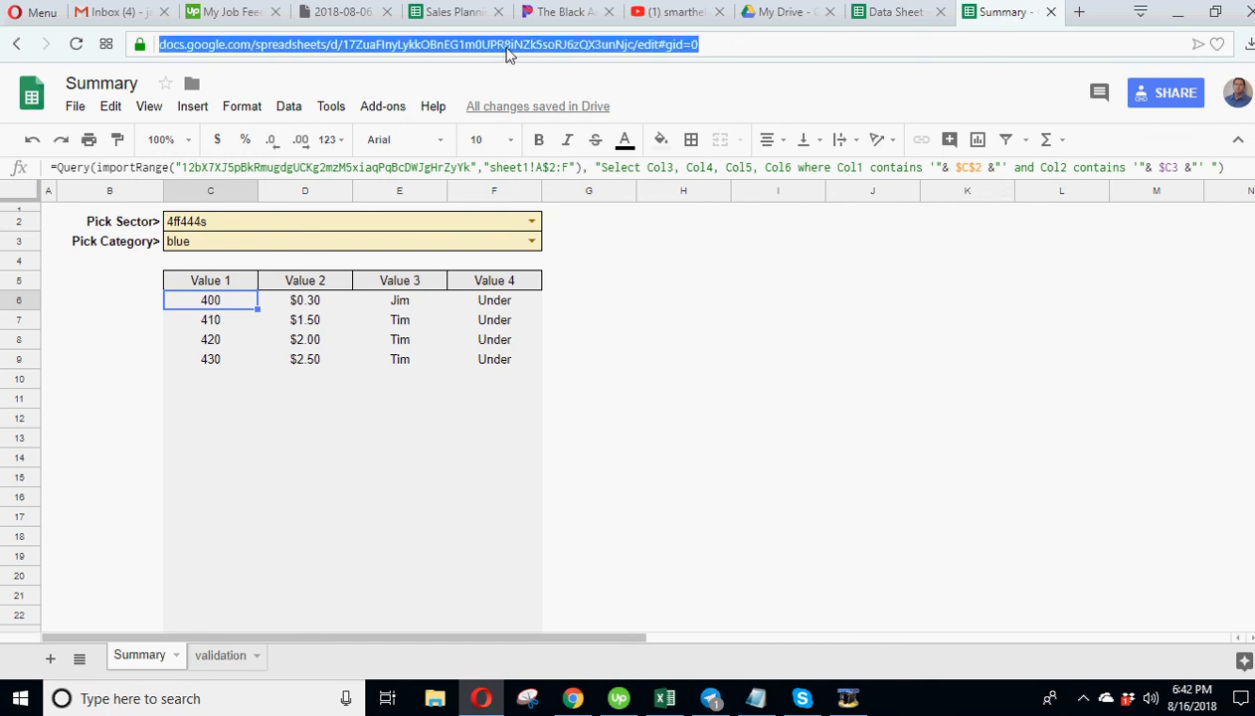
mouse_move(923, 28)
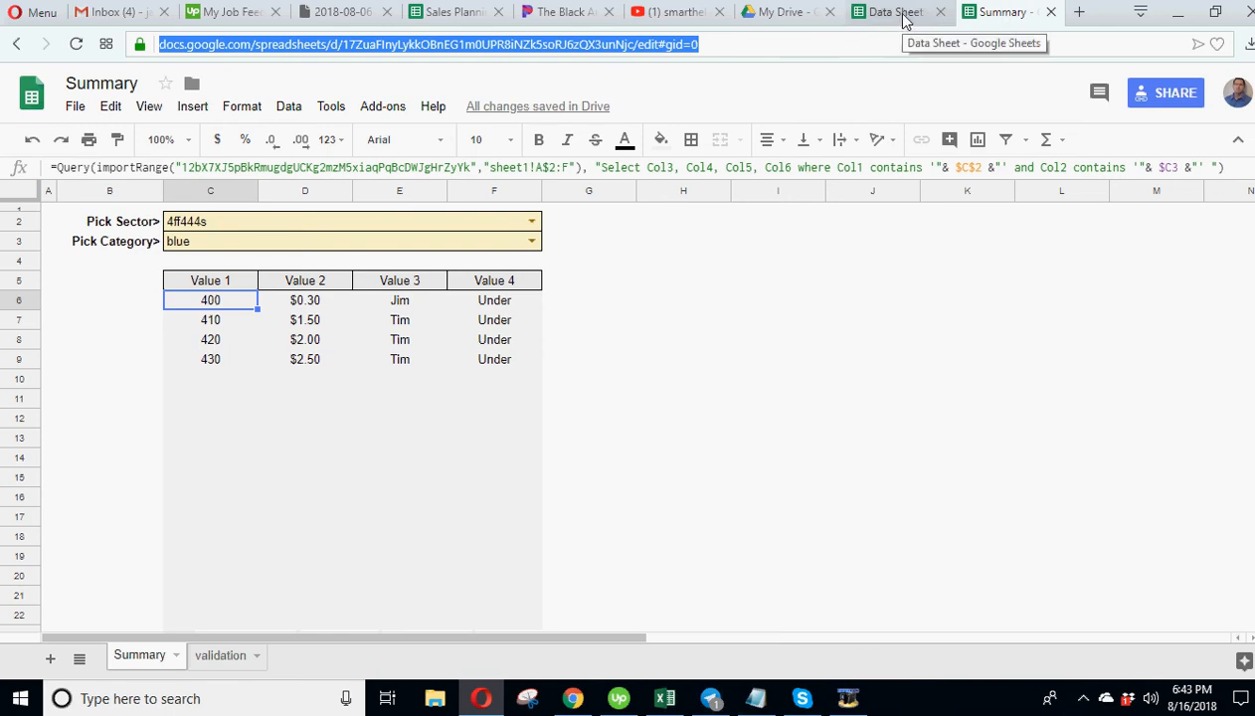
click(893, 12)
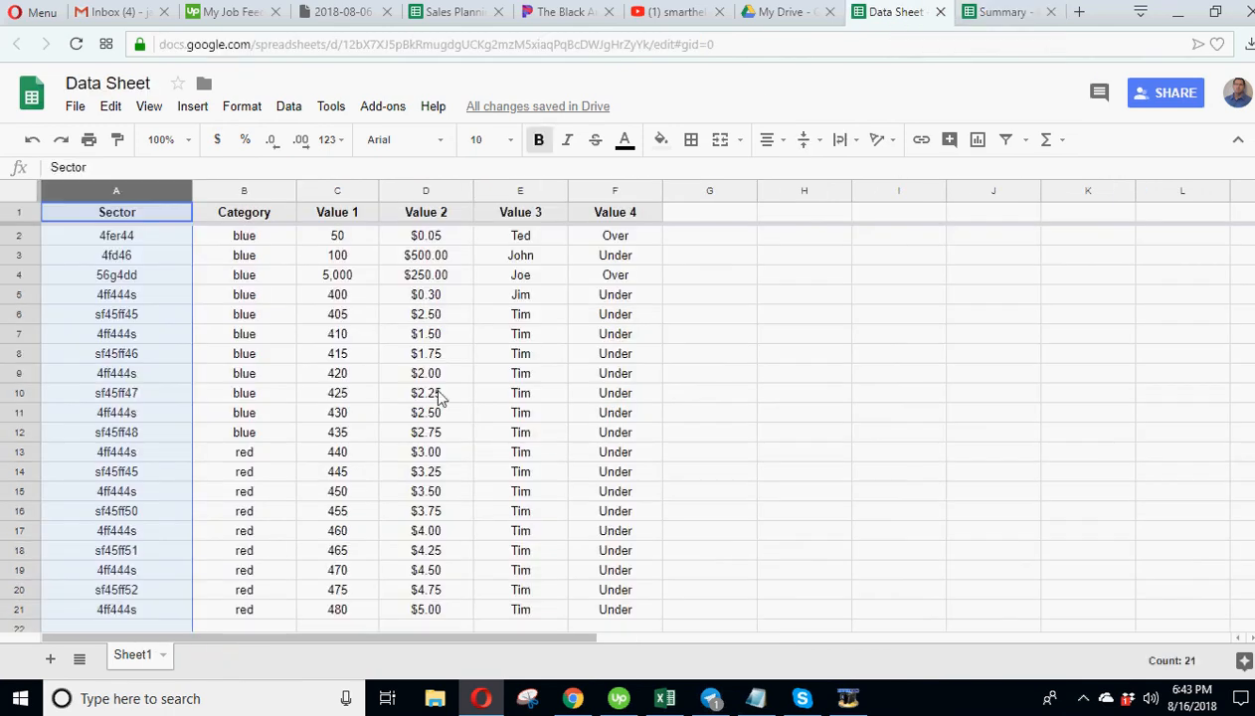
click(1002, 12)
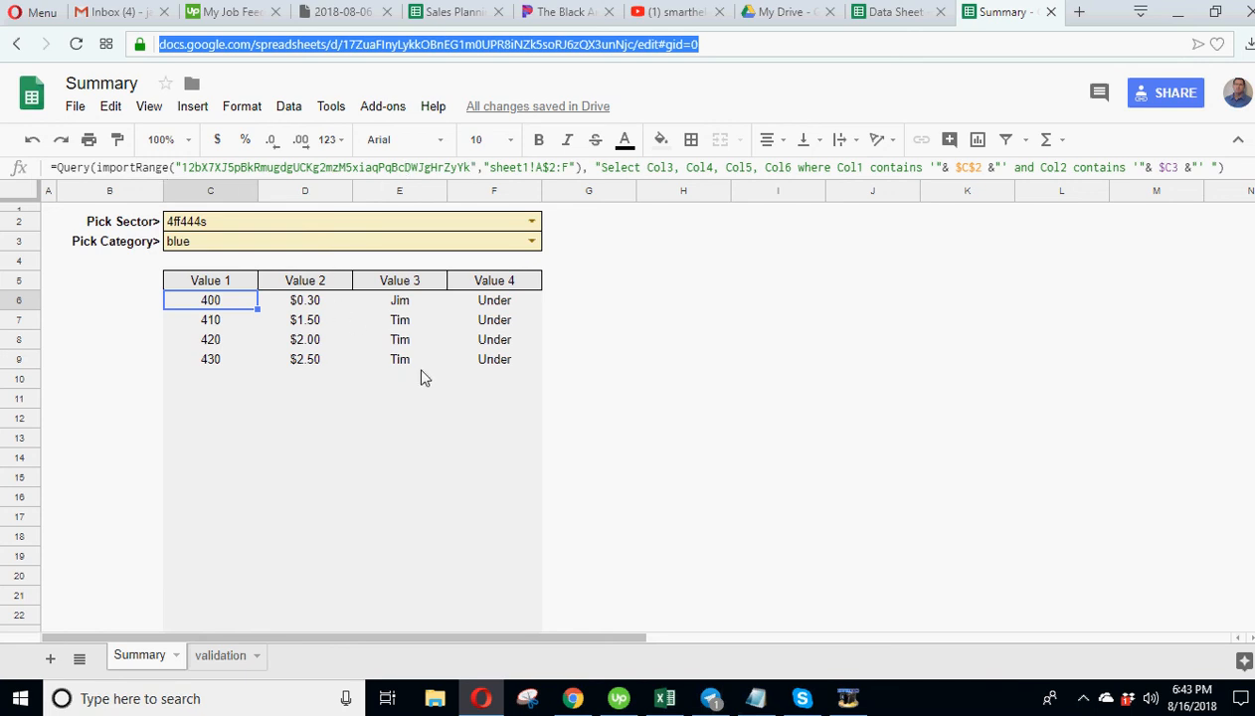
mouse_move(446, 176)
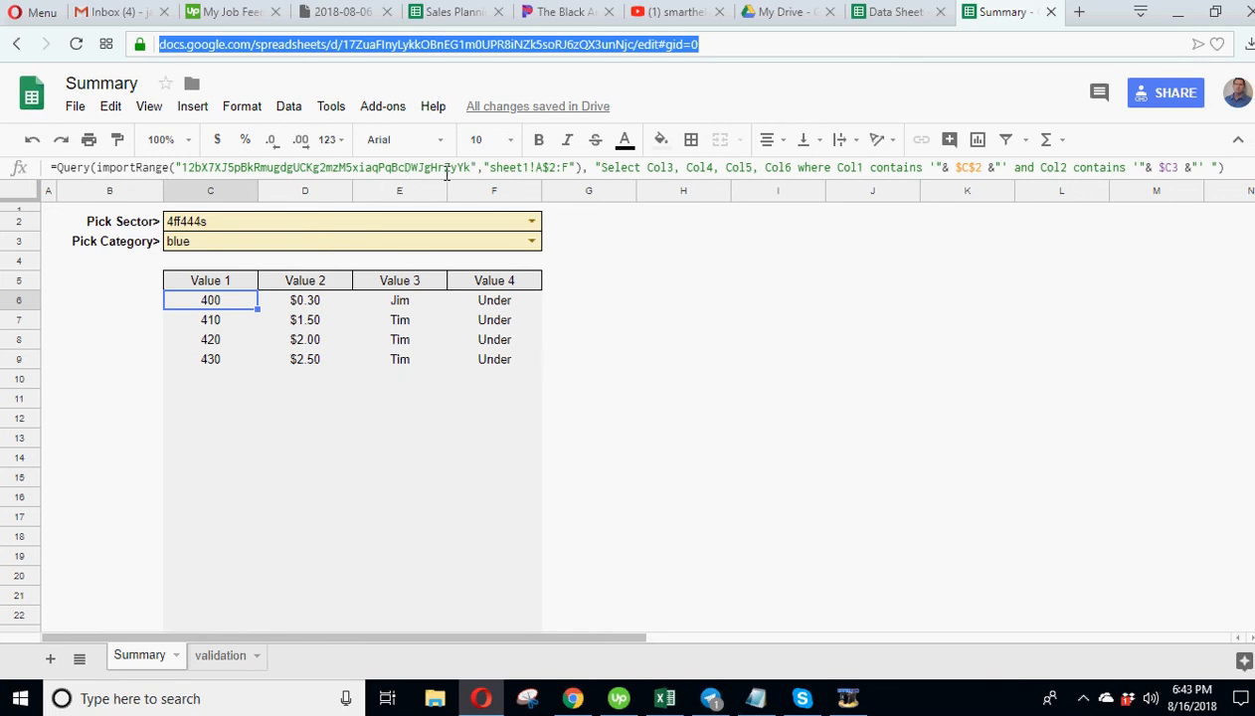
mouse_move(380, 332)
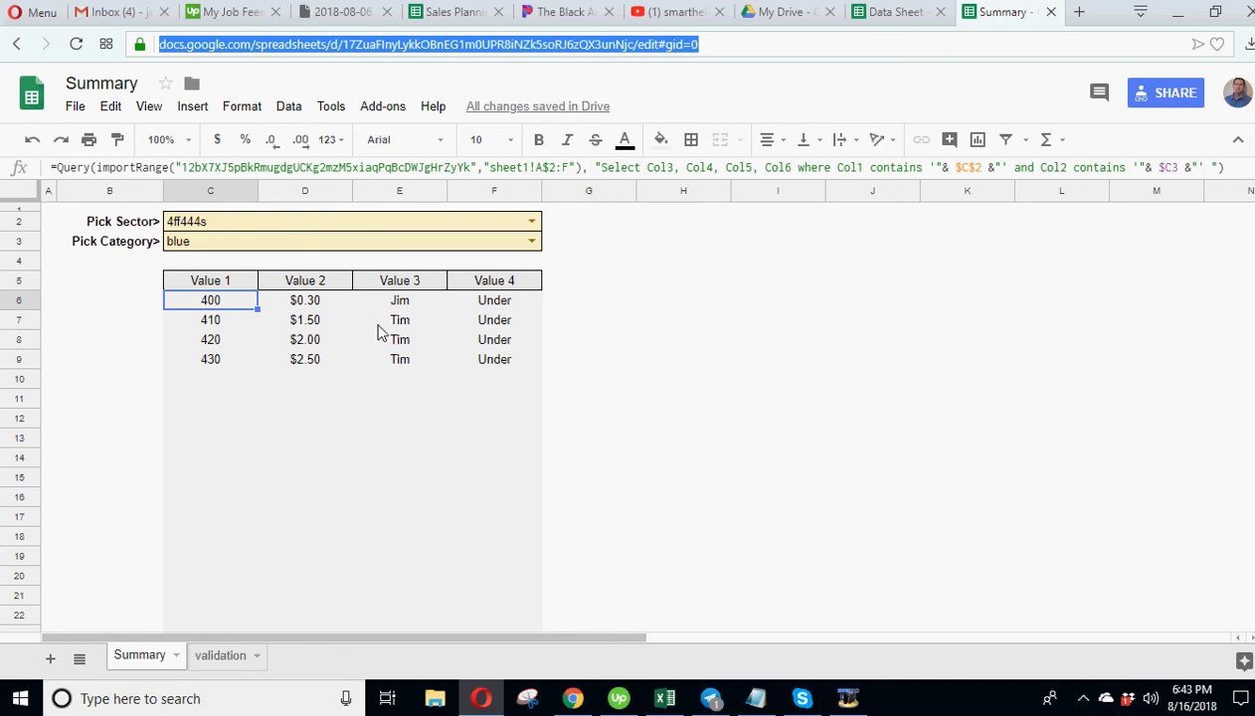
click(901, 12)
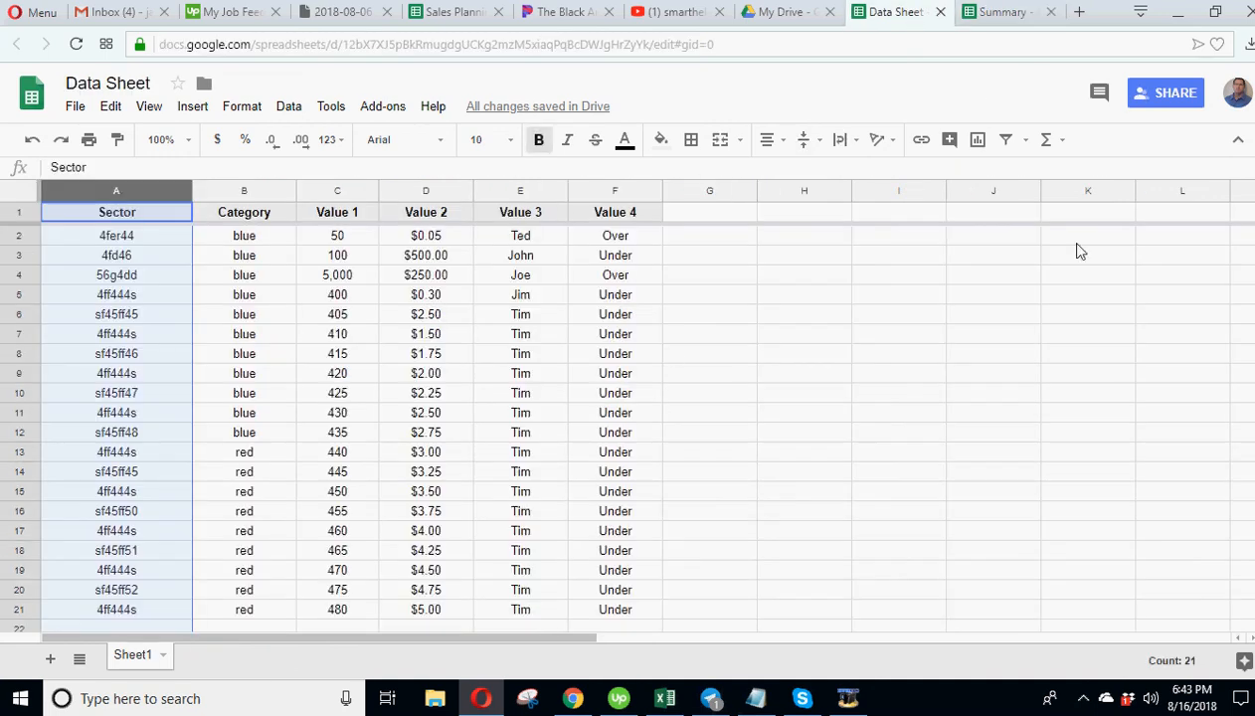
mouse_move(1173, 94)
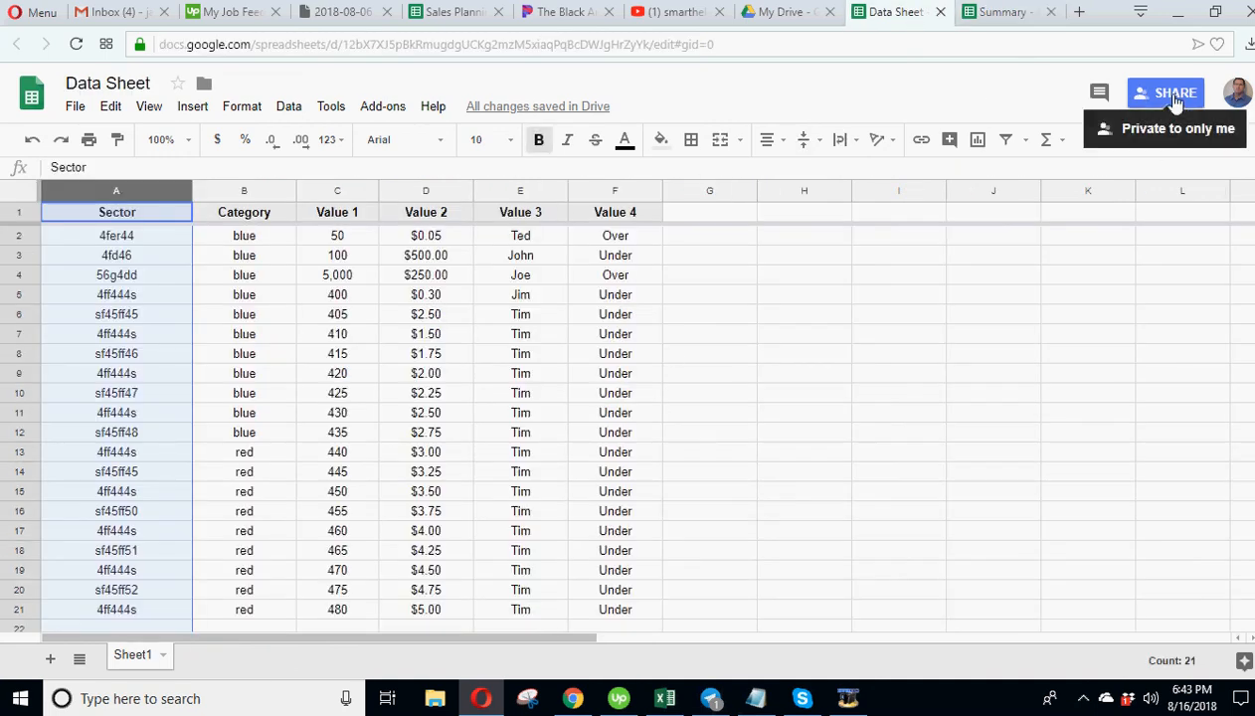
mouse_move(661, 354)
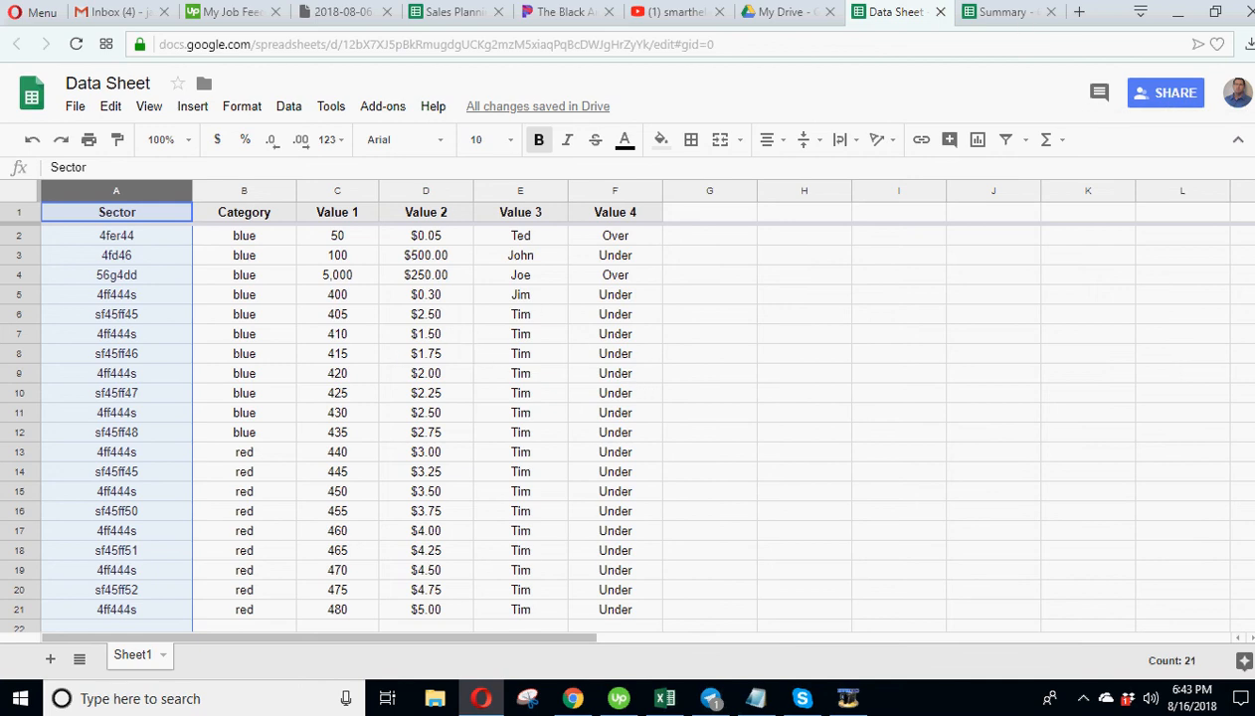
click(1002, 12)
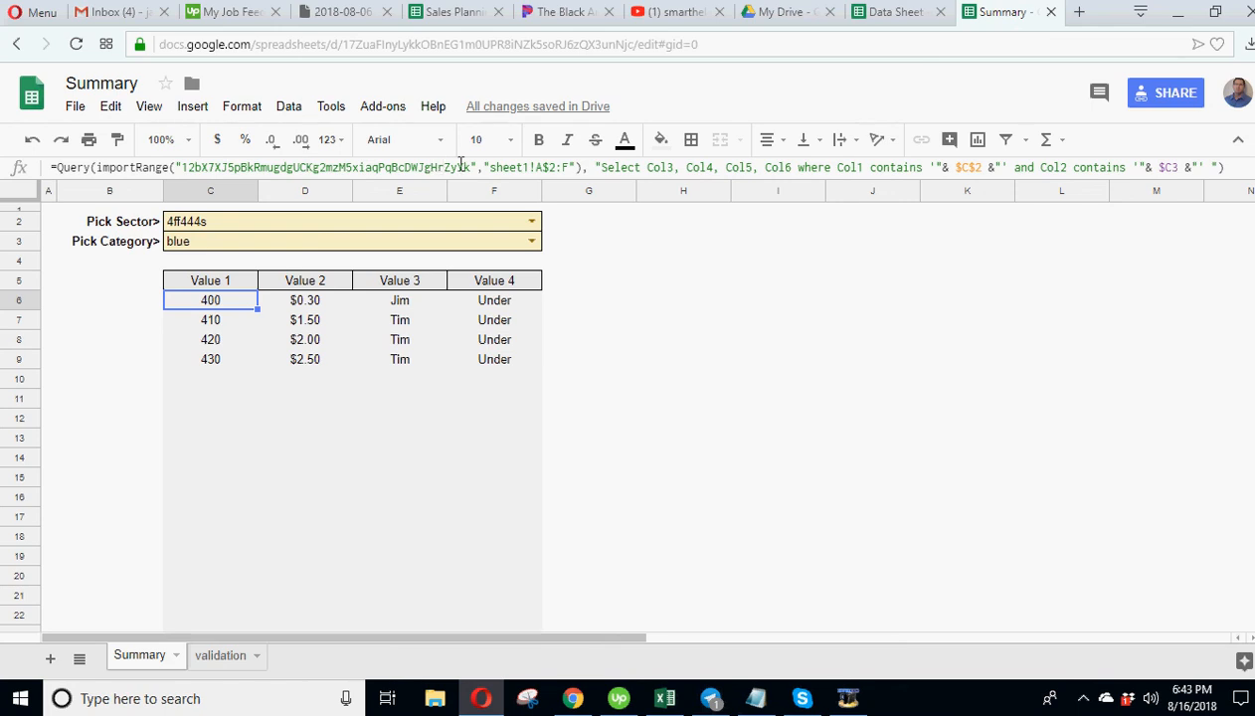
click(872, 358)
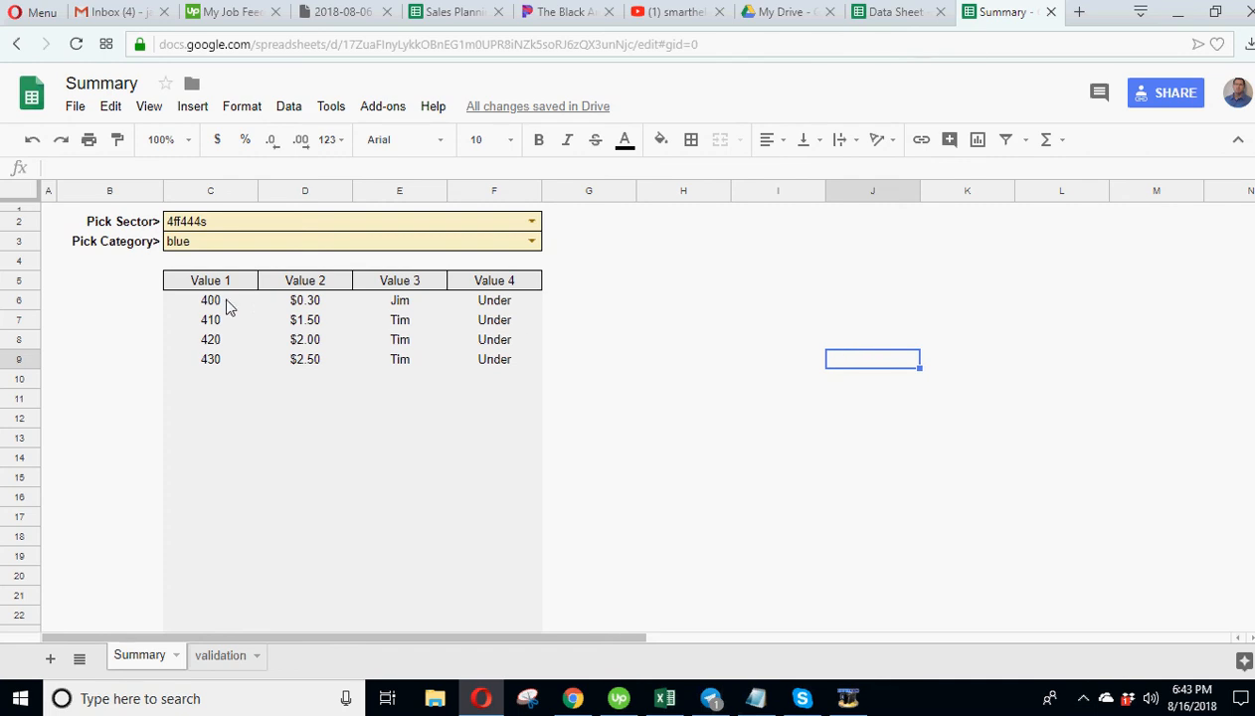
Bring up the smarthelping.com blog homepage in a new browser tab.
click(211, 300)
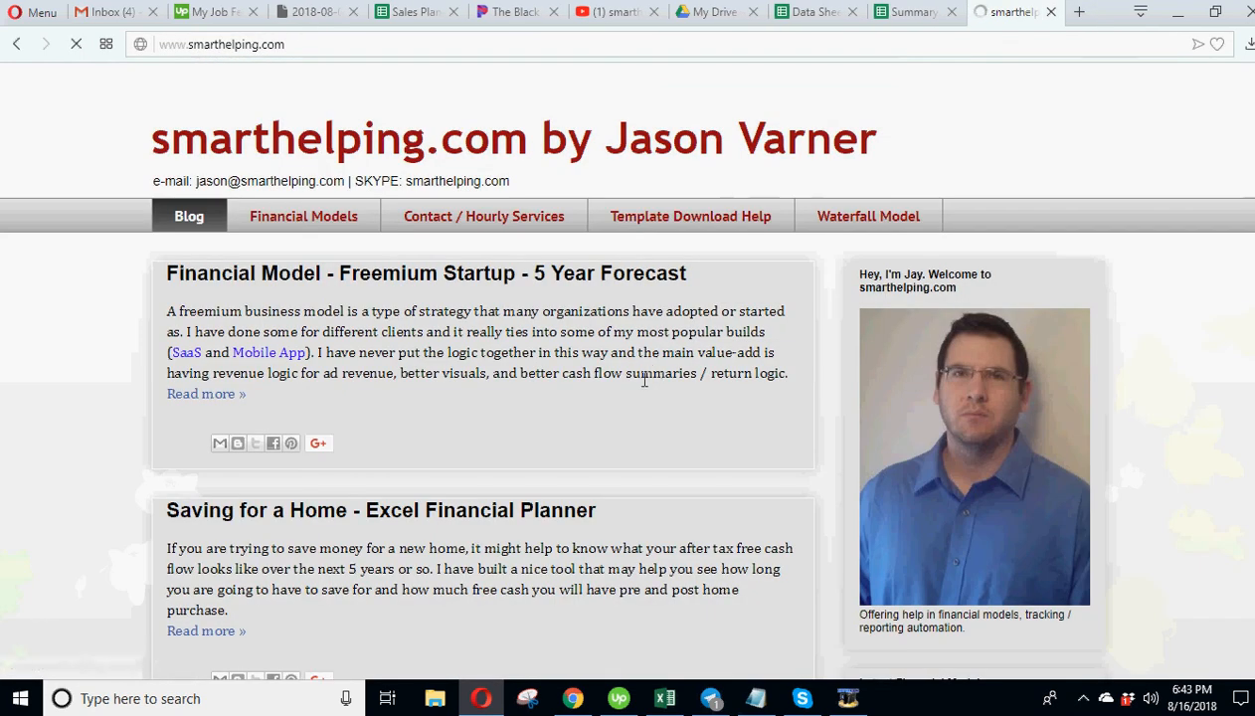
Browse the Financial Models page listing Google Sheet templates and industry models.
click(302, 215)
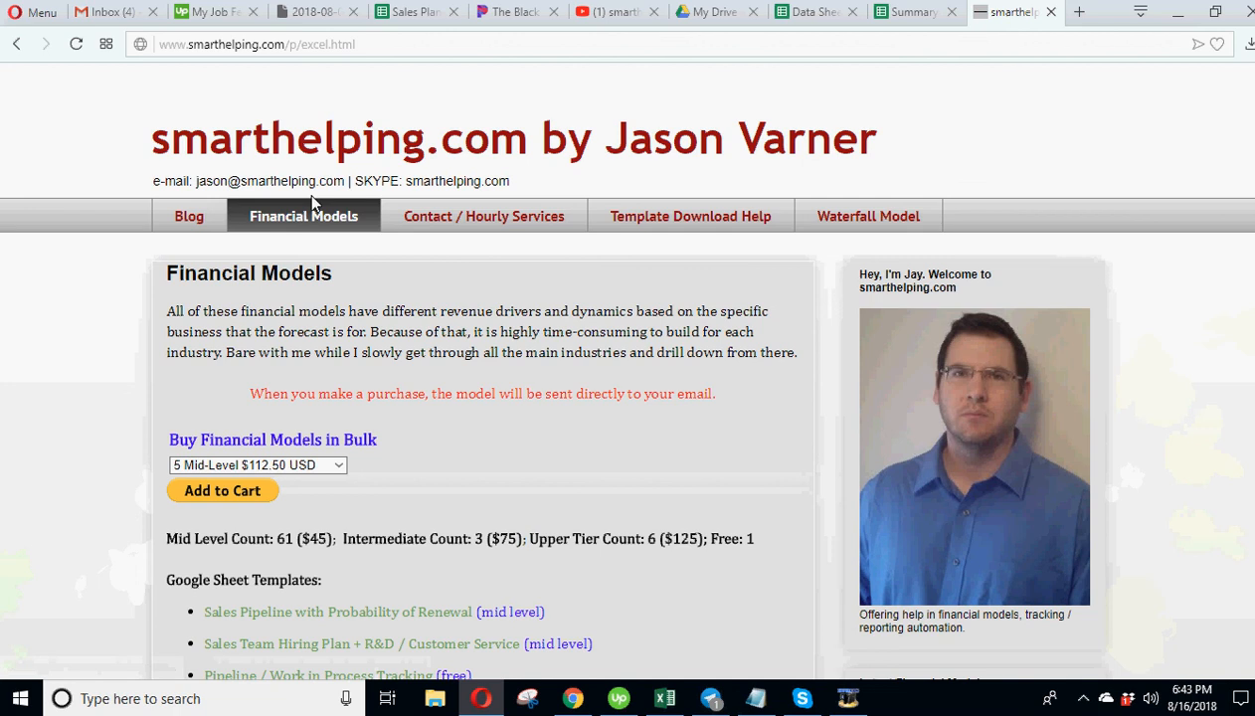
scroll(down, 3)
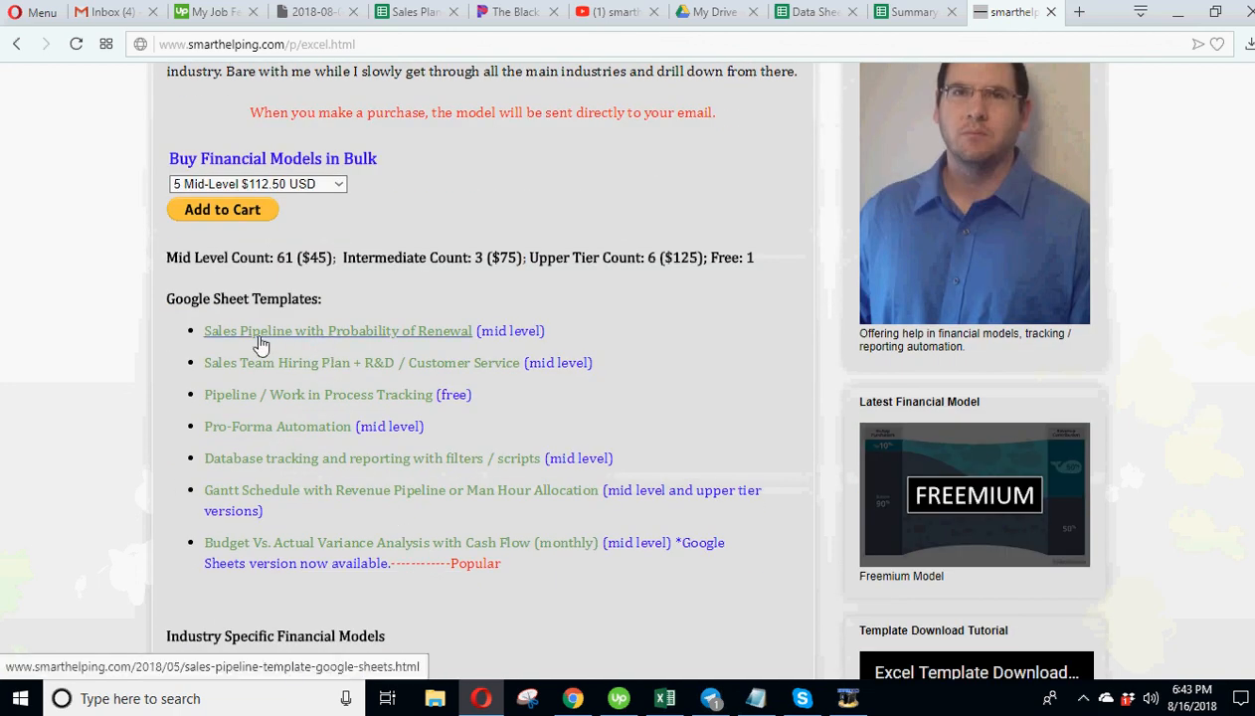
scroll(down, 3)
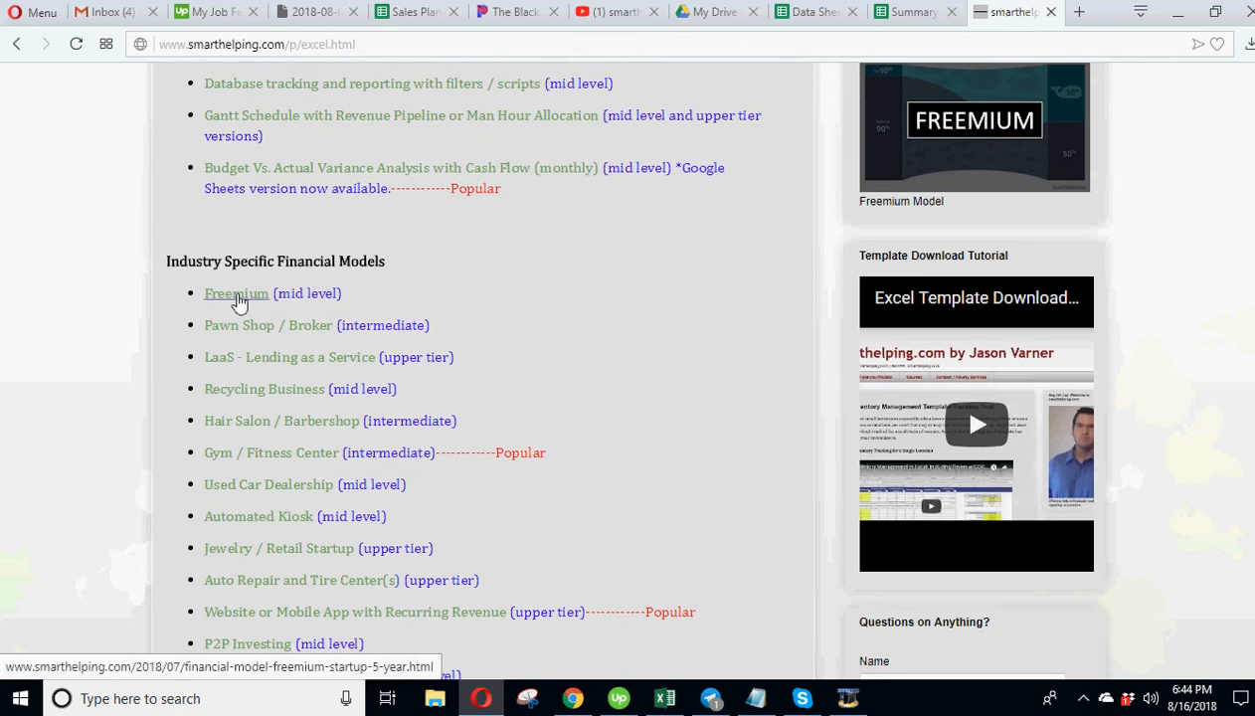
scroll(down, 3)
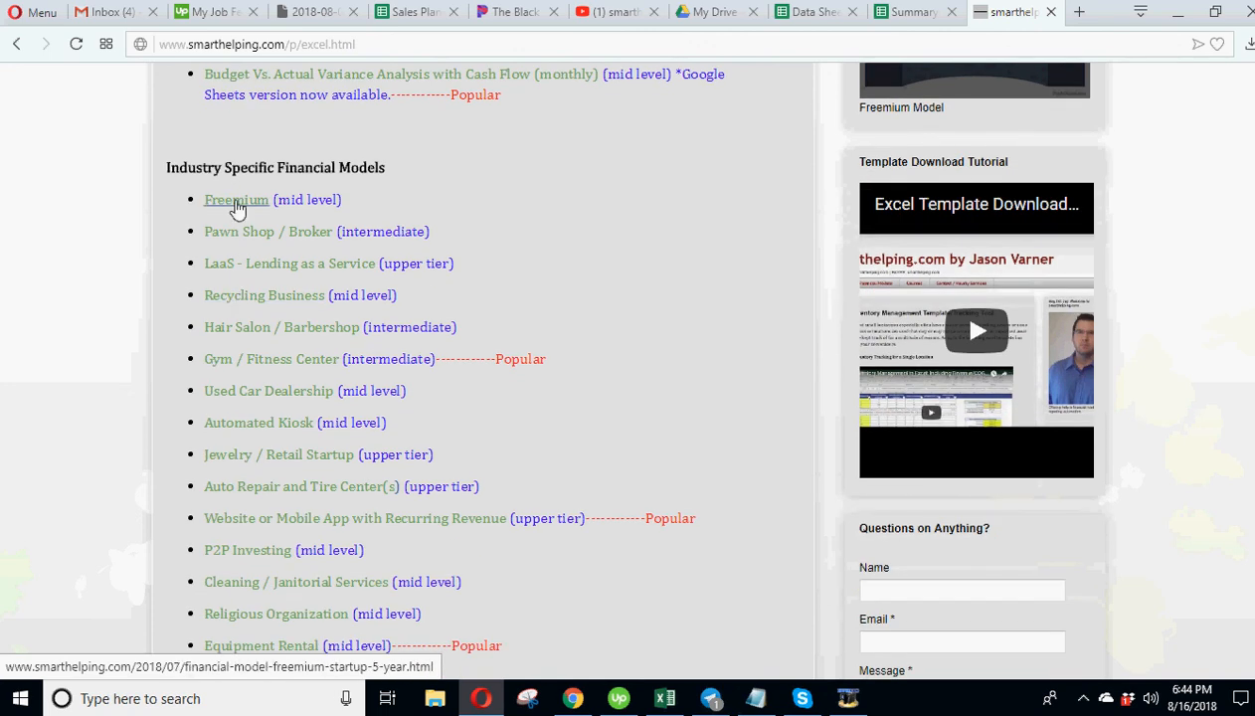
scroll(down, 3)
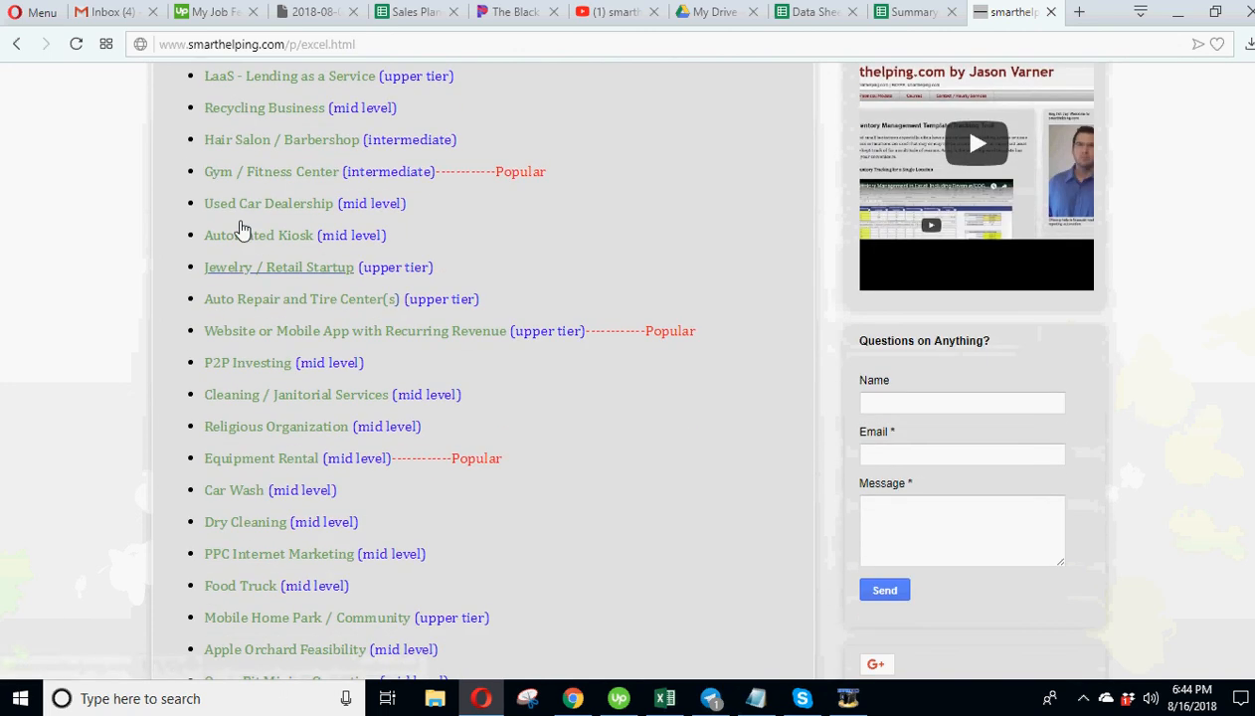
mouse_move(276, 179)
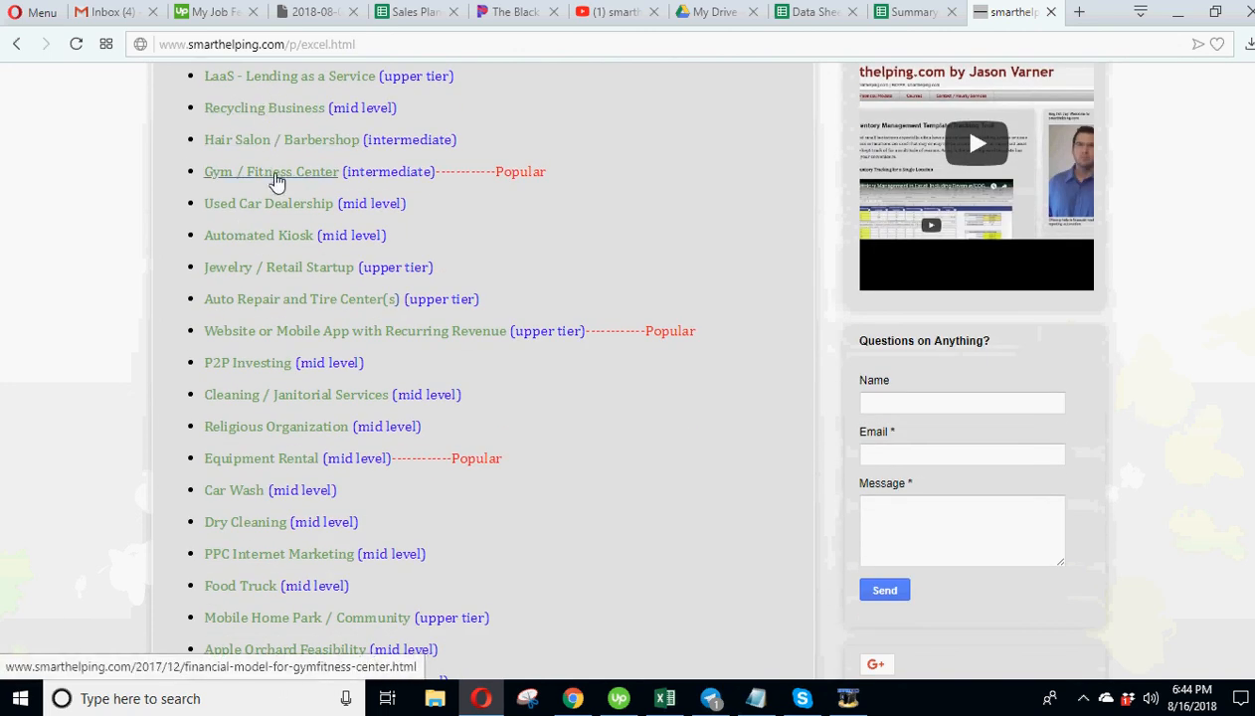
mouse_move(274, 283)
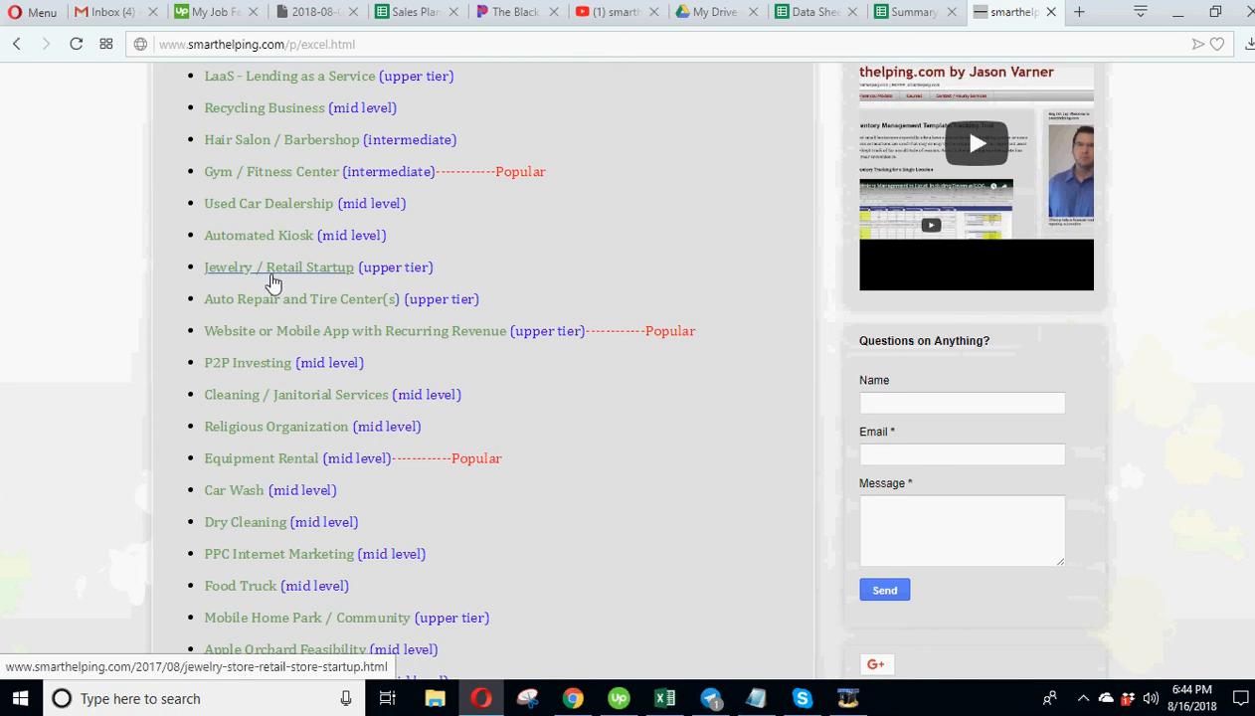
mouse_move(245, 405)
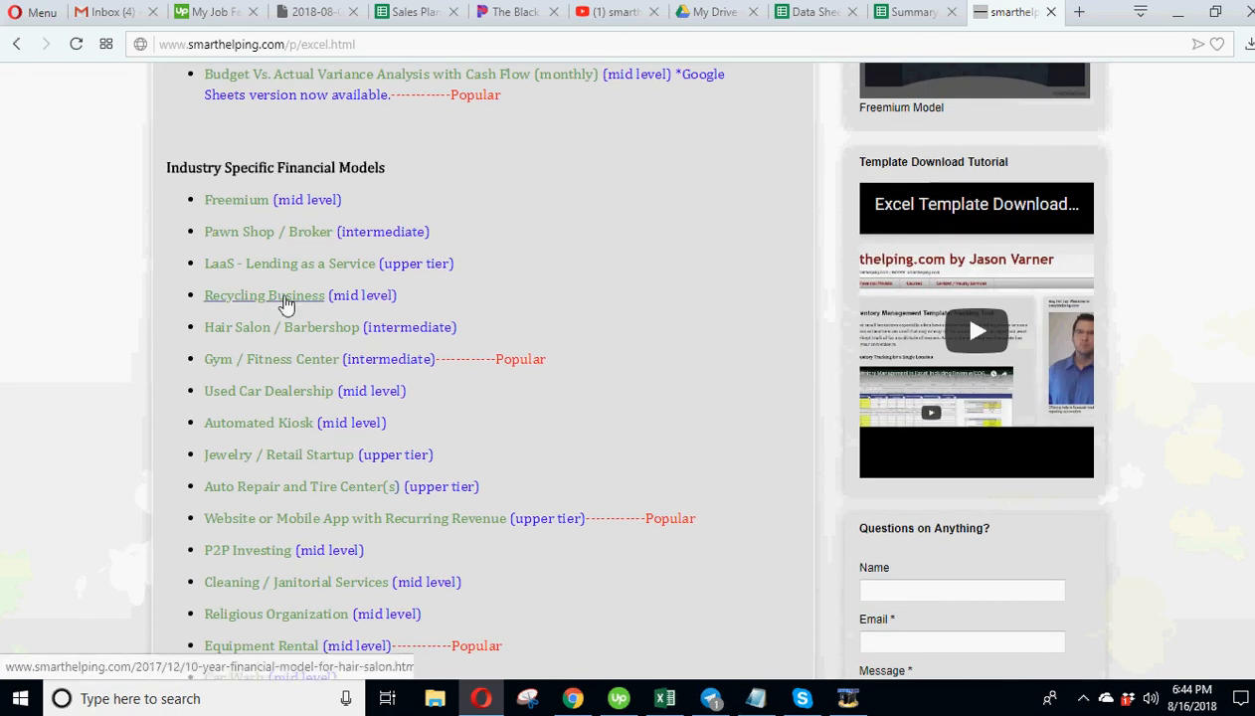
scroll(down, 3)
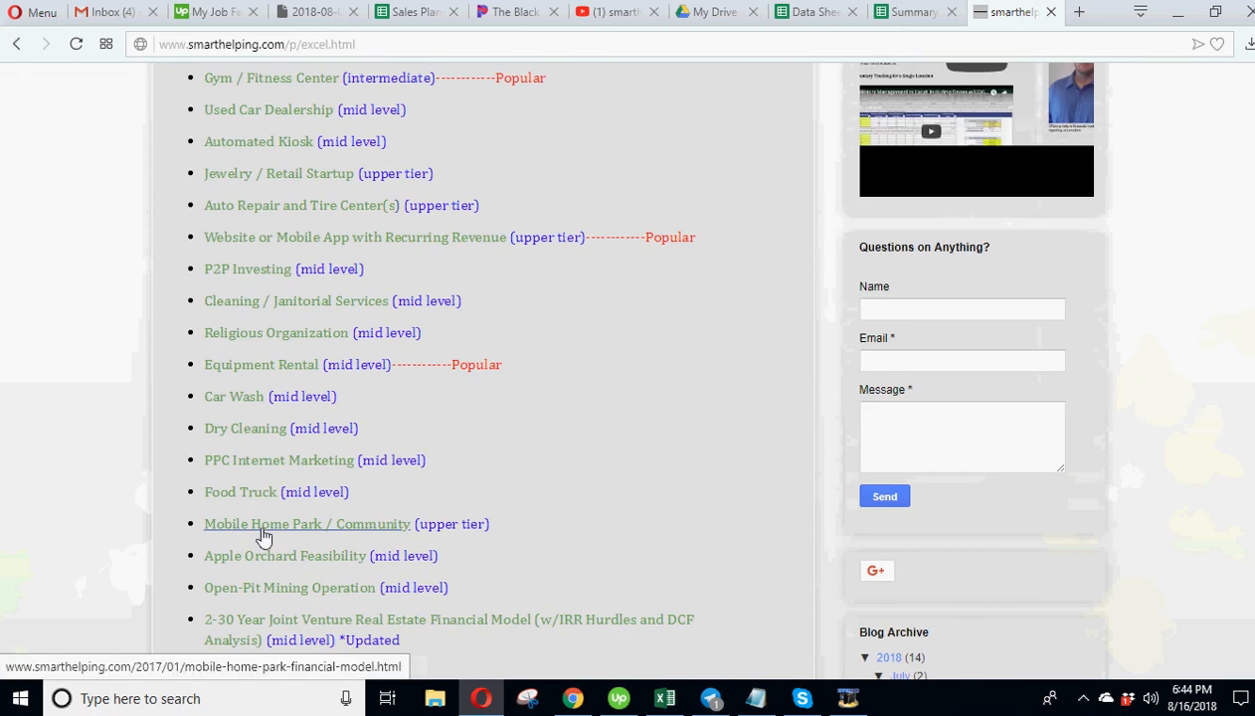
mouse_move(271, 242)
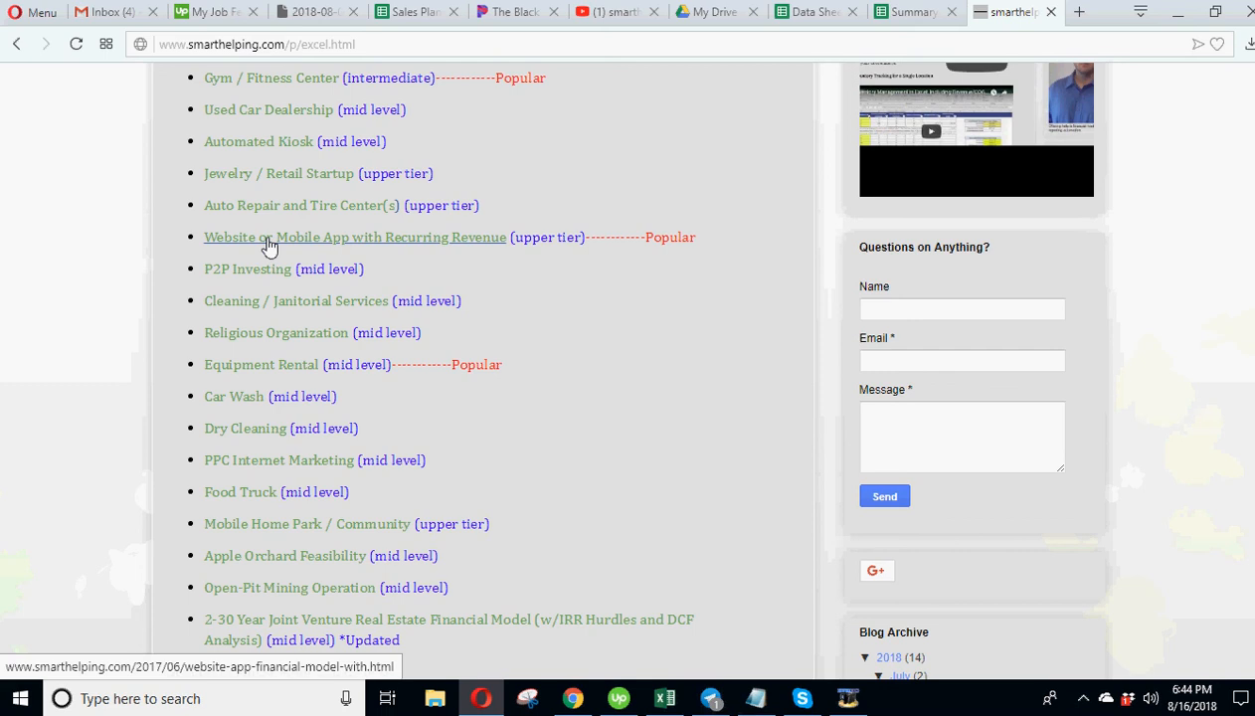
scroll(down, 3)
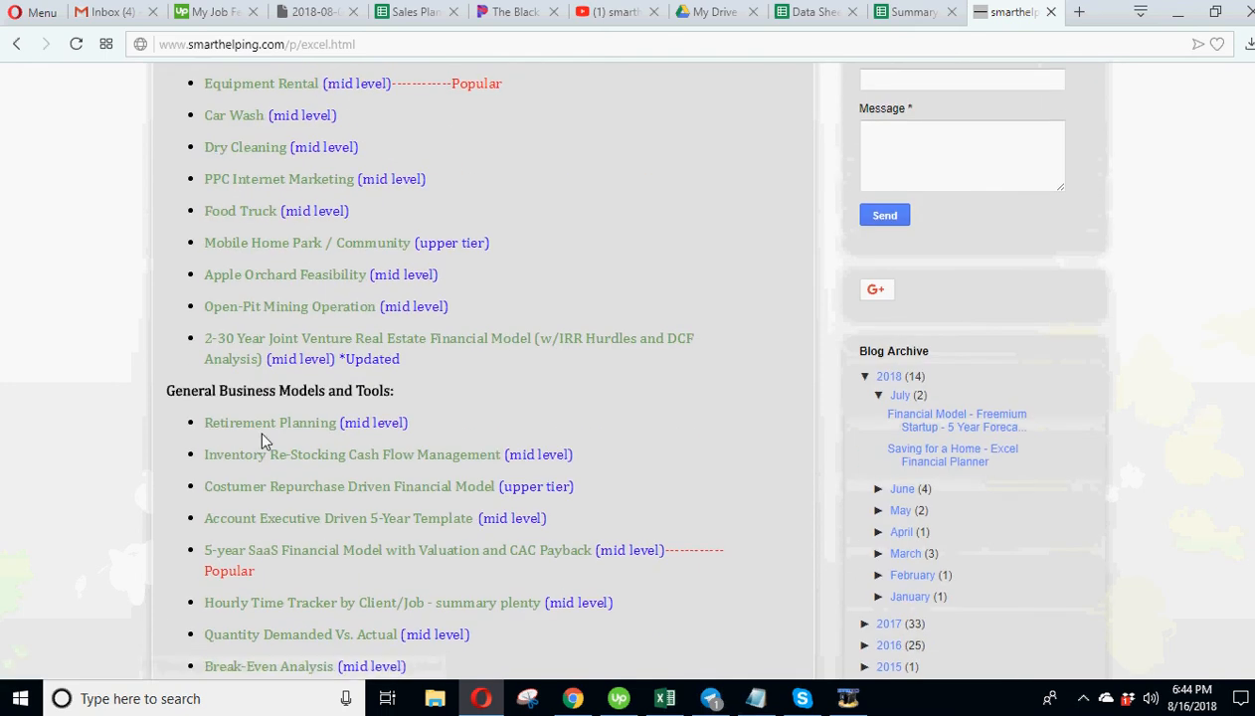
scroll(down, 3)
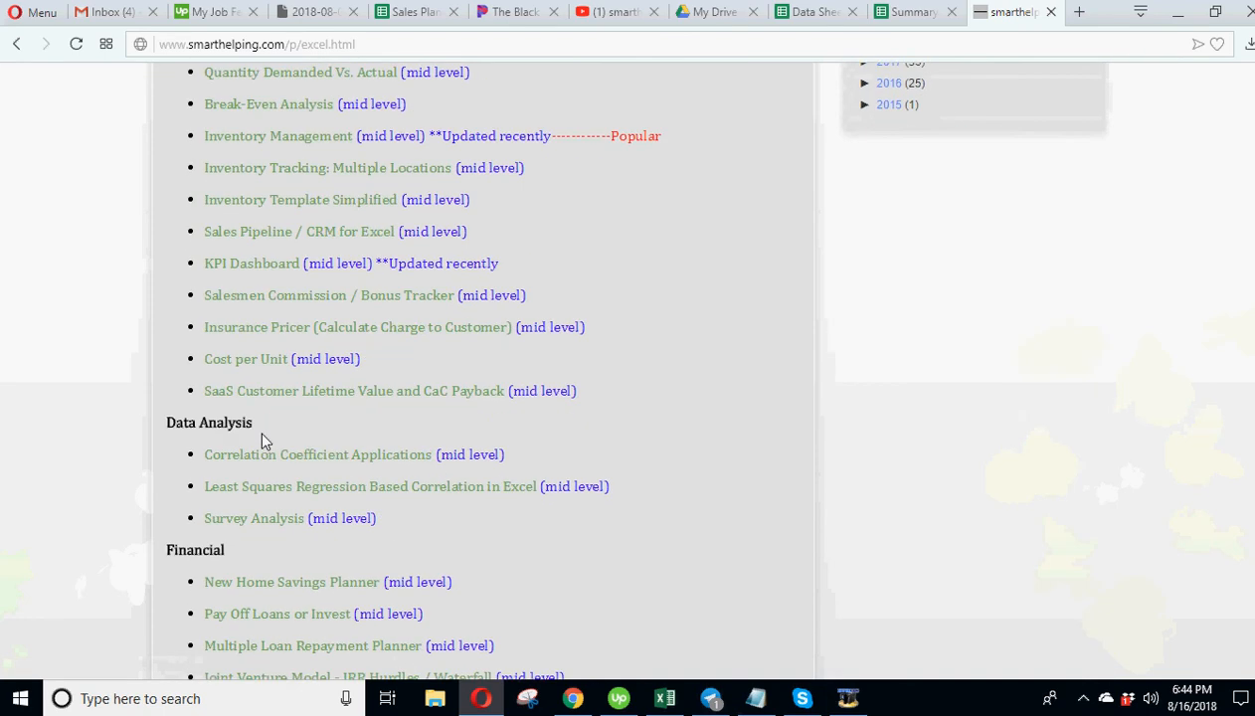
scroll(down, 3)
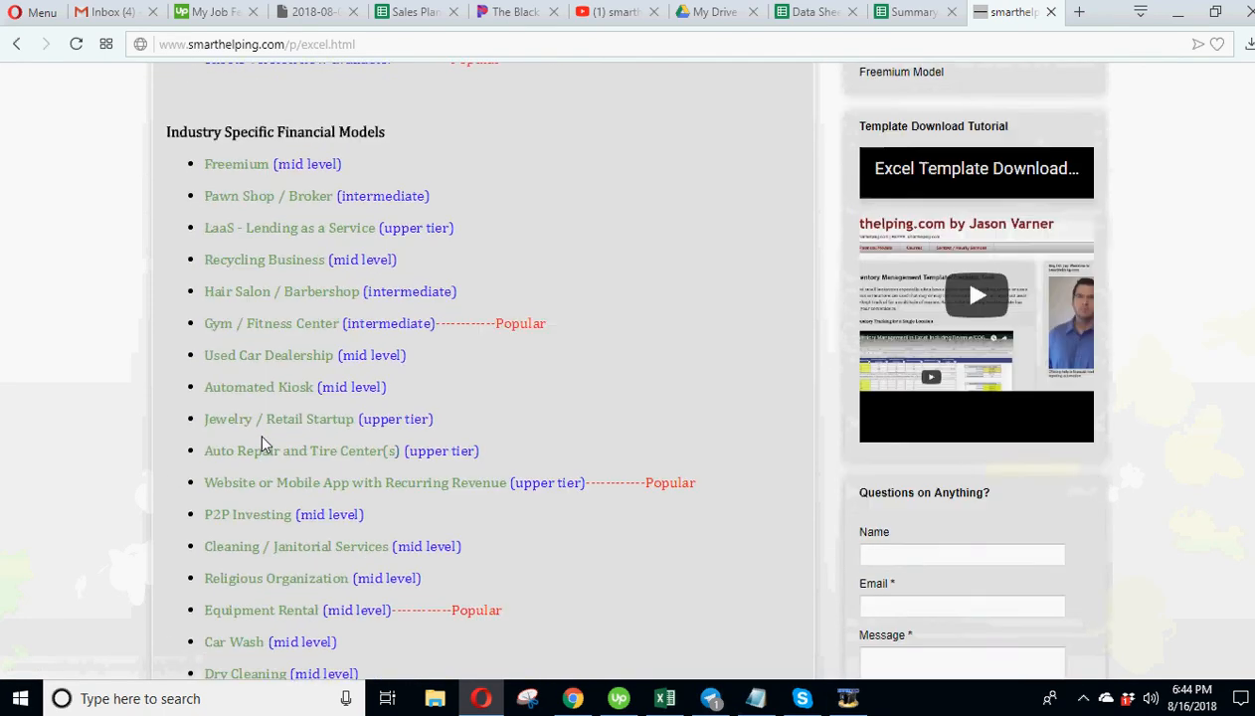
scroll(down, 3)
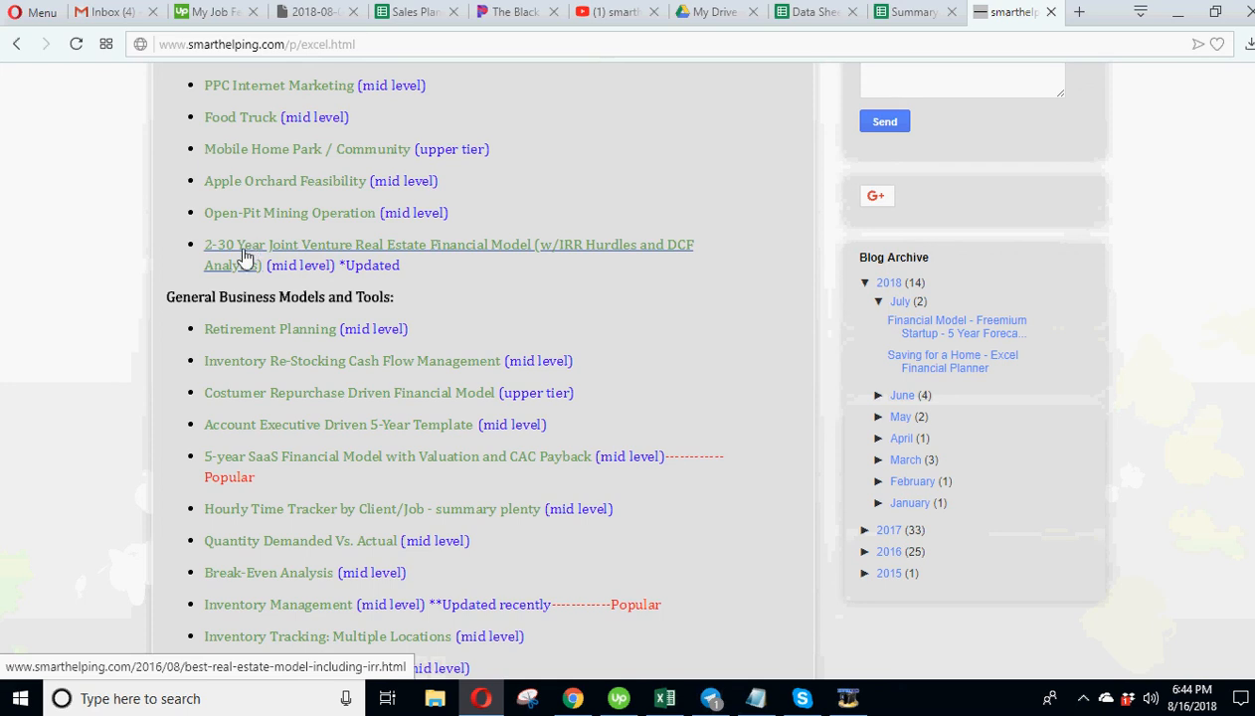
mouse_move(257, 296)
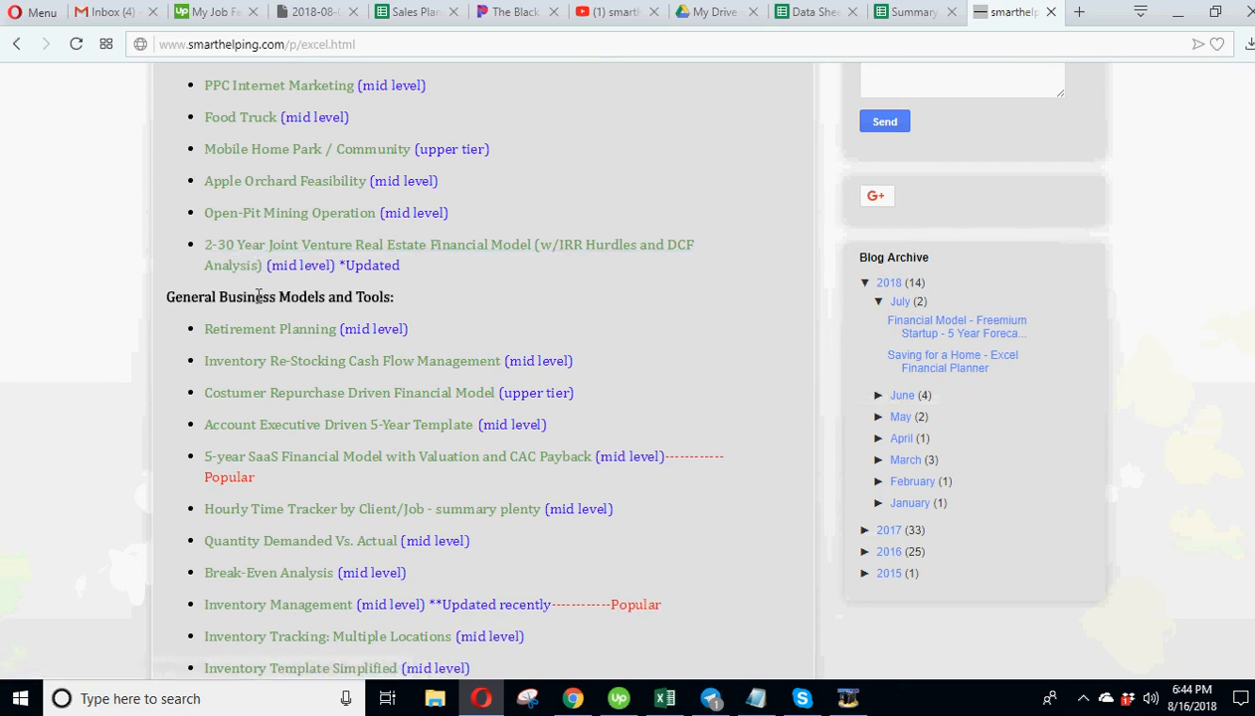